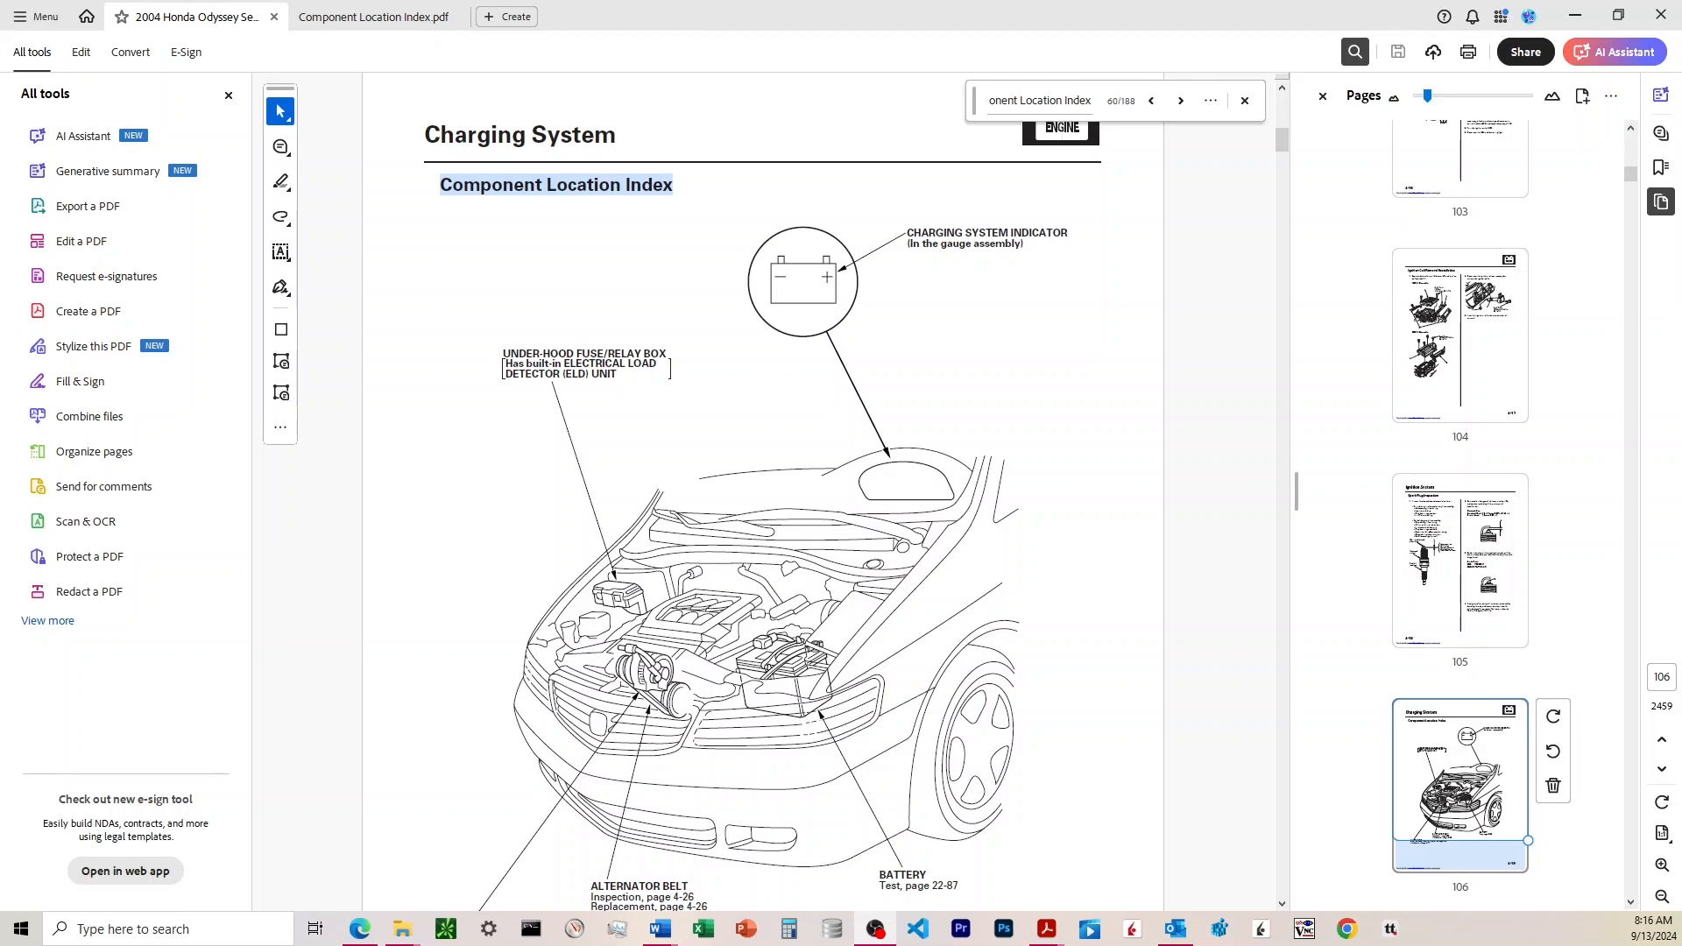
mouse_move(727, 309)
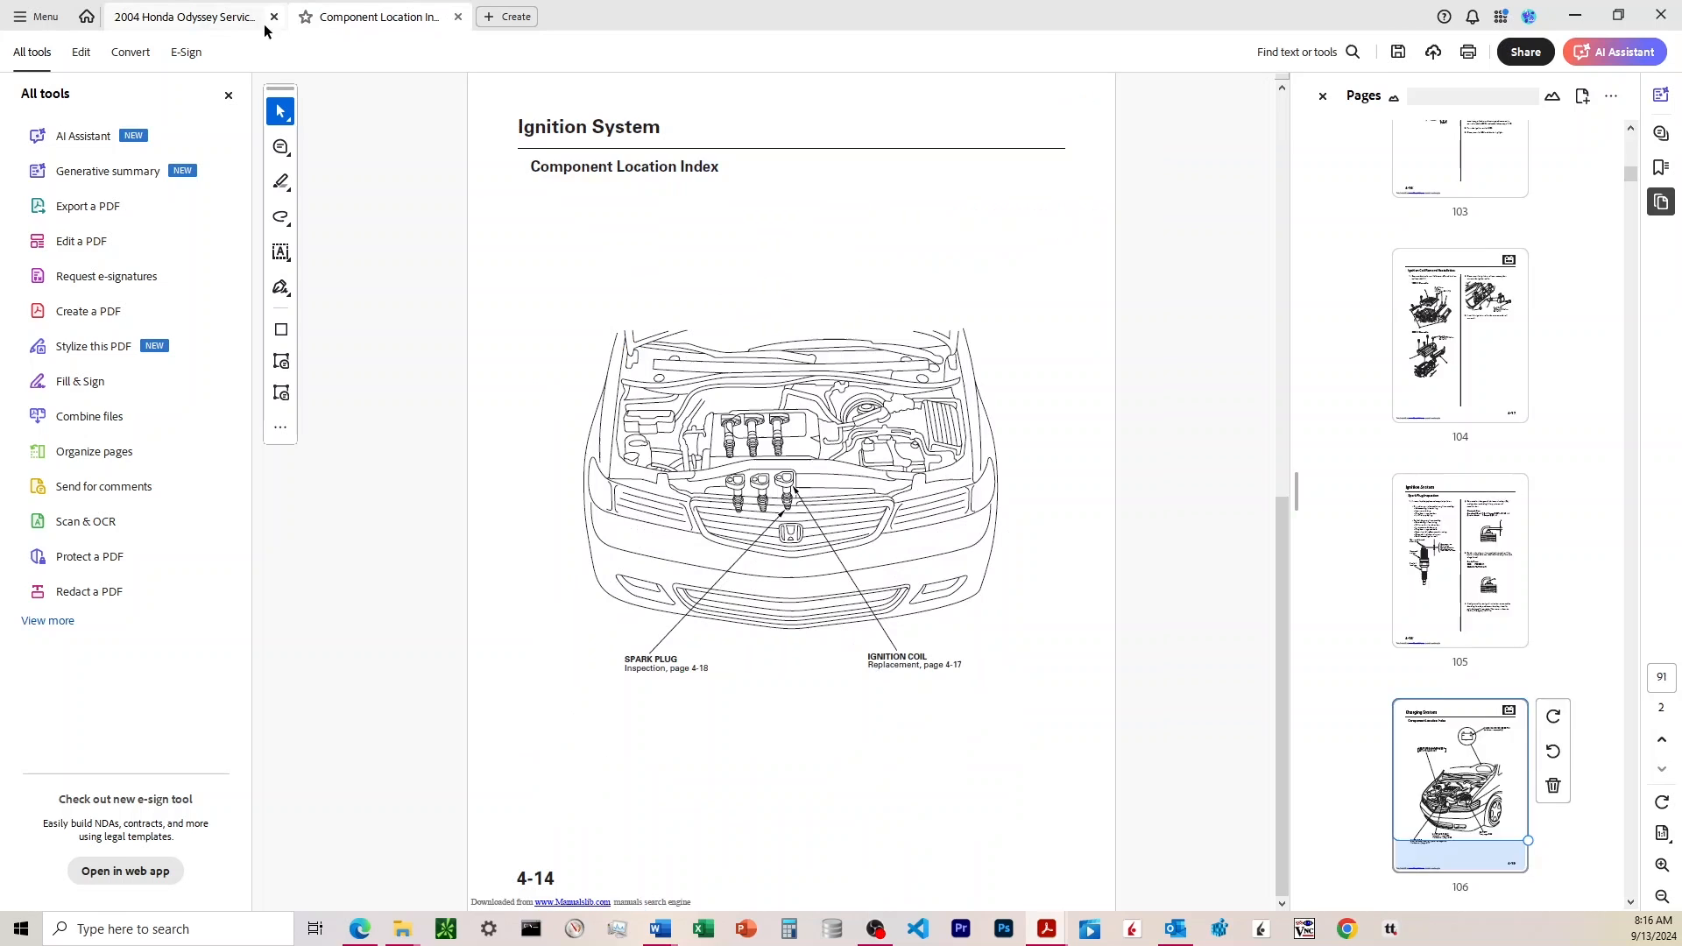
- Browse online and bring up the forum thread on dragging pages between PDFs
click(1353, 52)
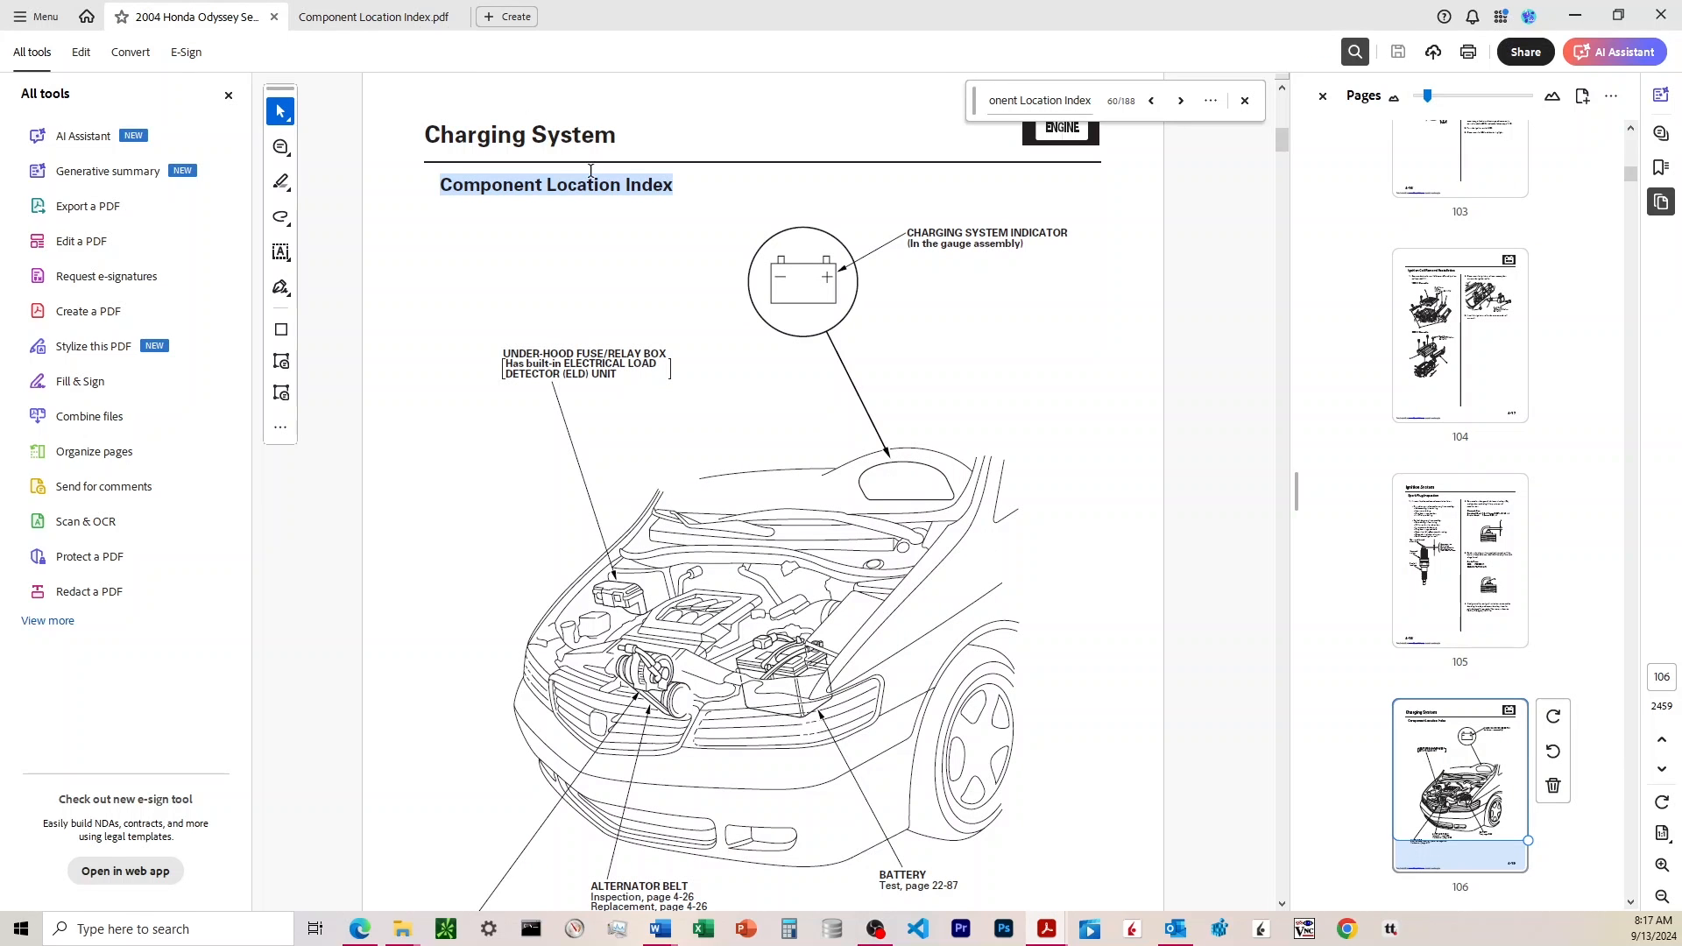
mouse_move(933, 545)
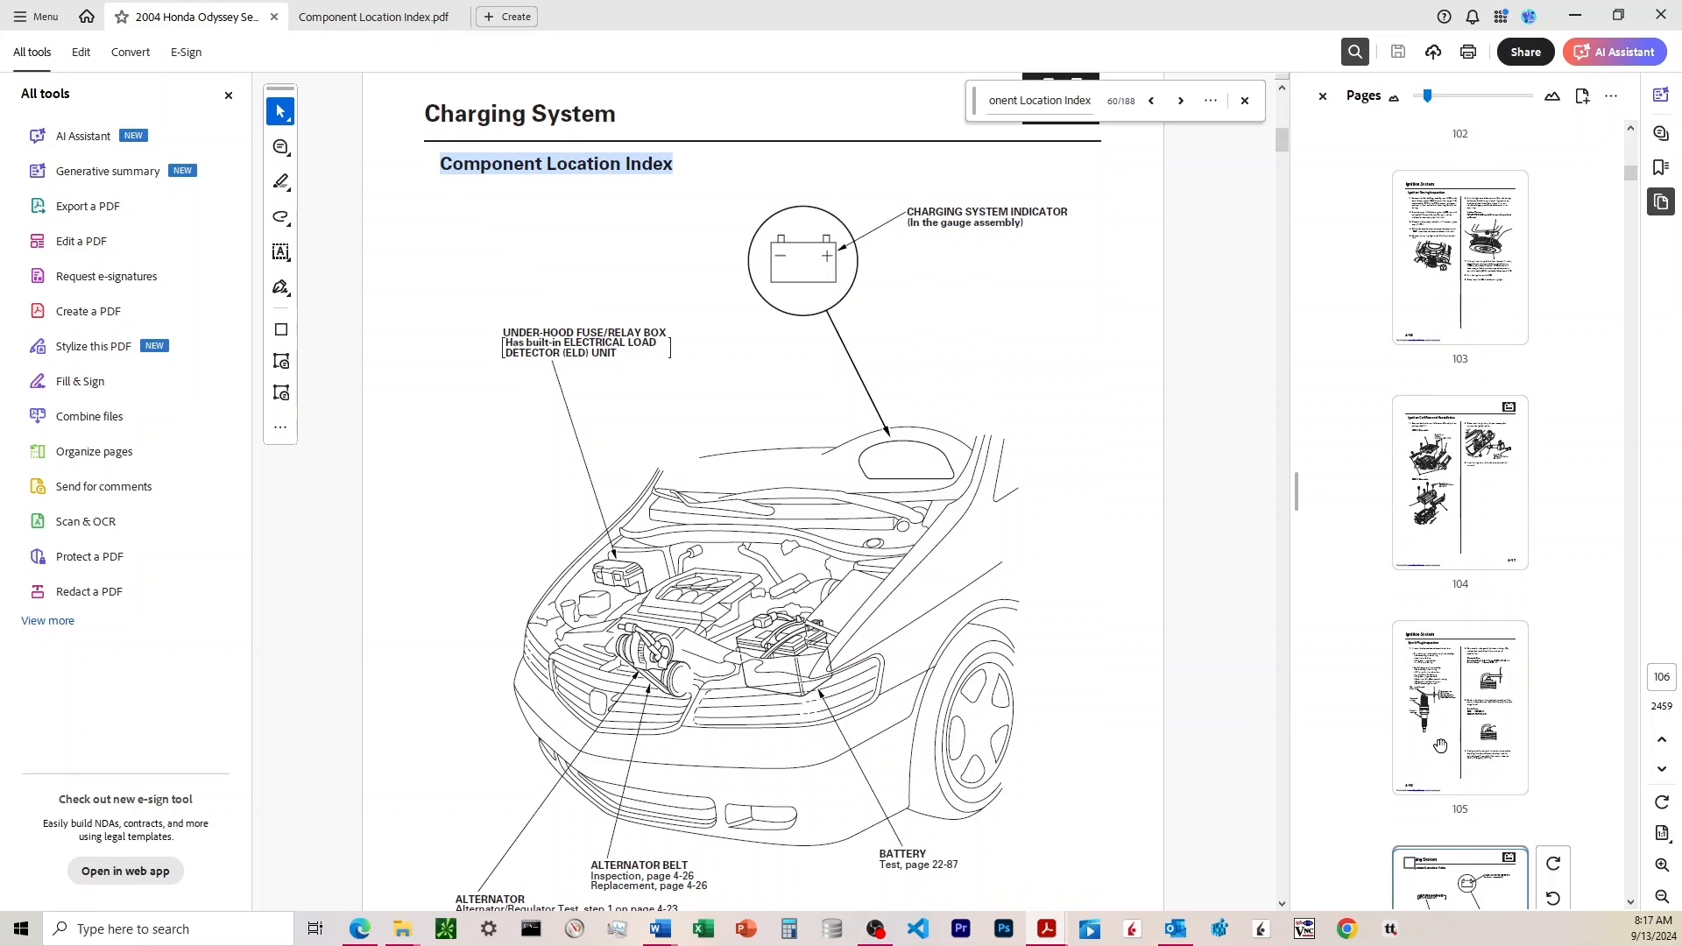
scroll(down, 3)
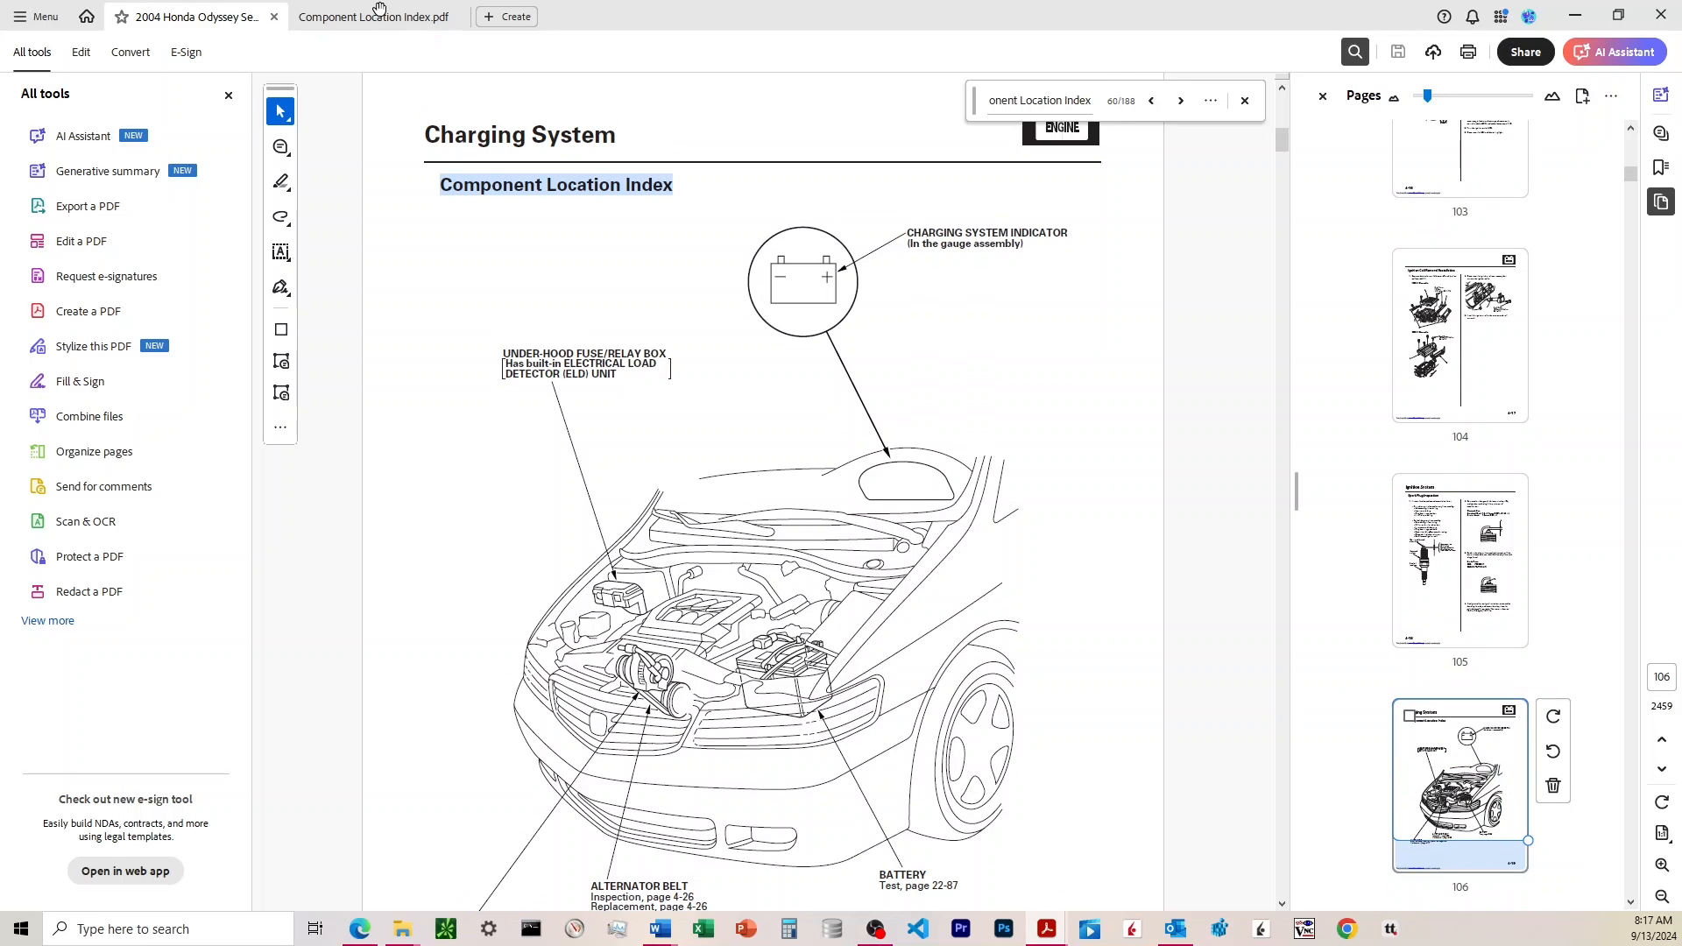
scroll(down, 3)
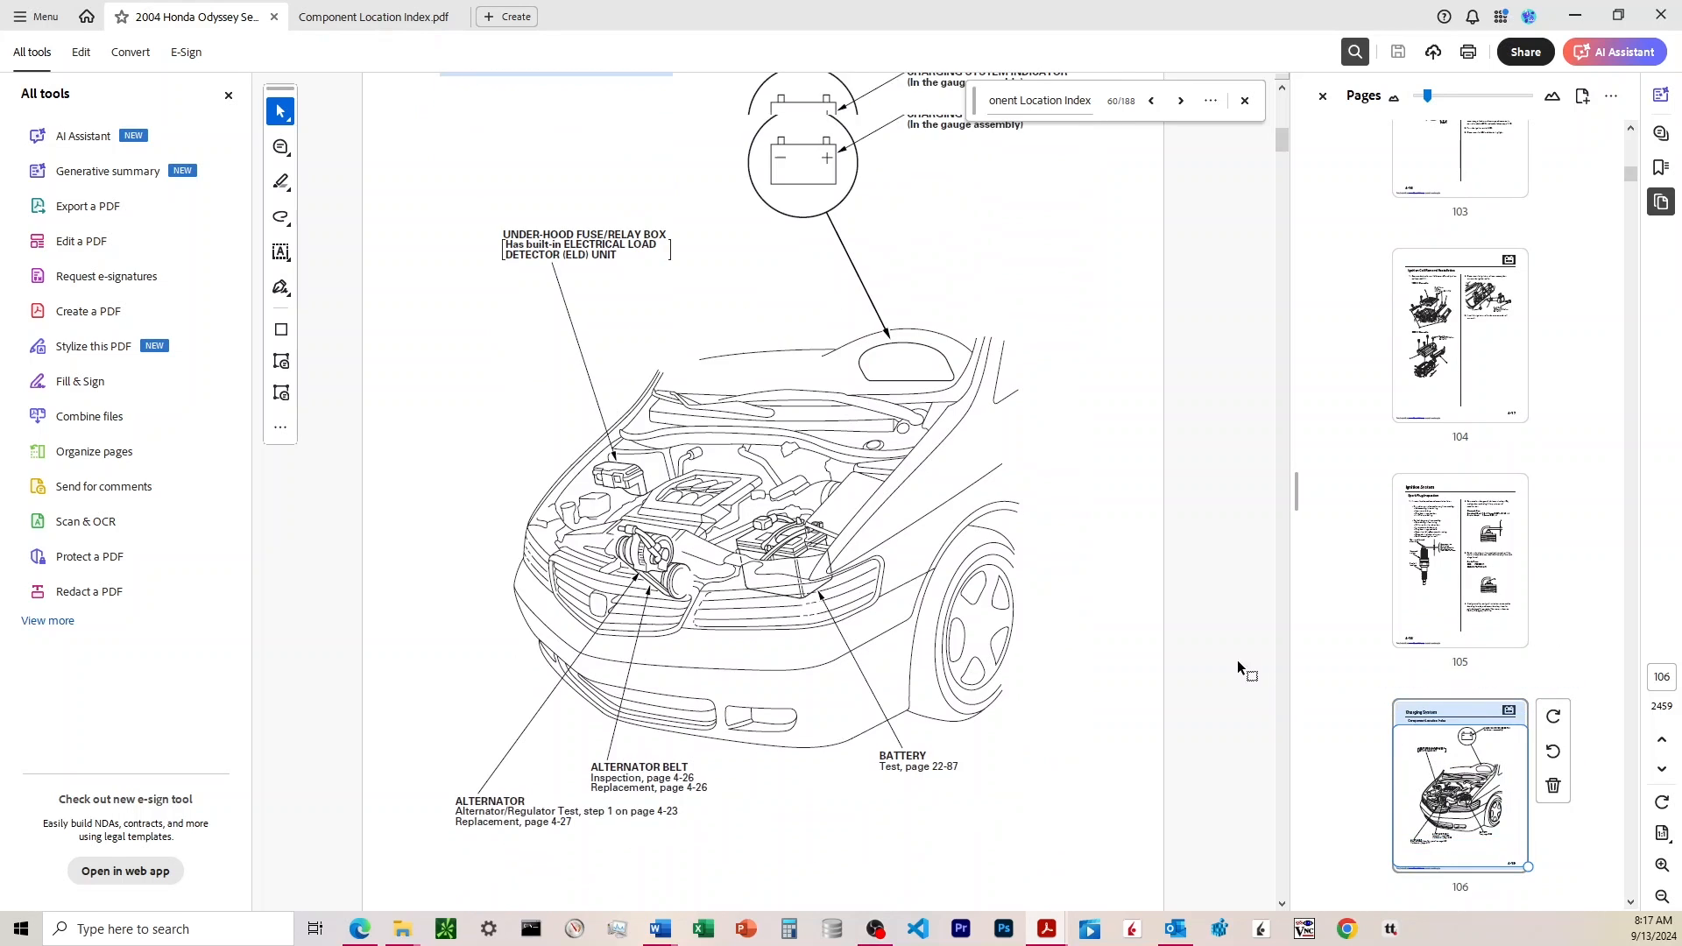
scroll(down, 3)
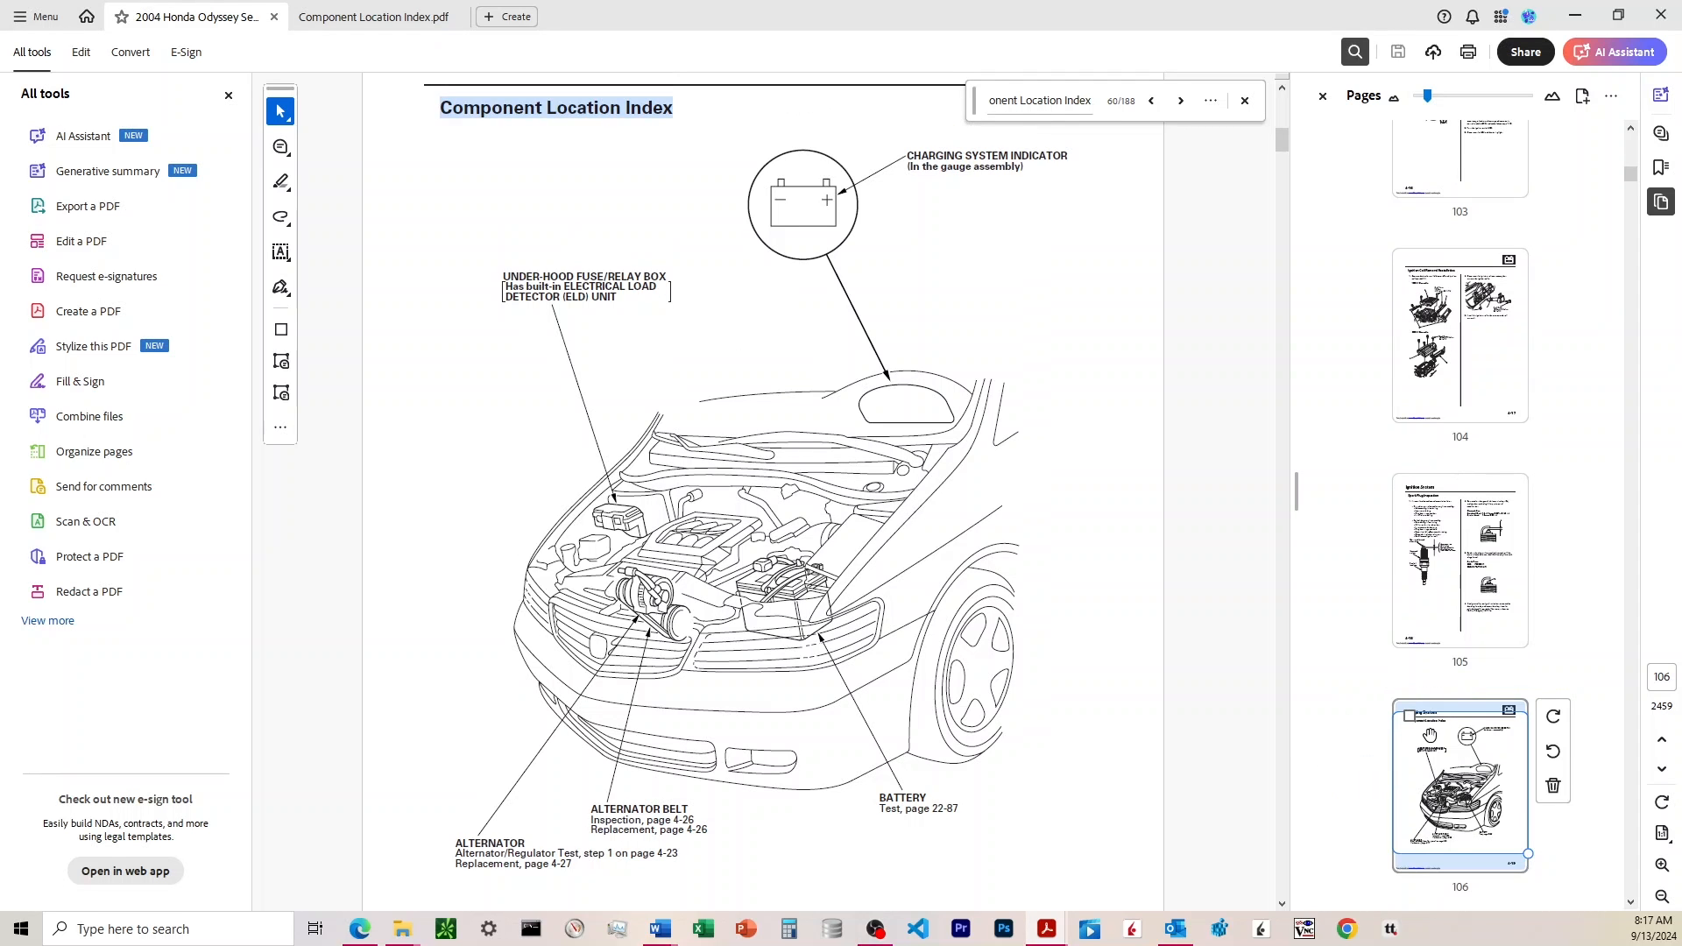
mouse_move(1096, 654)
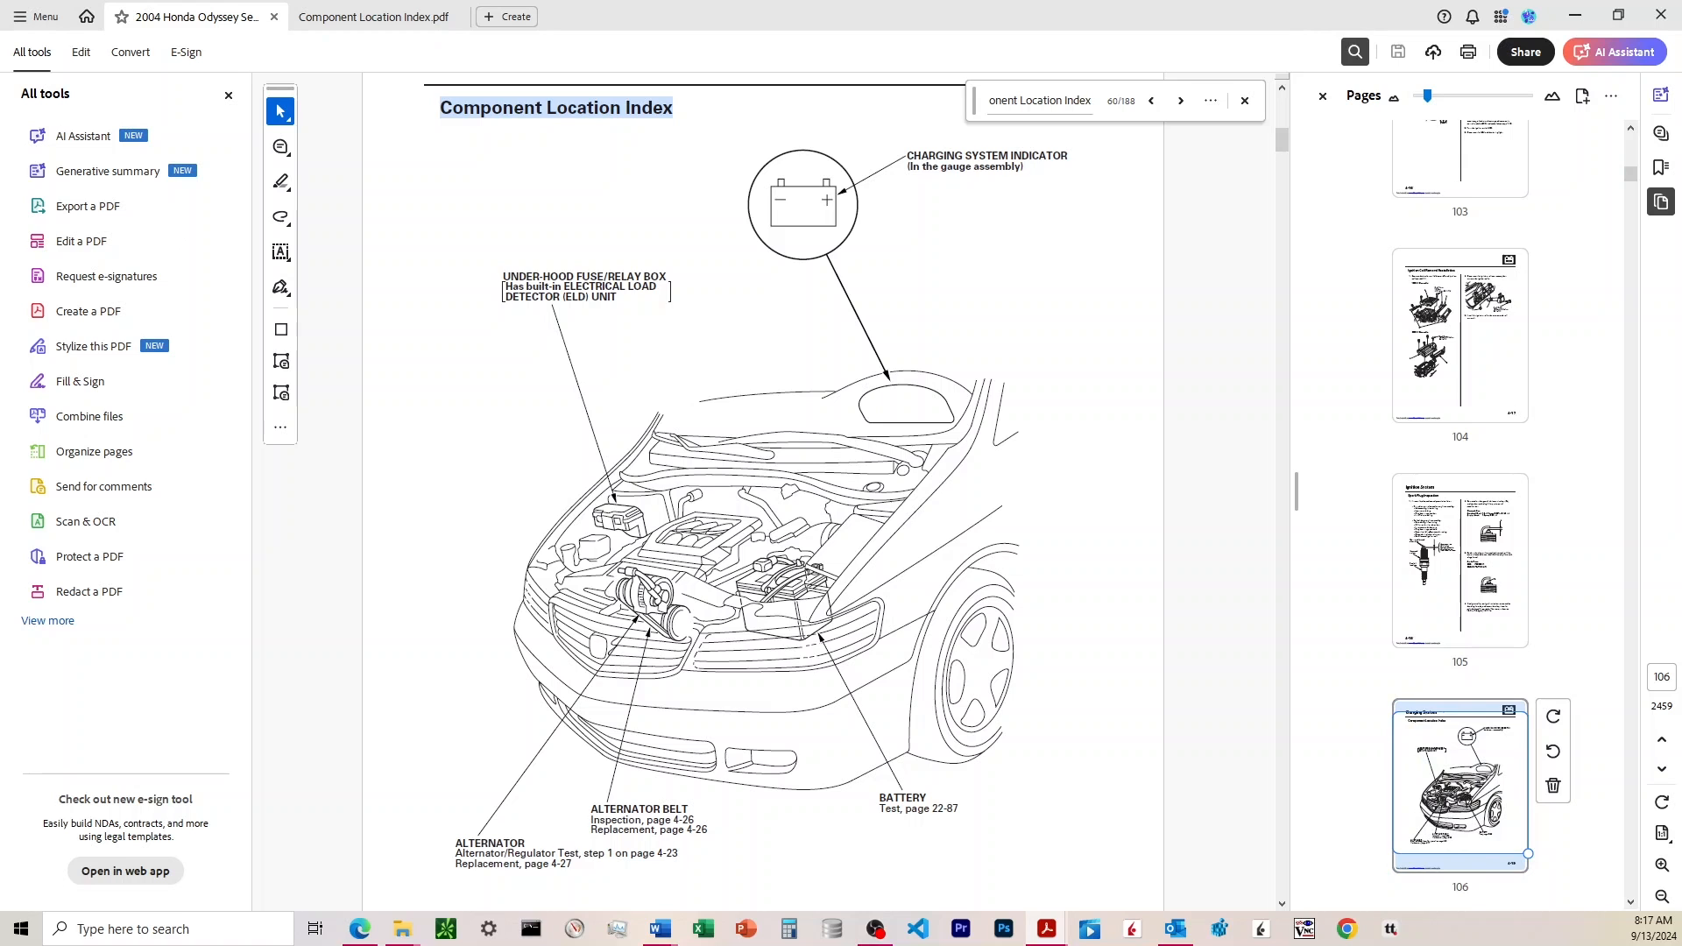
click(637, 14)
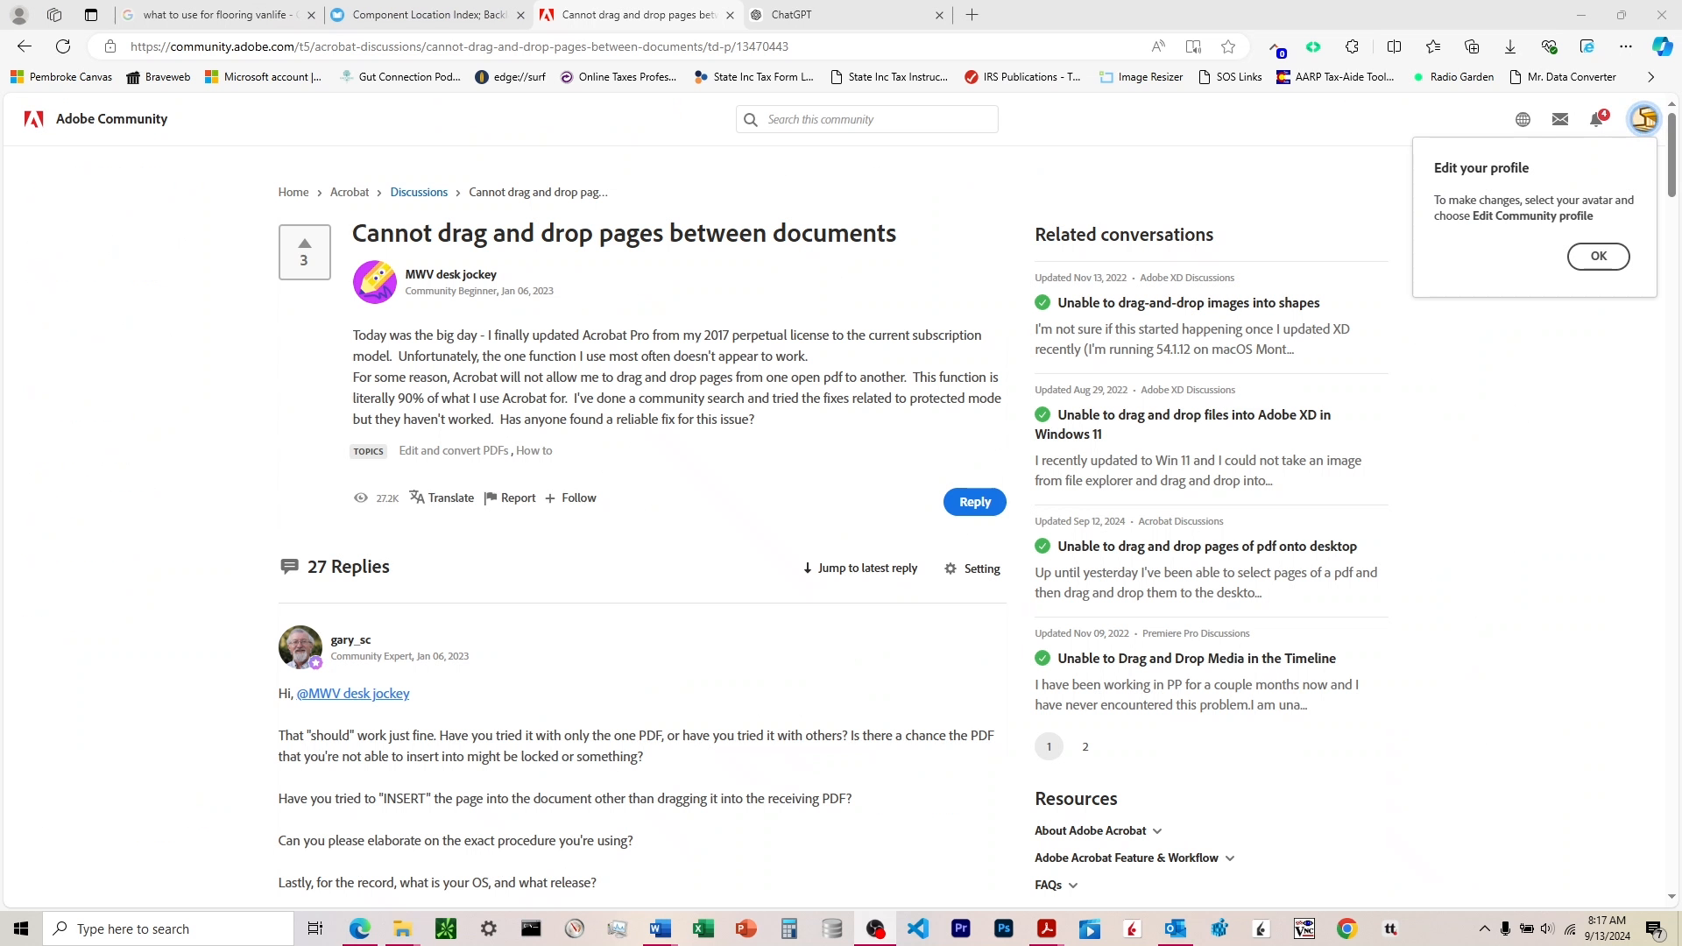
mouse_move(572, 479)
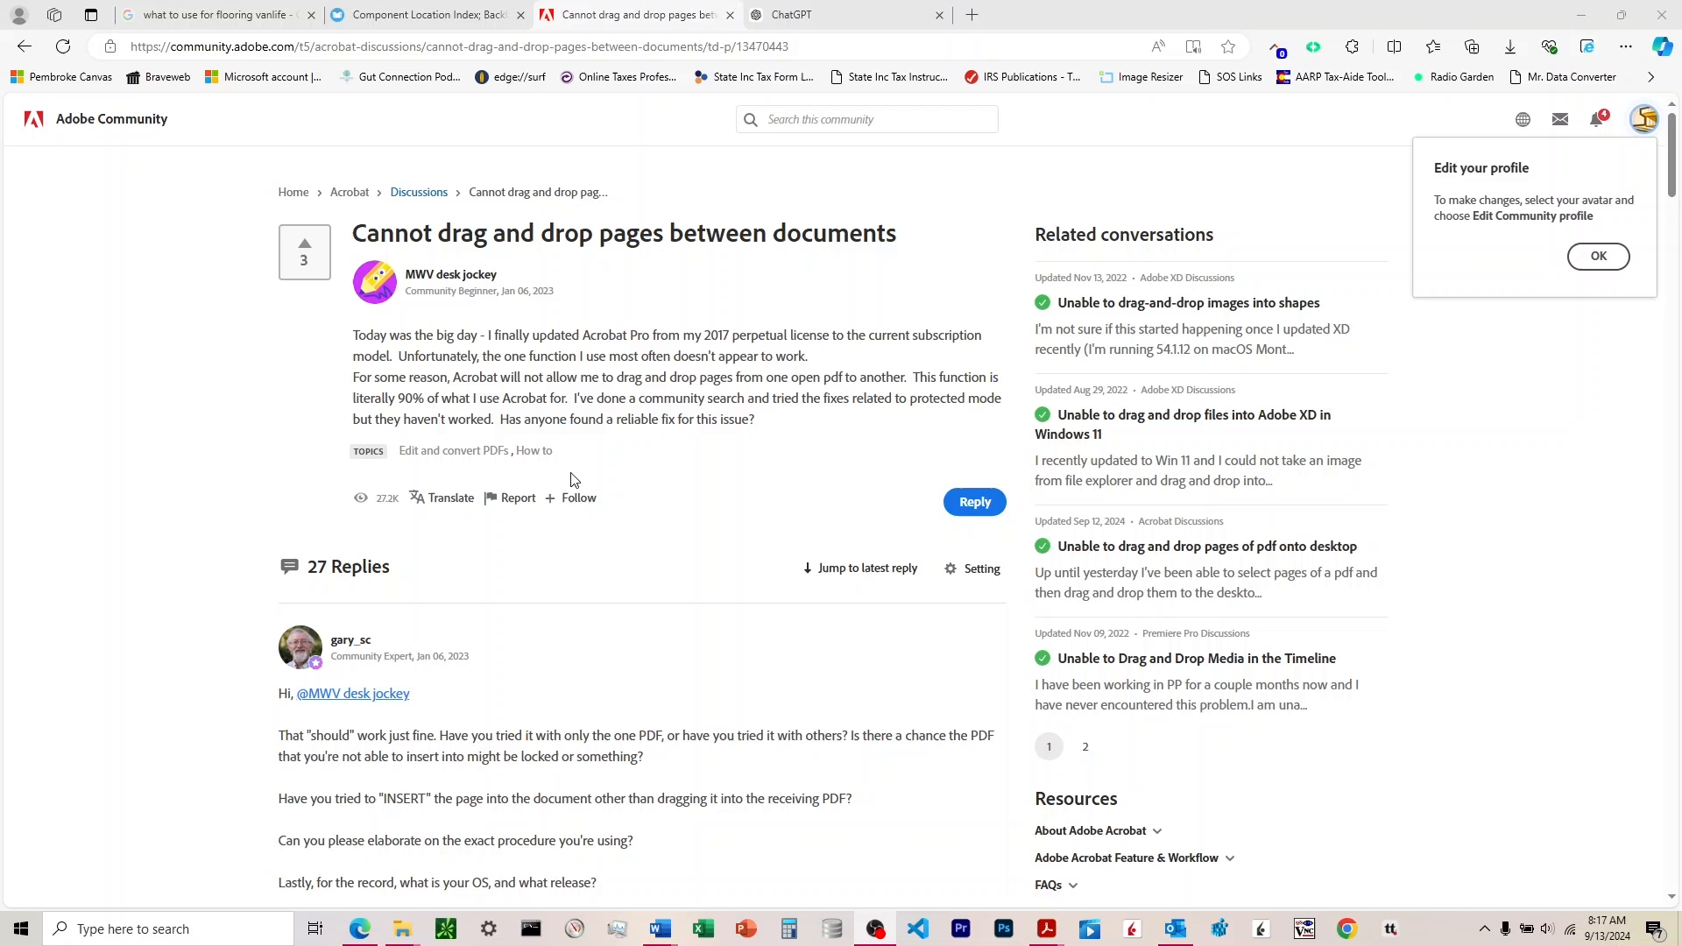
mouse_move(475, 416)
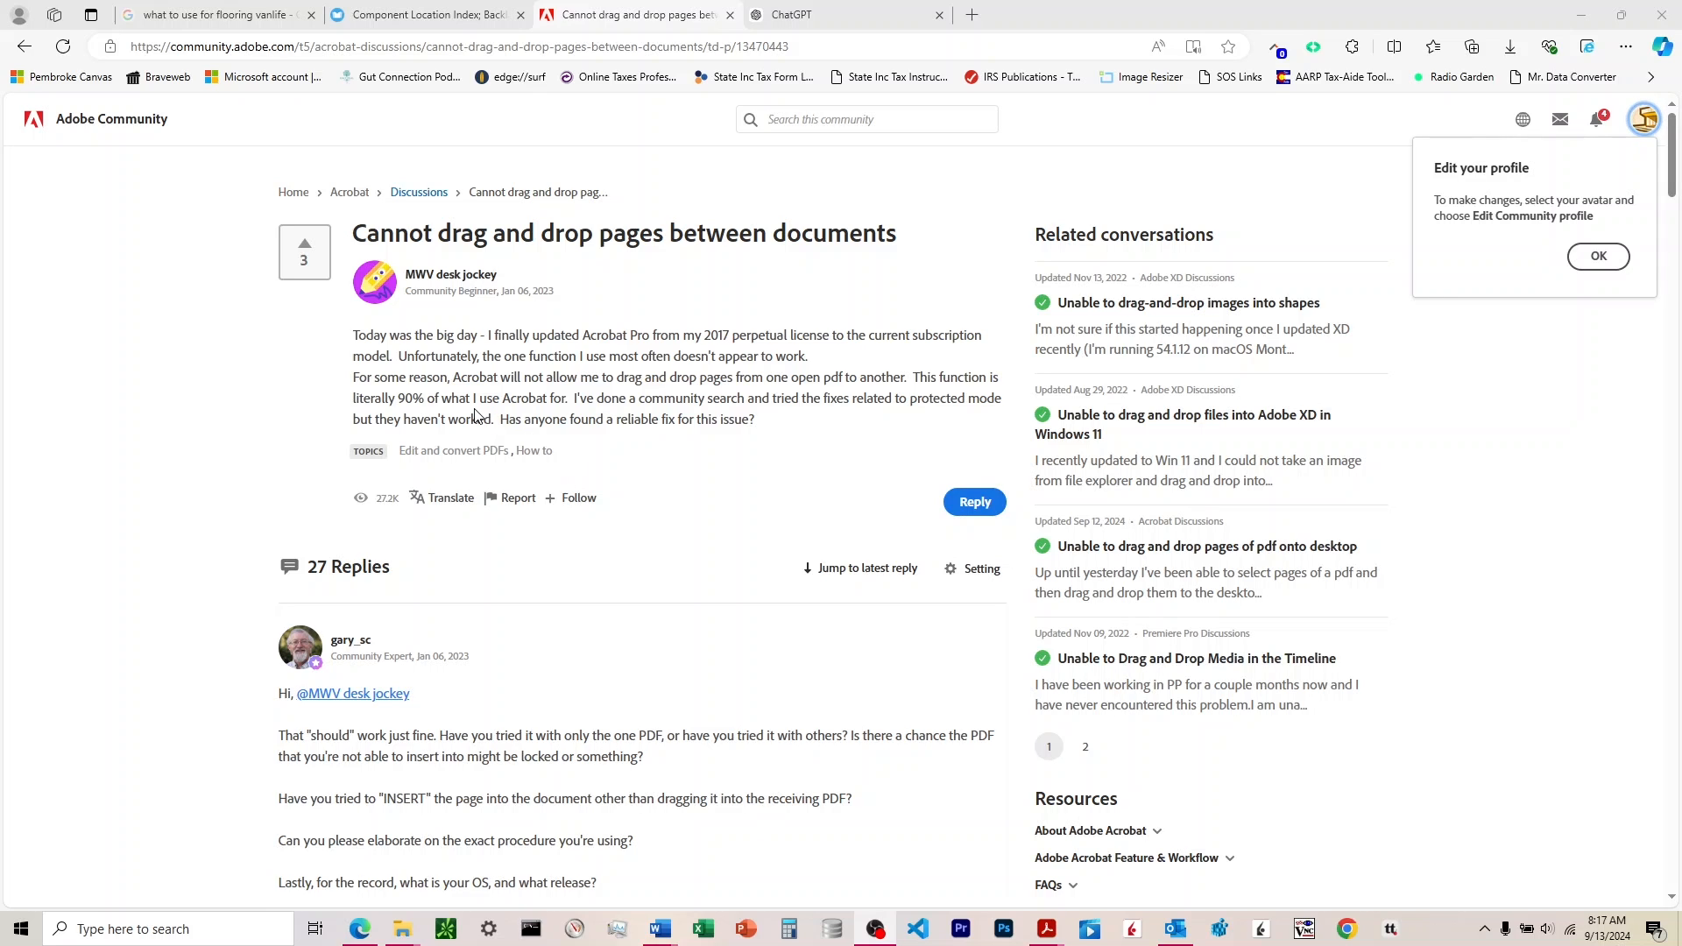
mouse_move(400, 376)
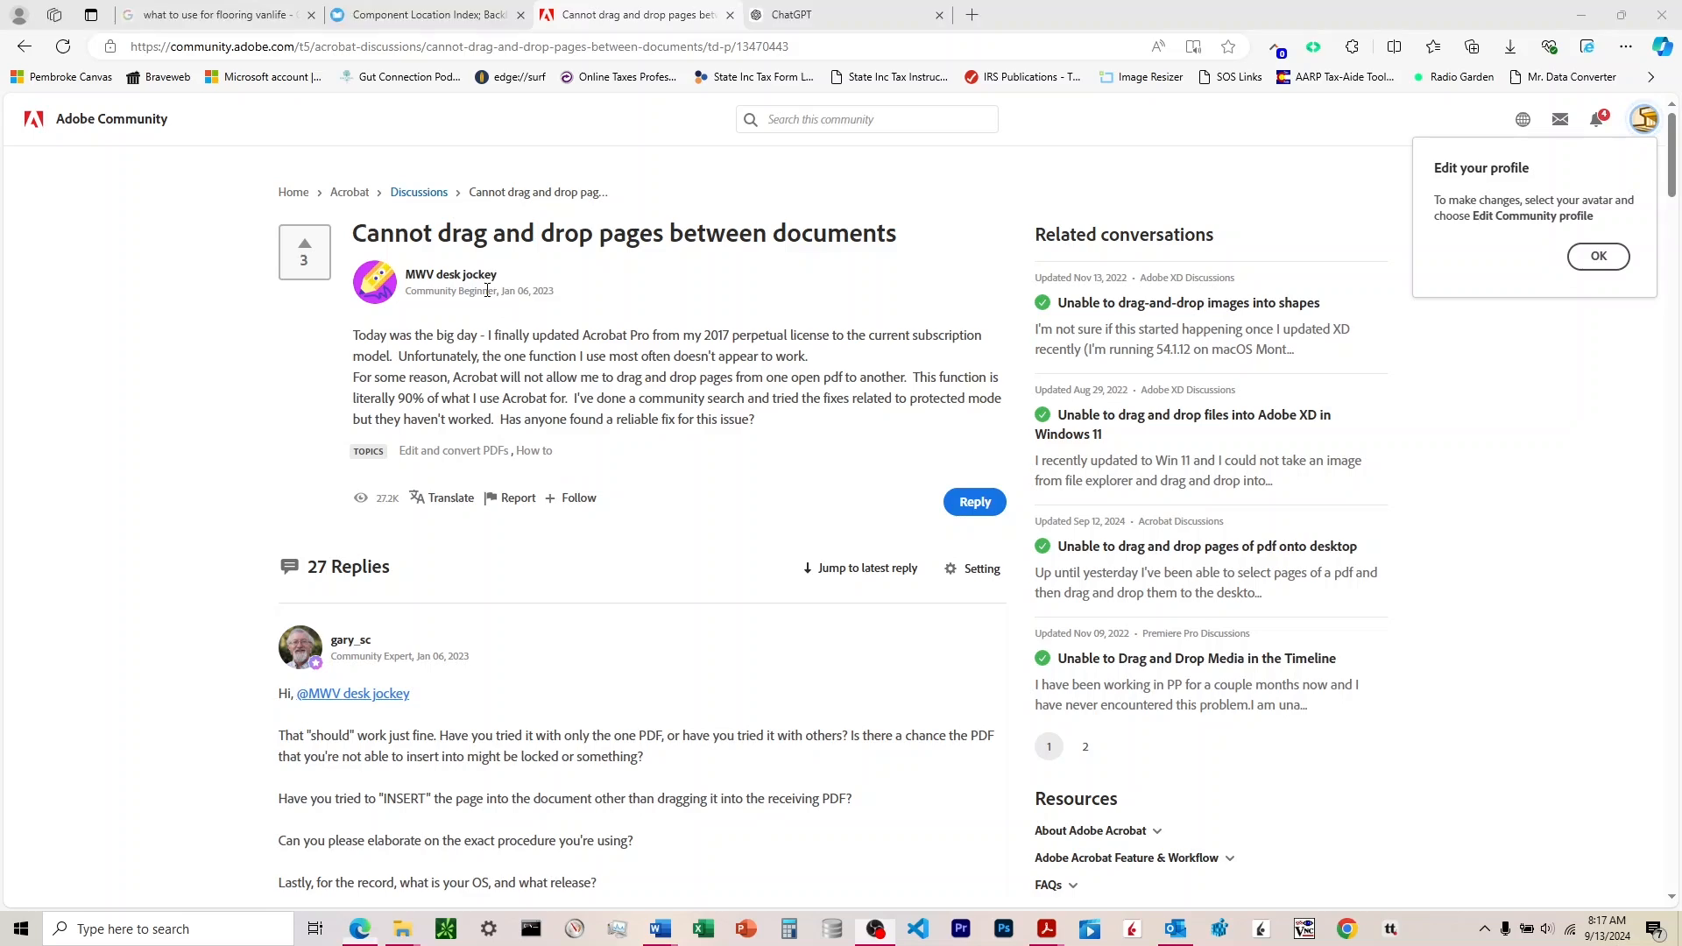
- Highlight the tip about disabling the new Acrobat experience, then return to the manual
scroll(down, 3)
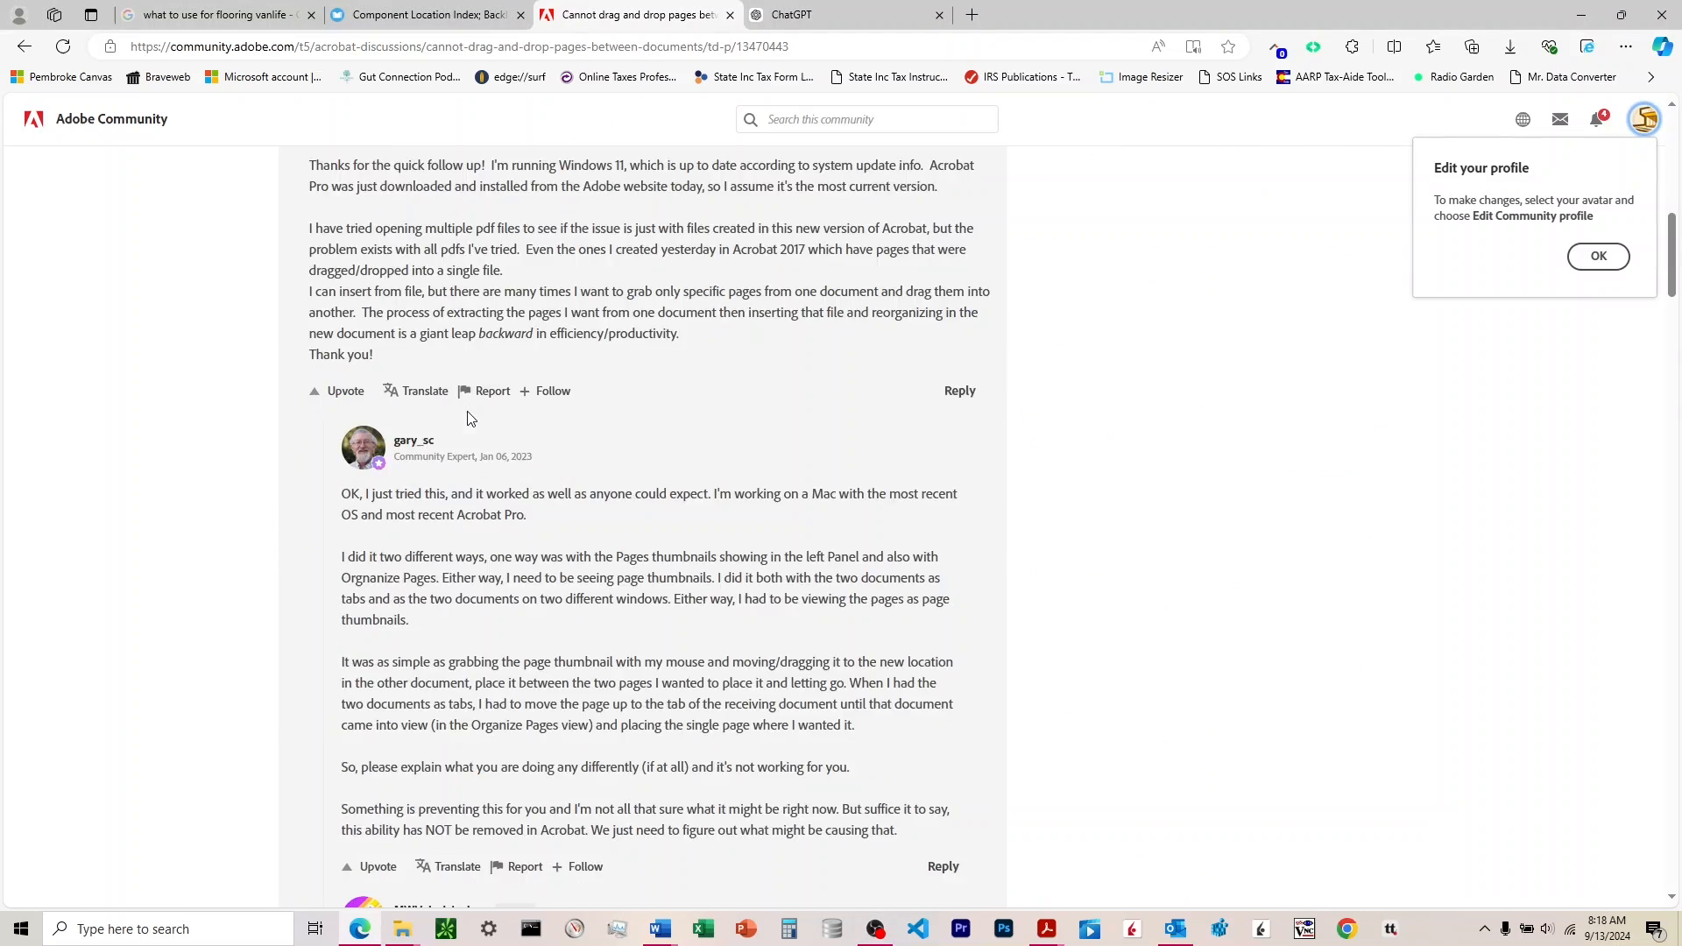
scroll(down, 3)
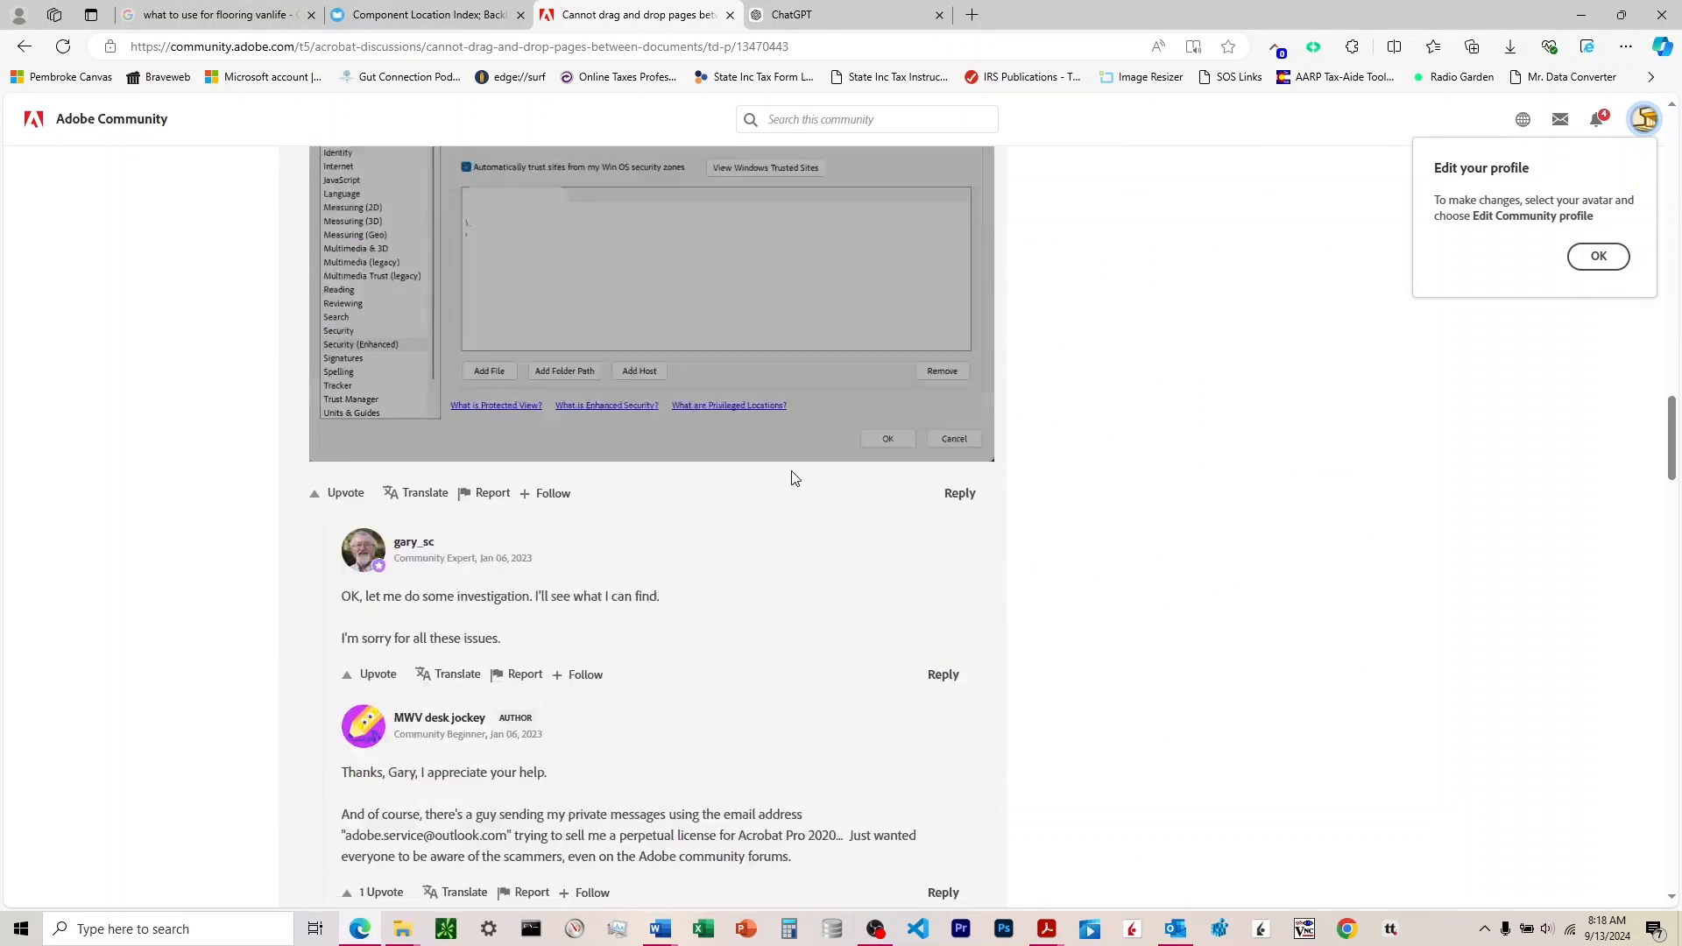
scroll(down, 3)
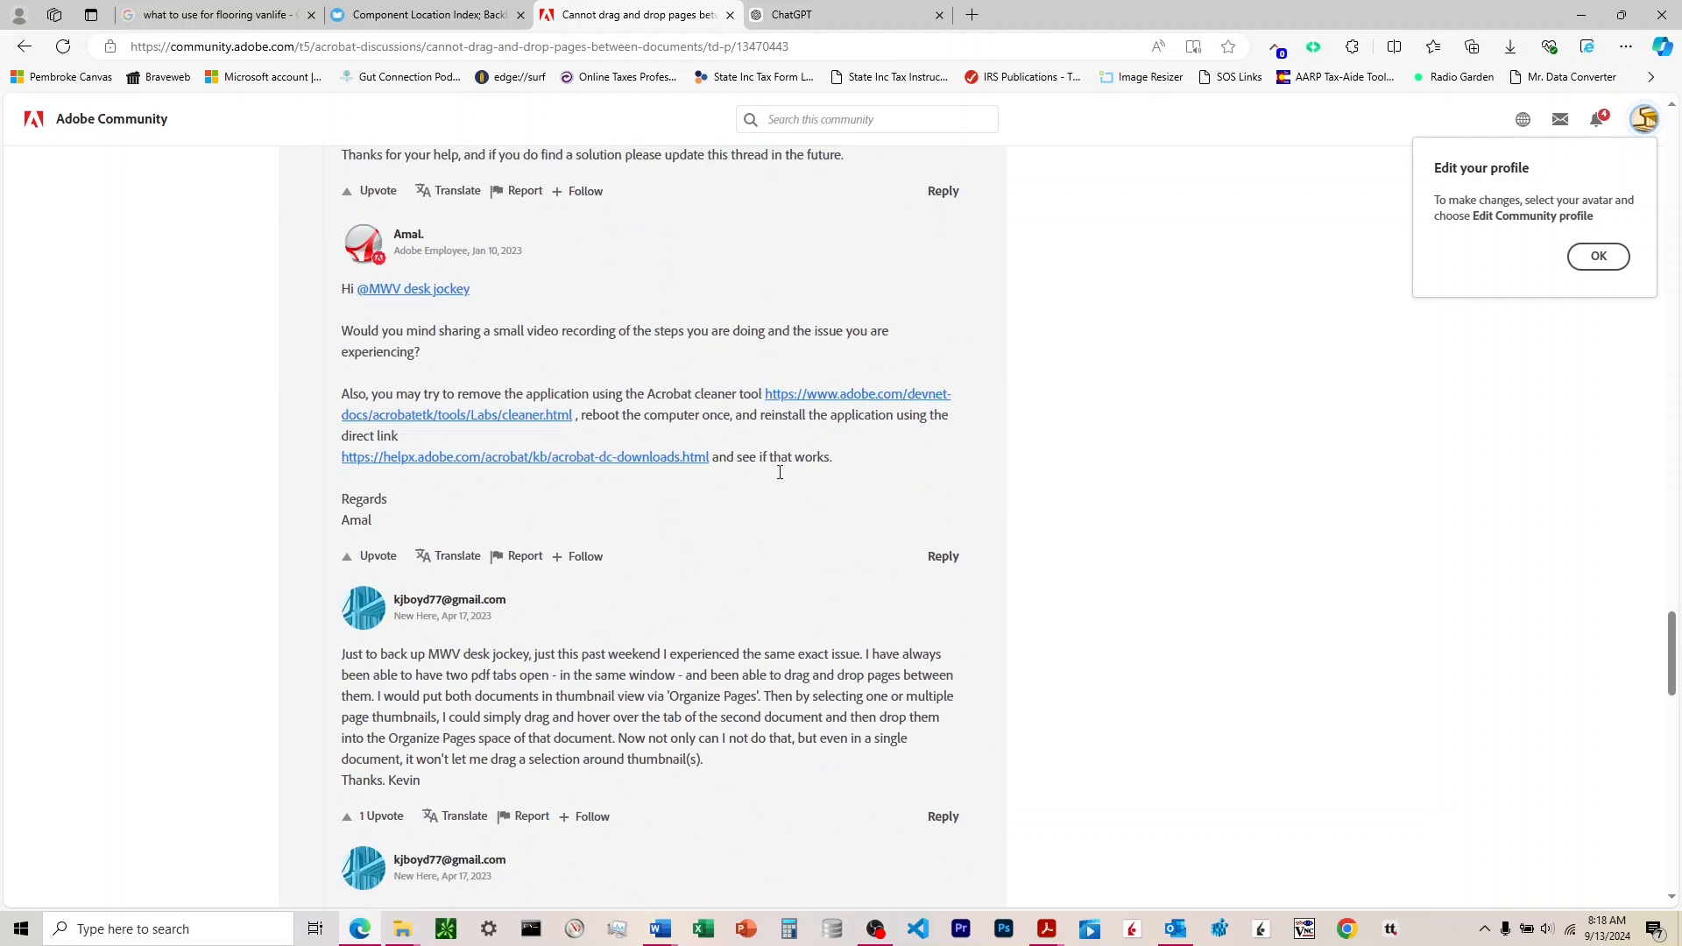
scroll(down, 3)
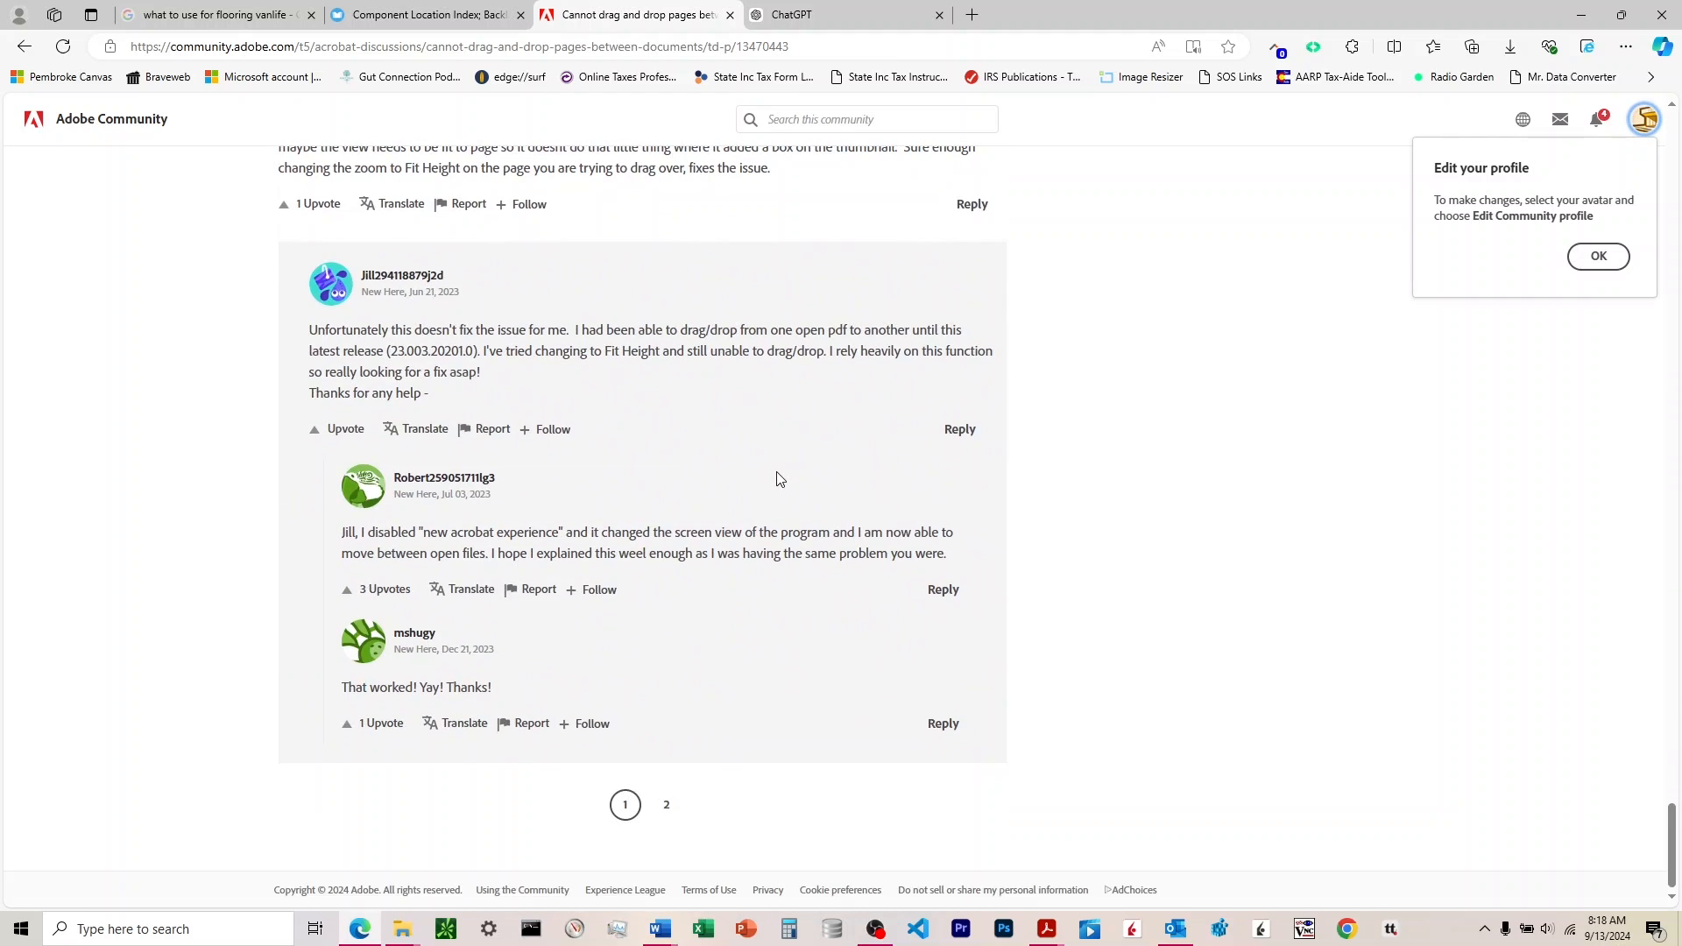
scroll(up, 3)
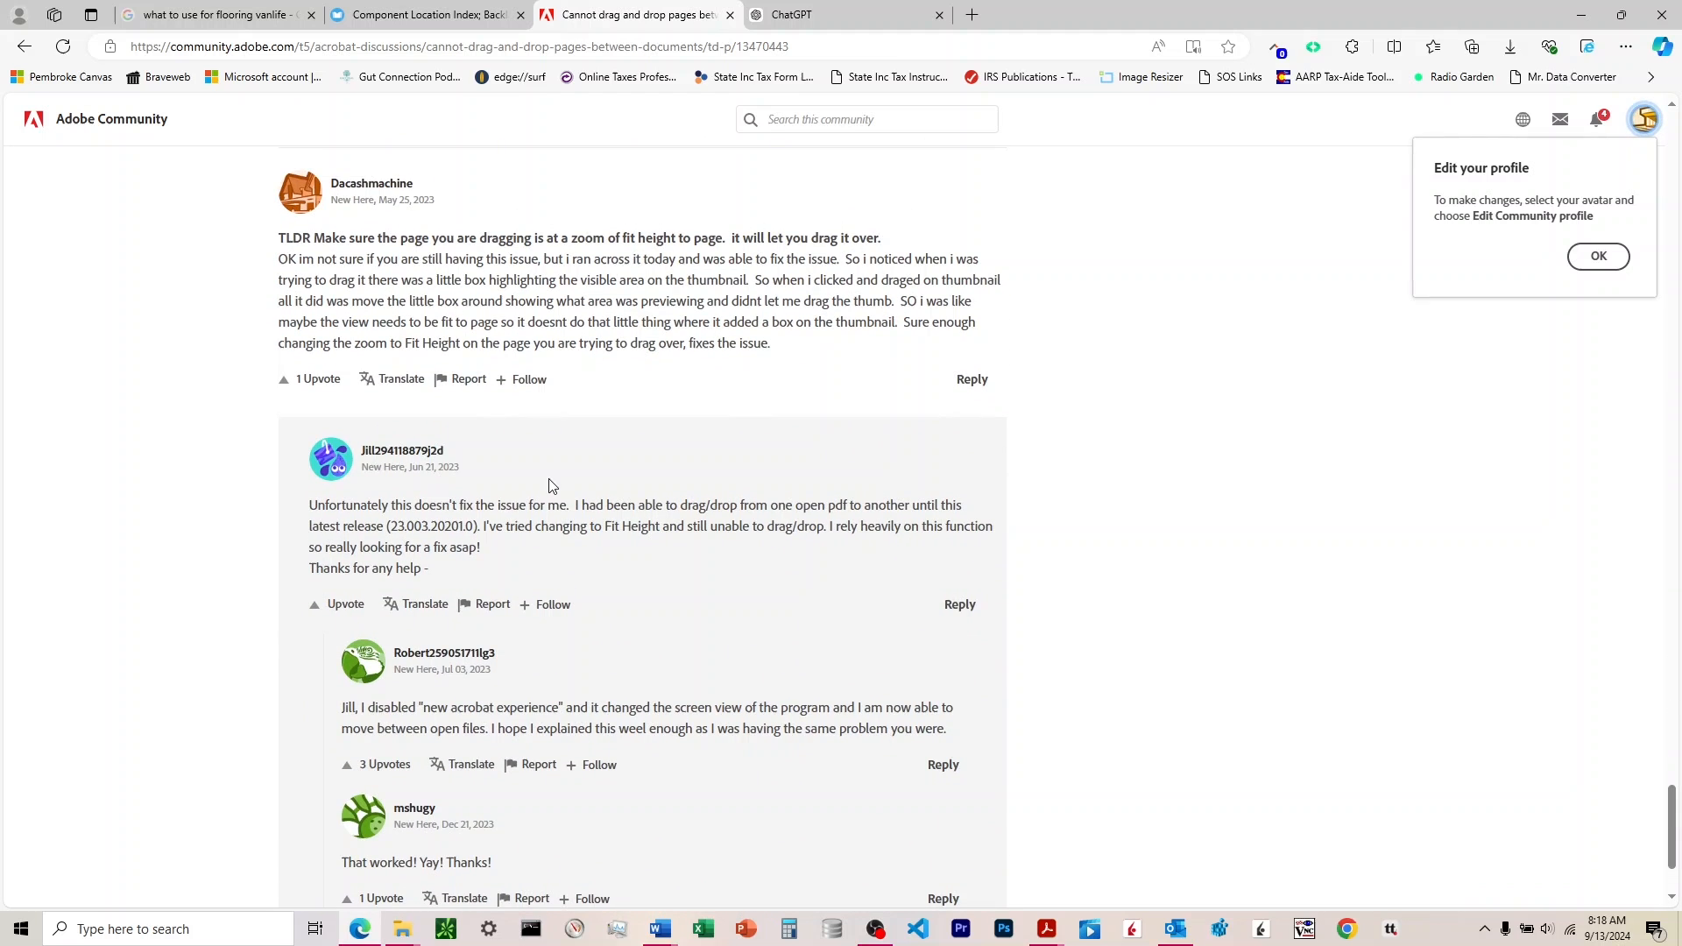
double_click(479, 707)
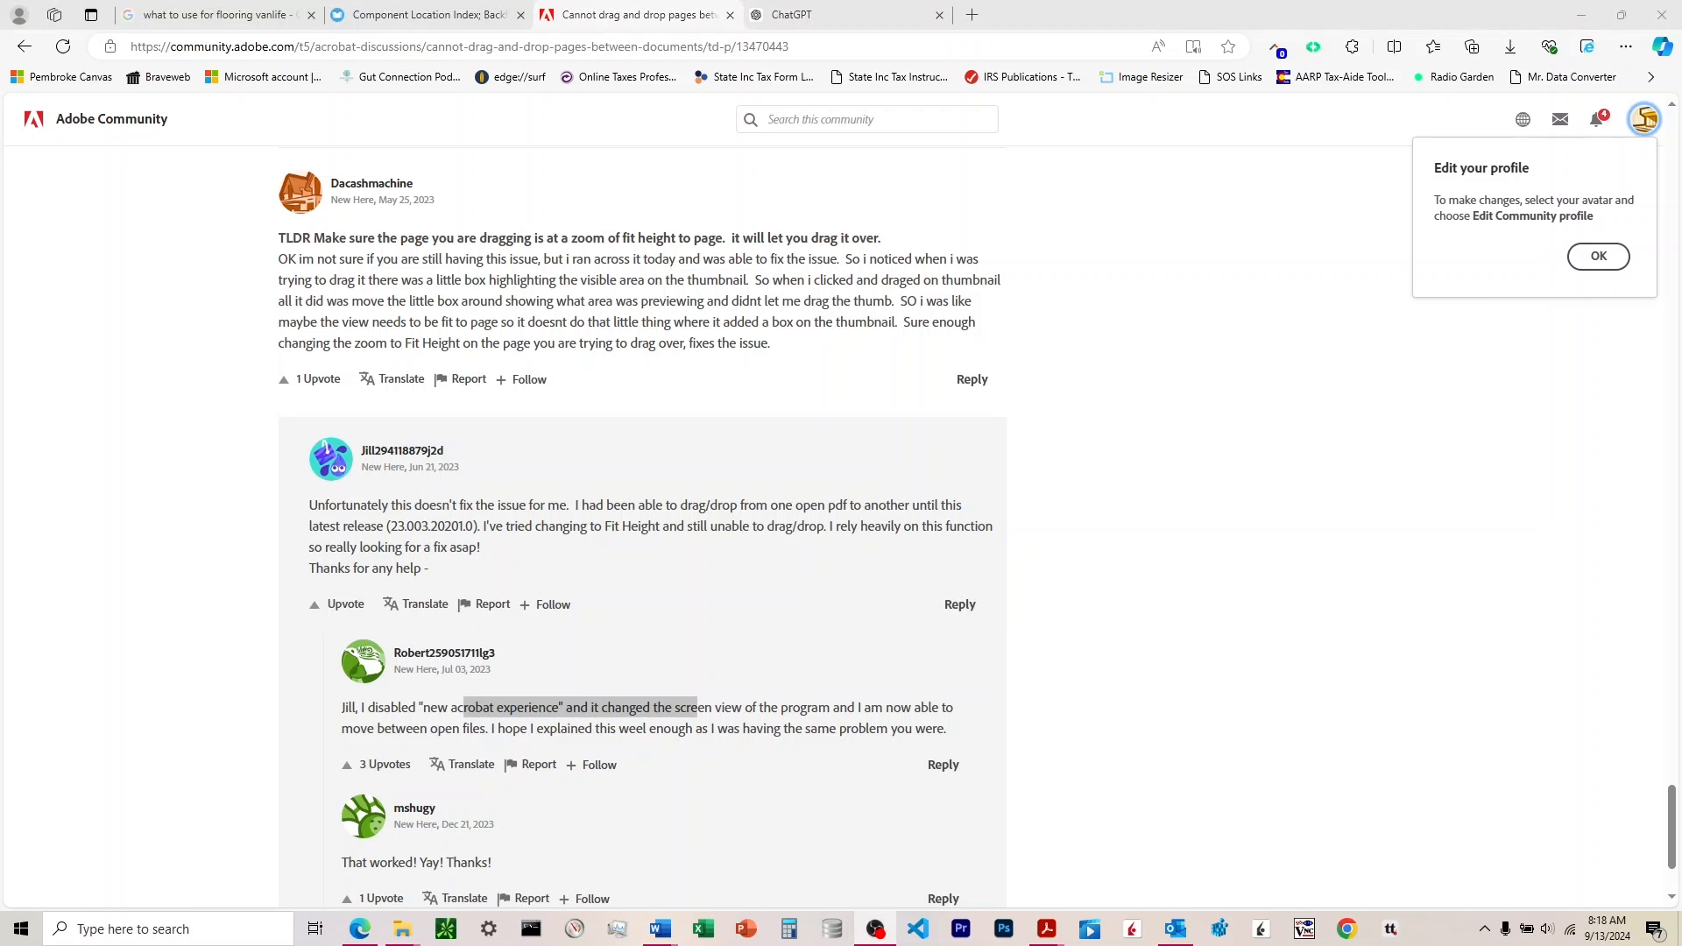
click(372, 16)
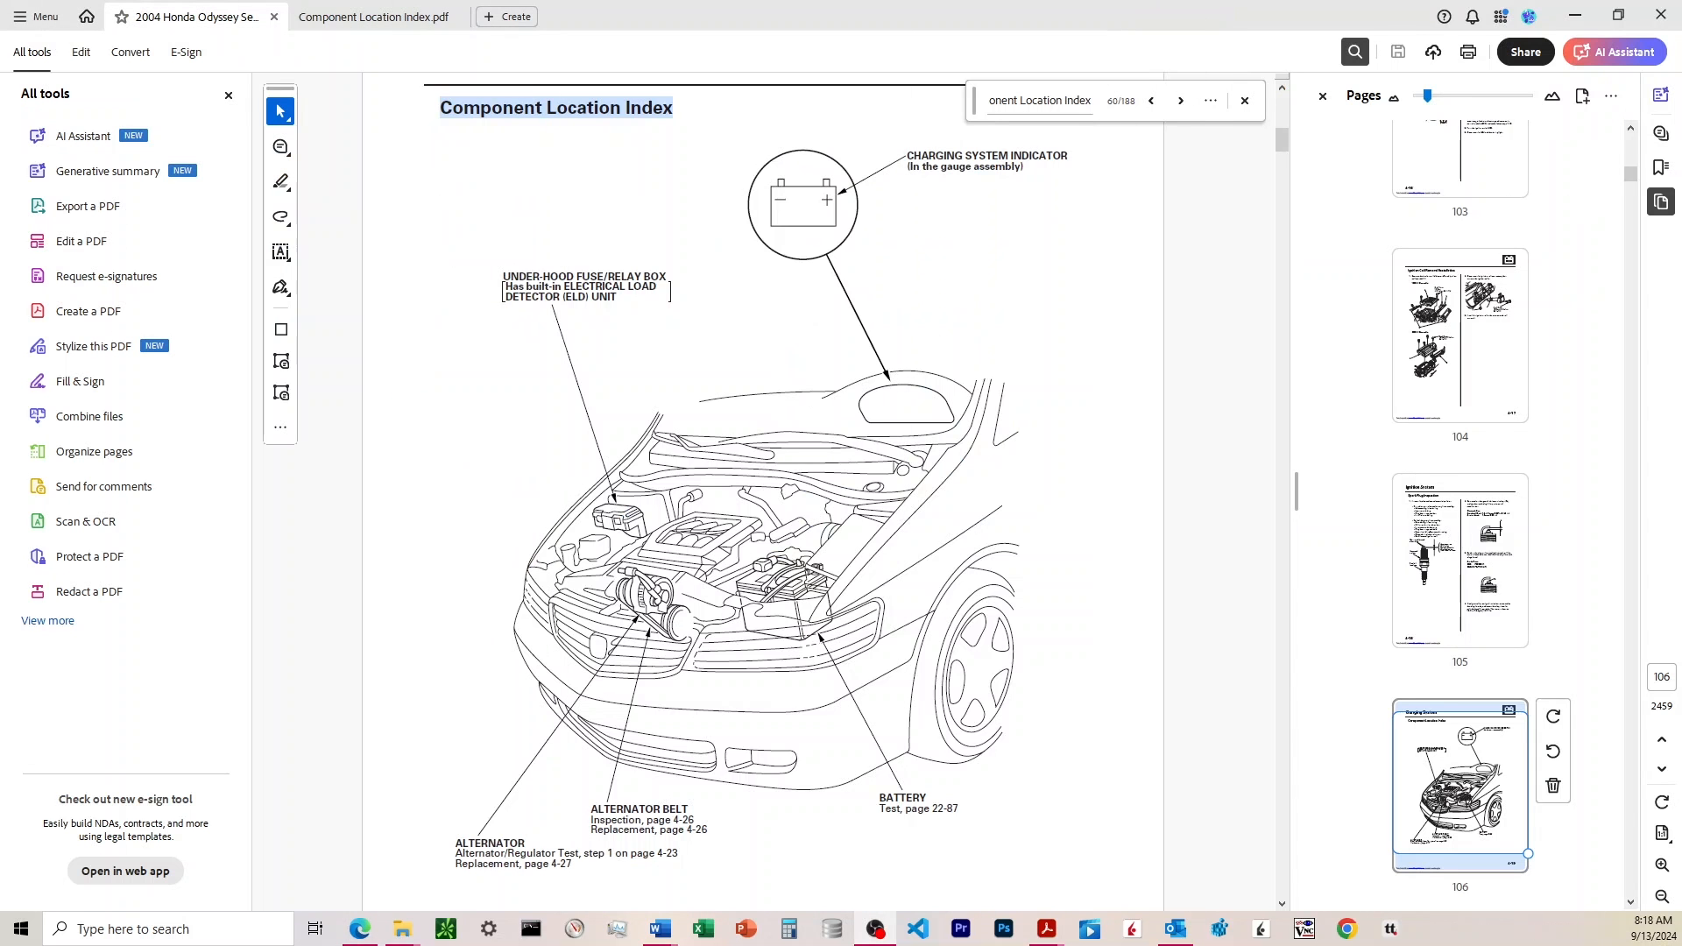
mouse_move(178, 407)
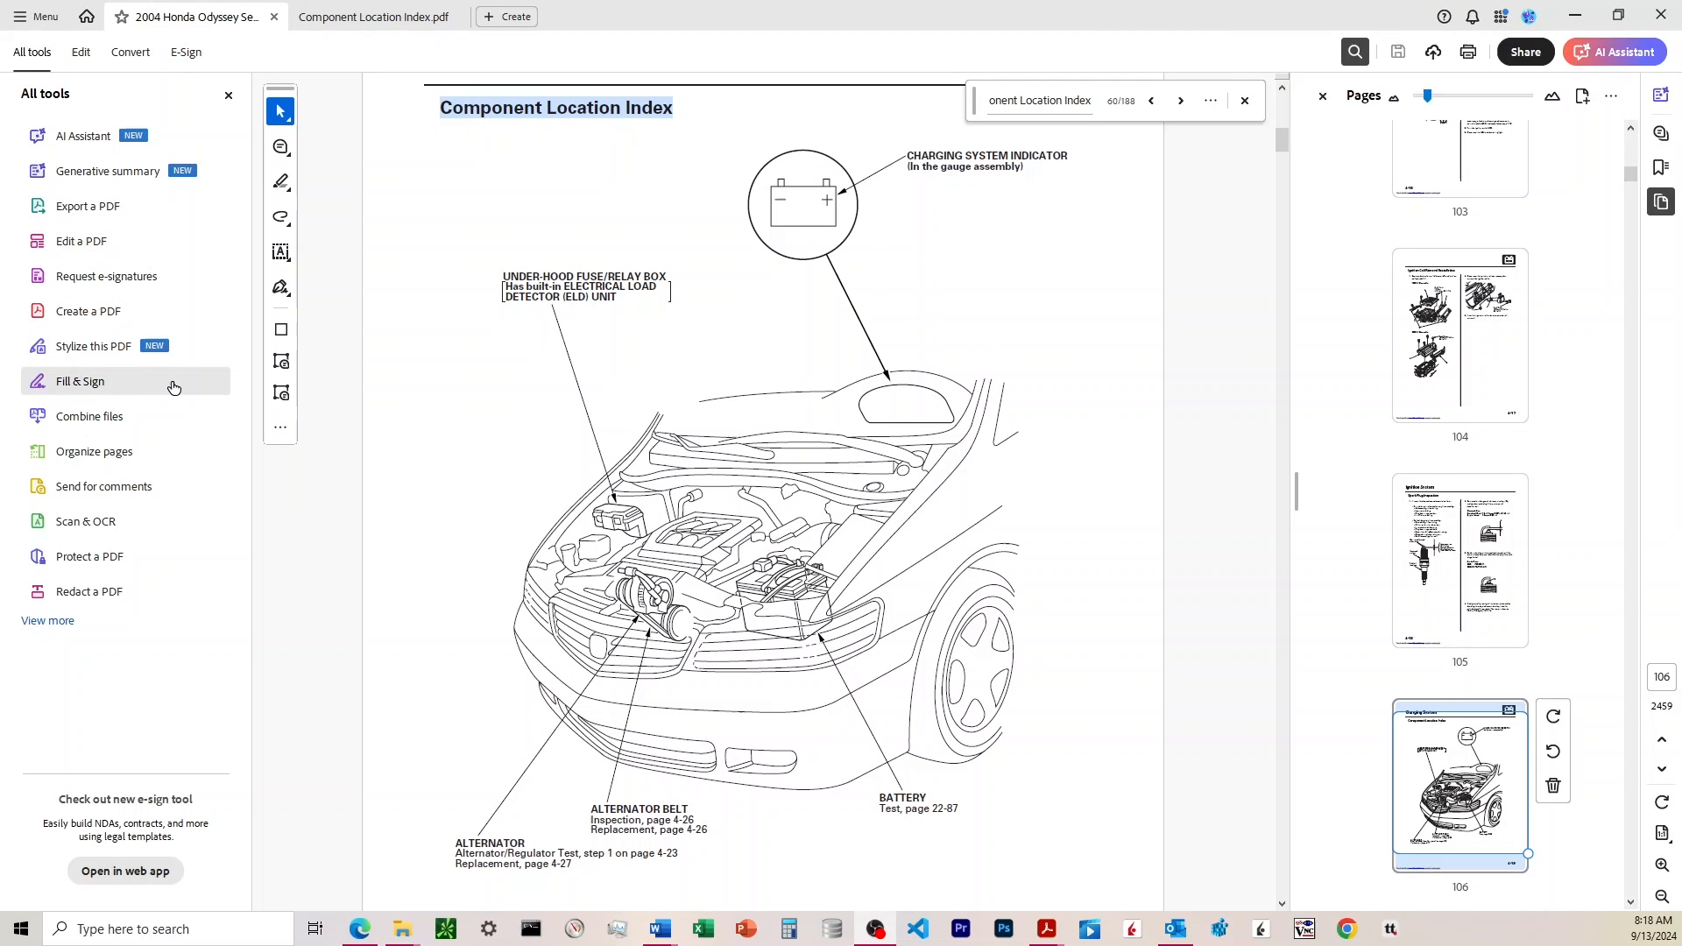
mouse_move(261, 364)
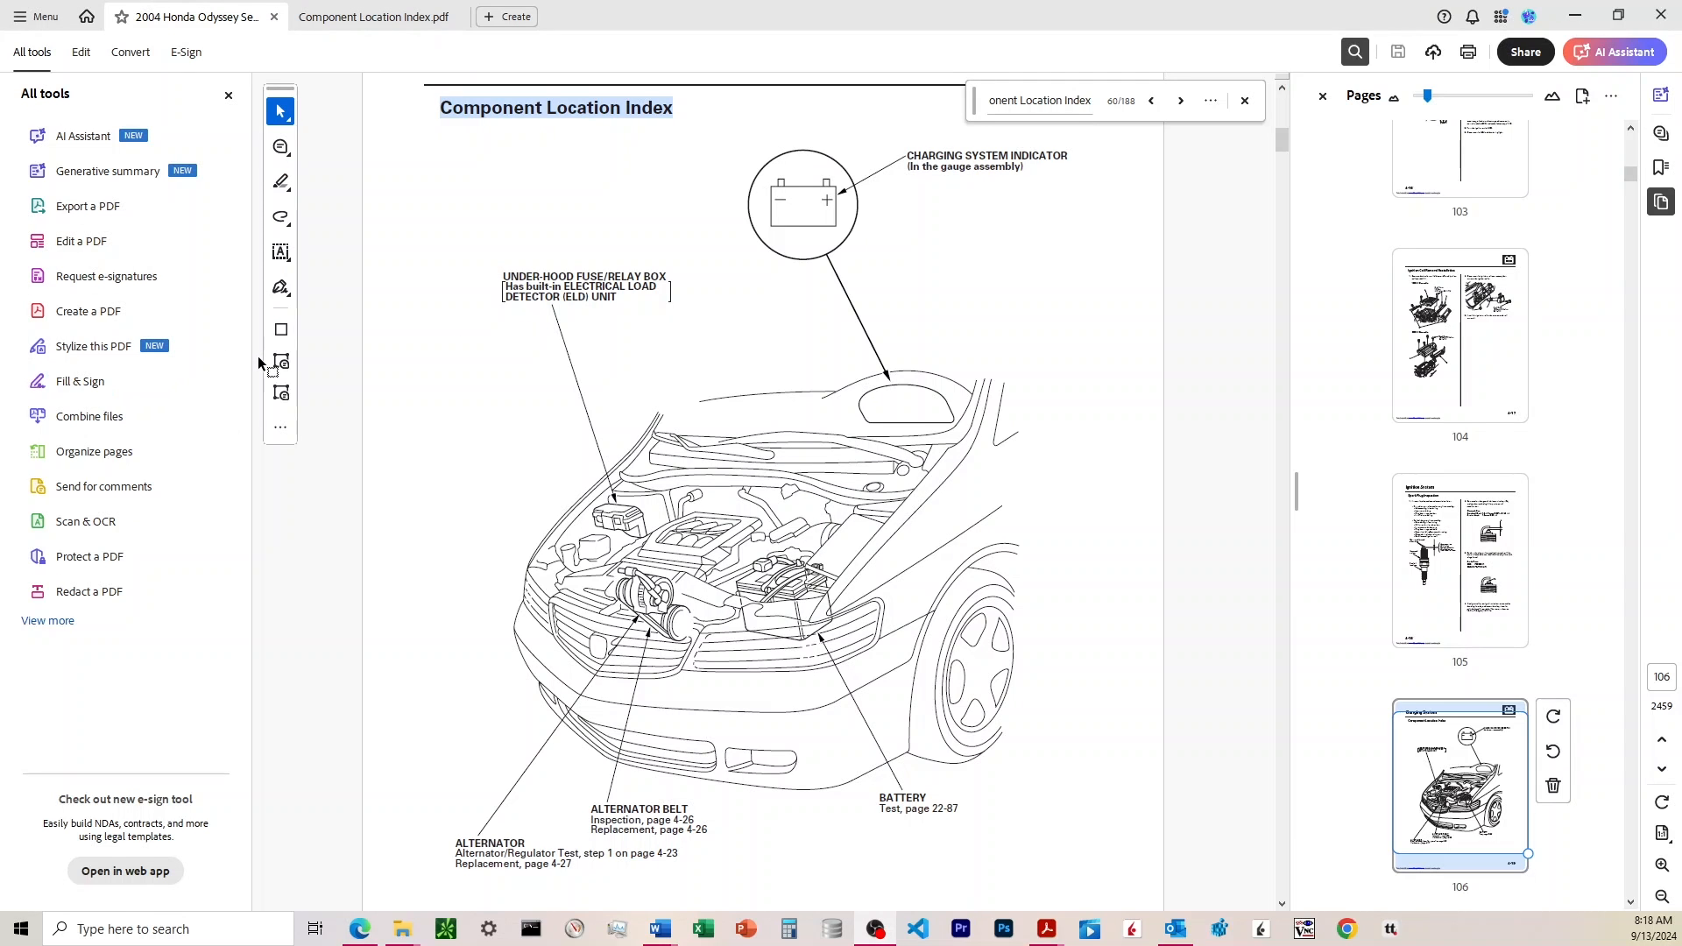
mouse_move(421, 434)
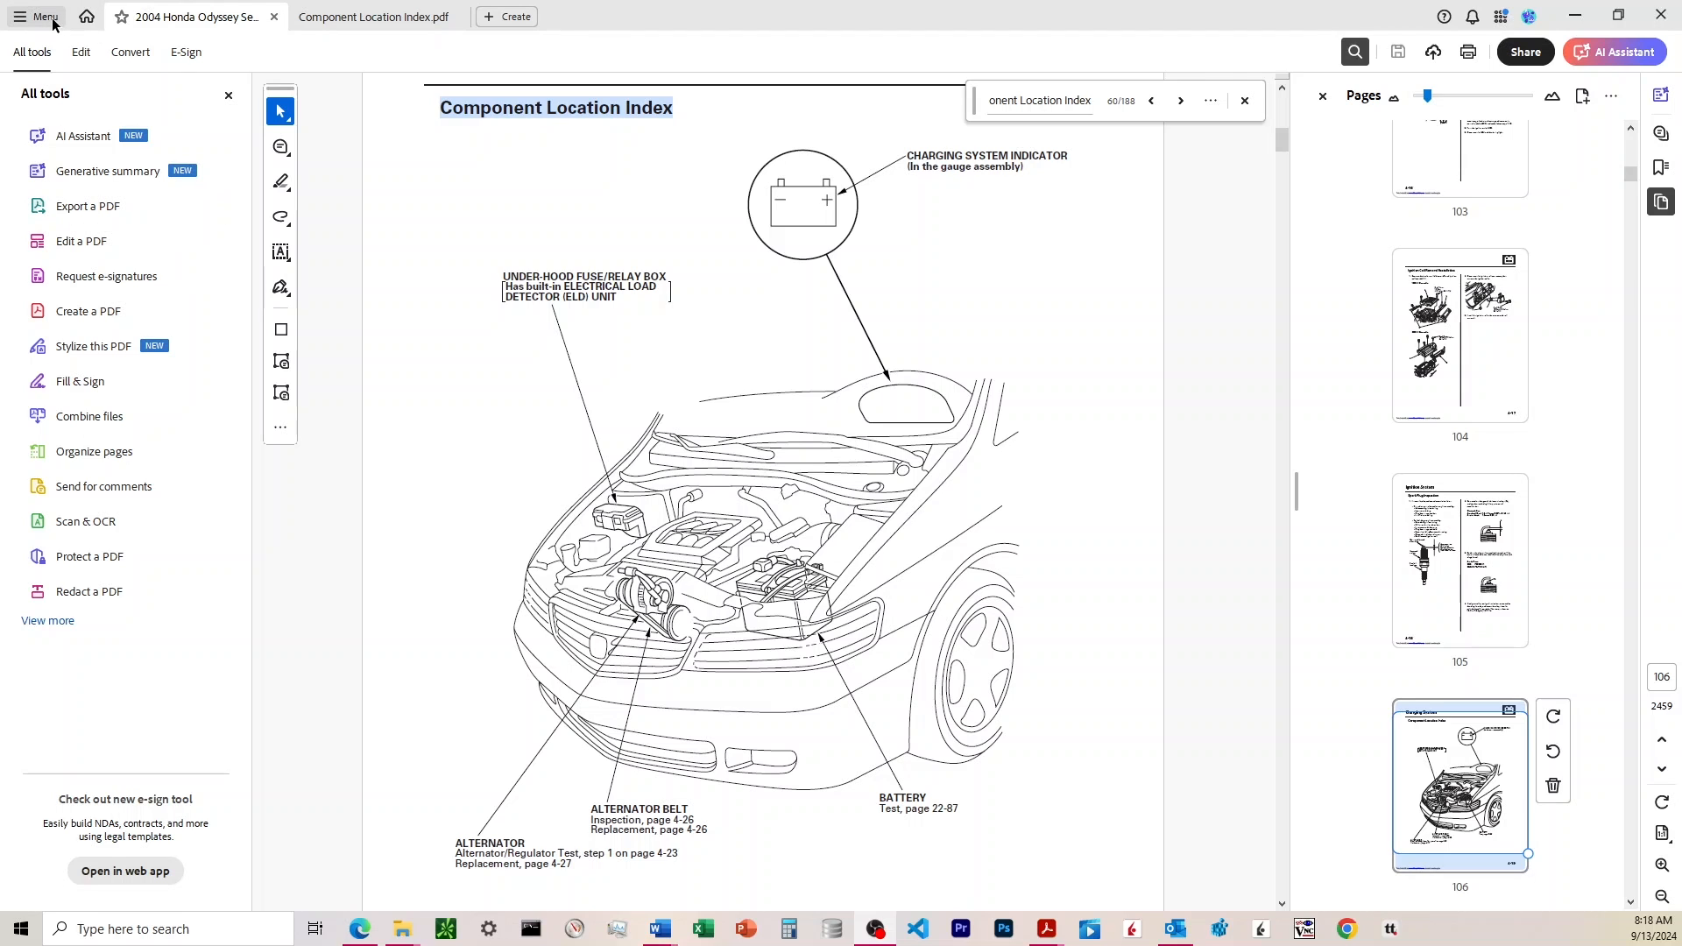
- Disable the new Acrobat experience from the main menu and restart Acrobat
click(40, 16)
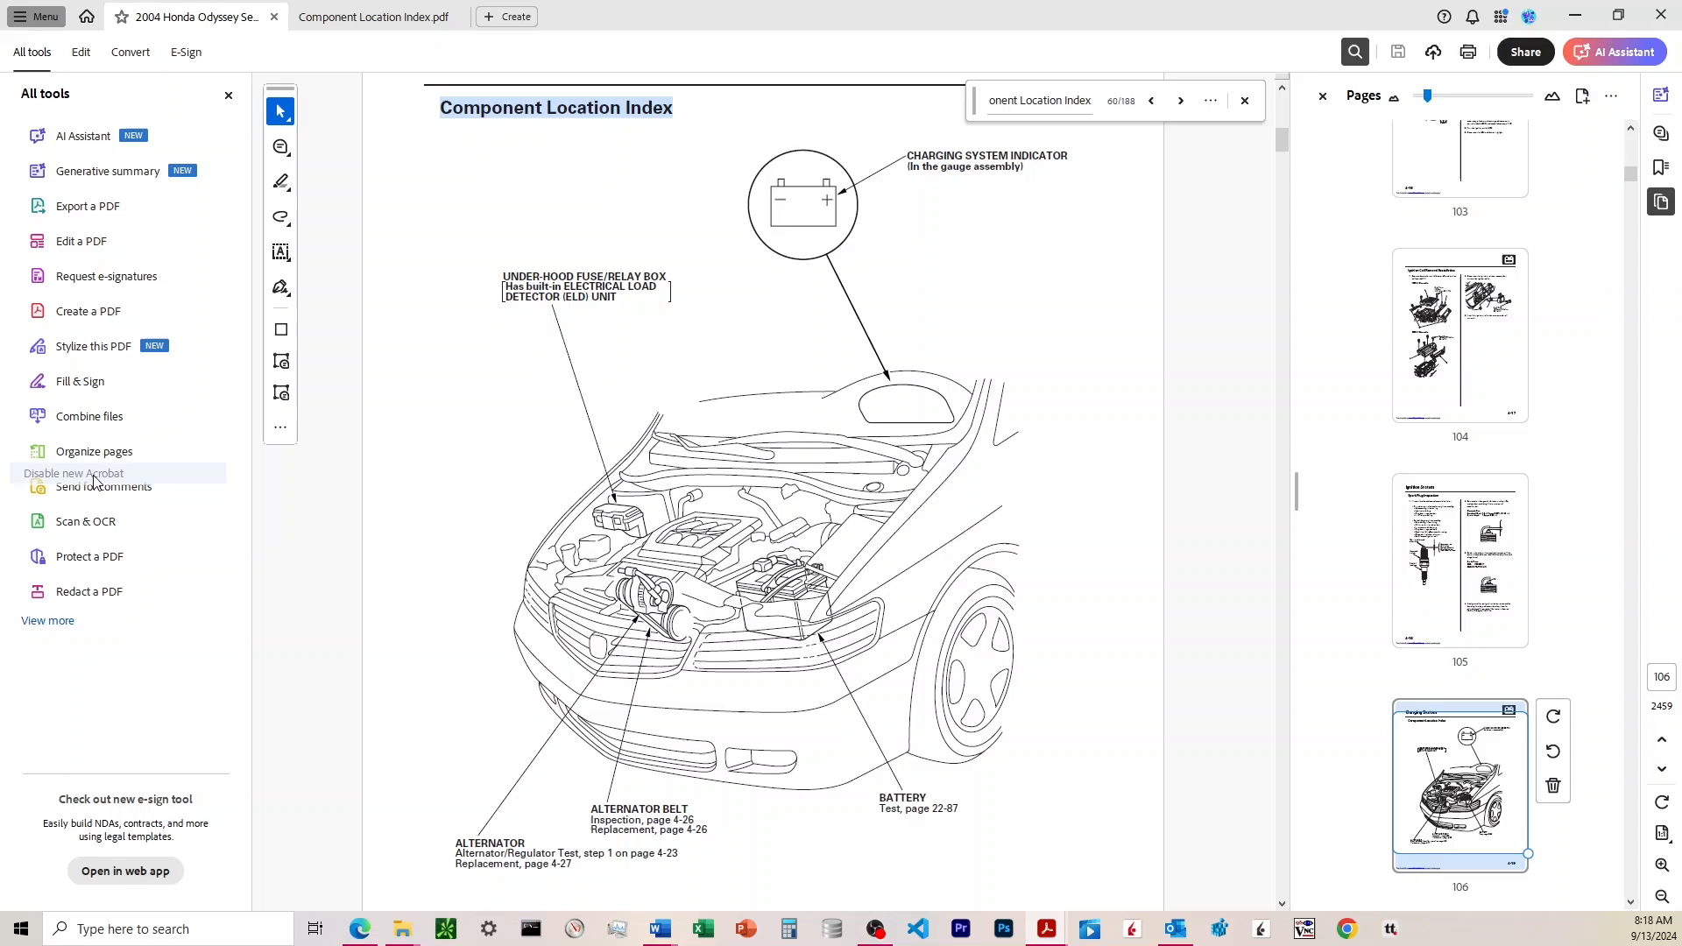
click(73, 473)
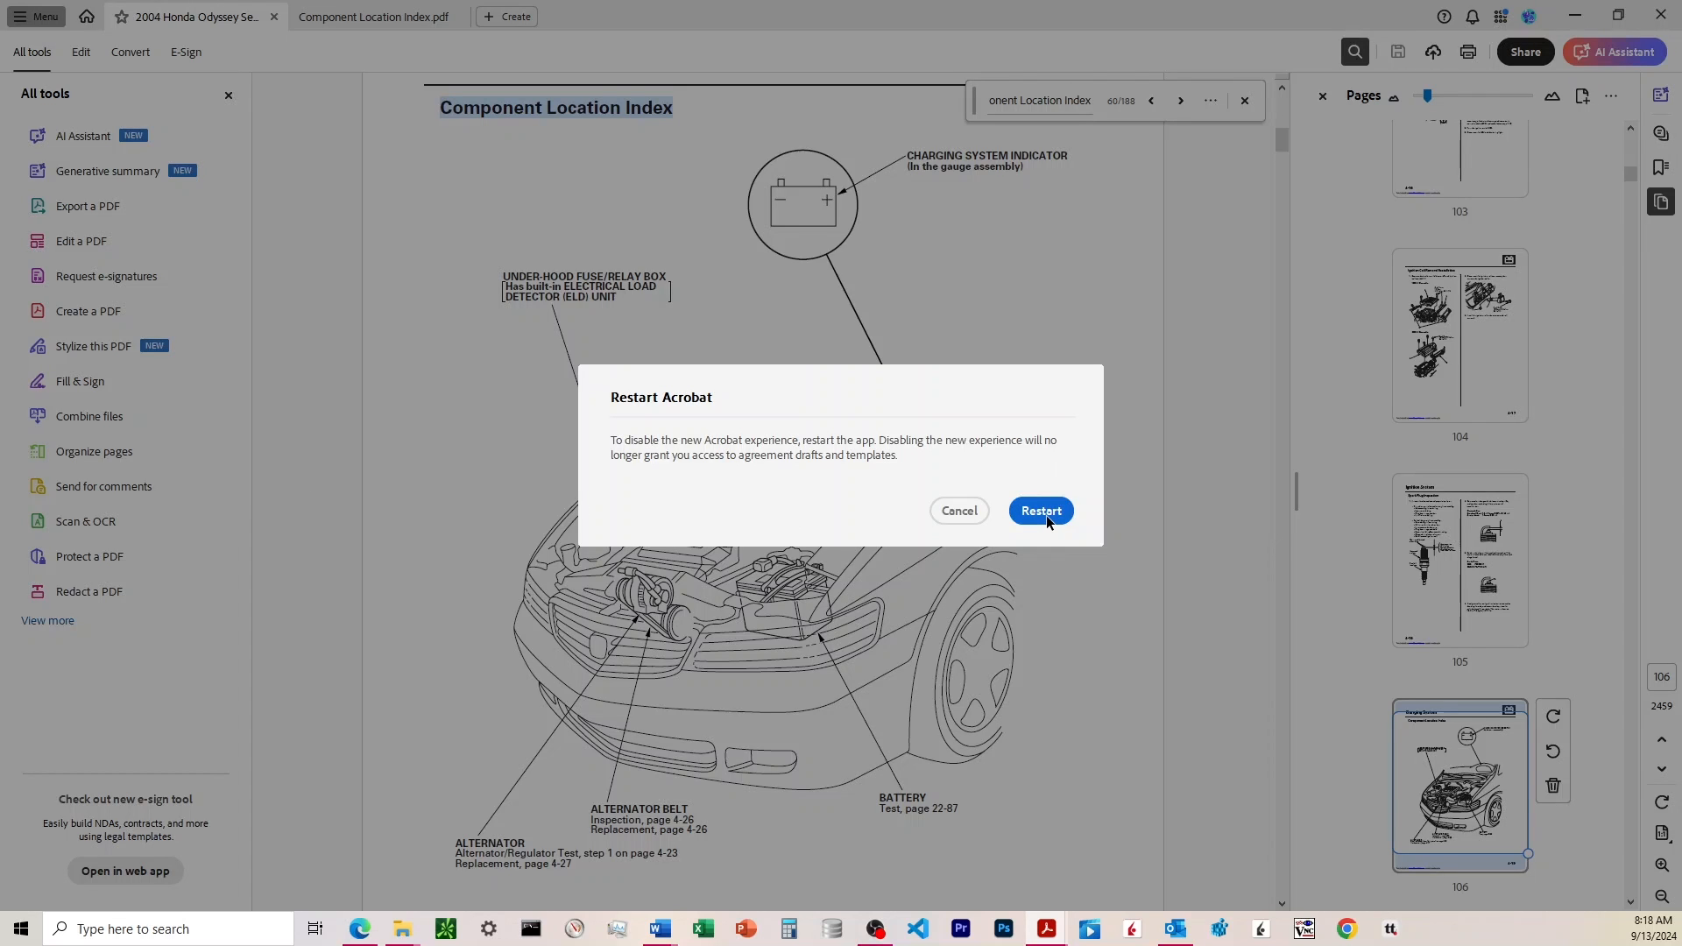
click(1038, 511)
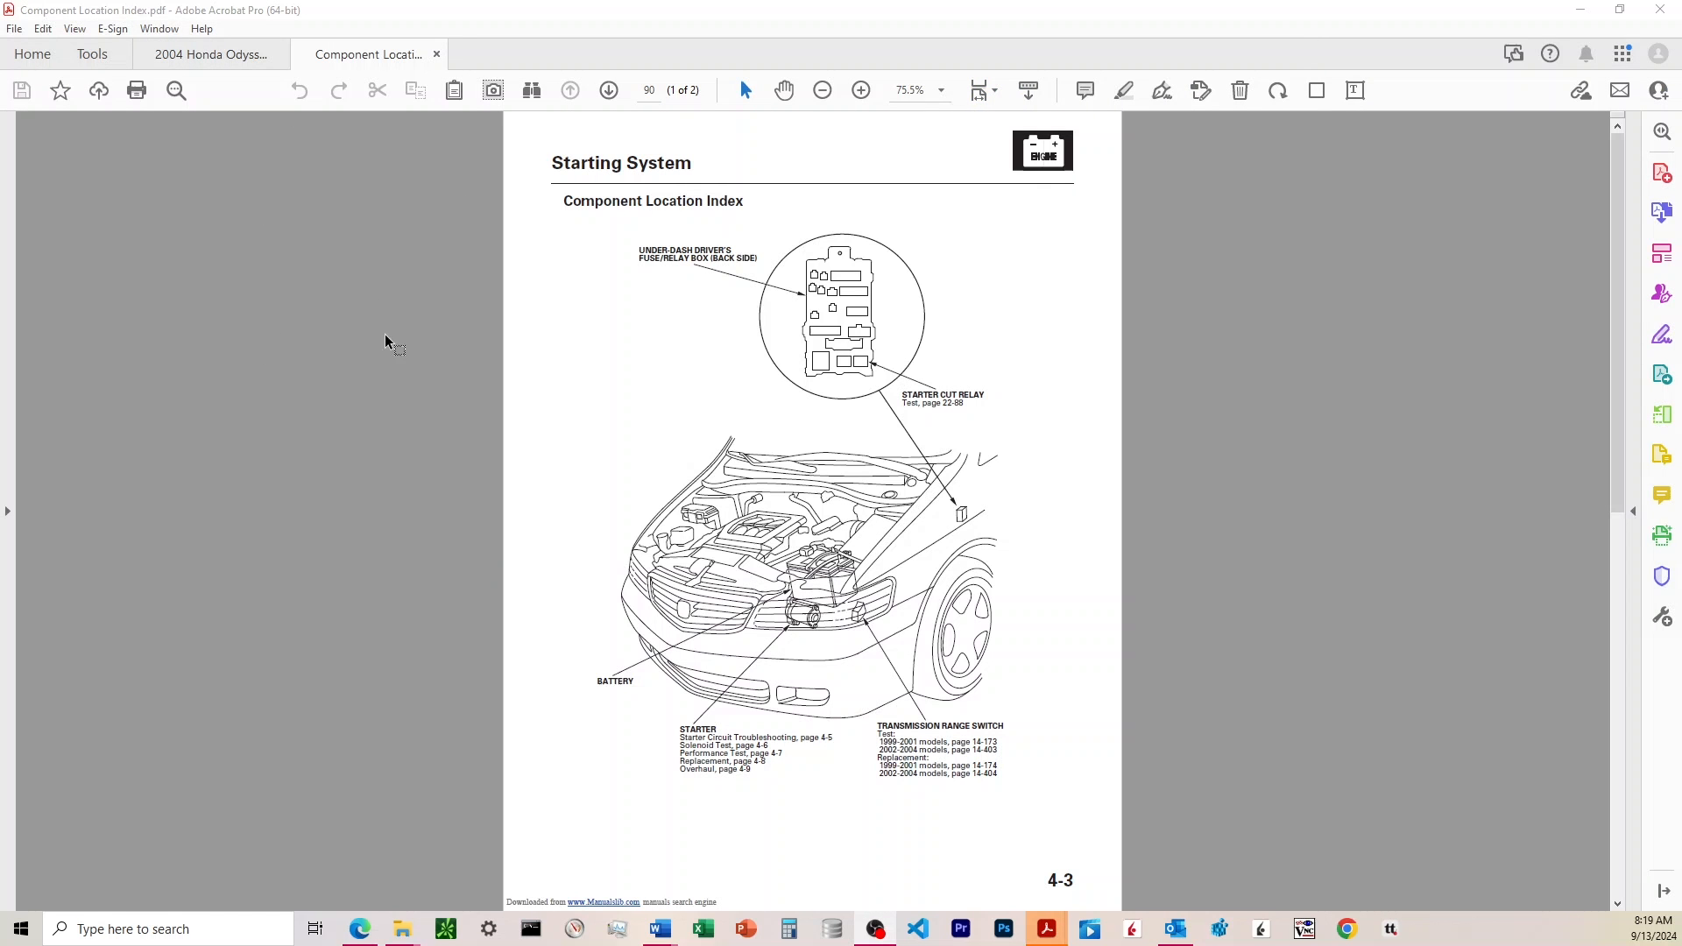
- Switch to the 2004 Honda Odyssey manual tab, then back to Component Location Index.pdf
click(209, 55)
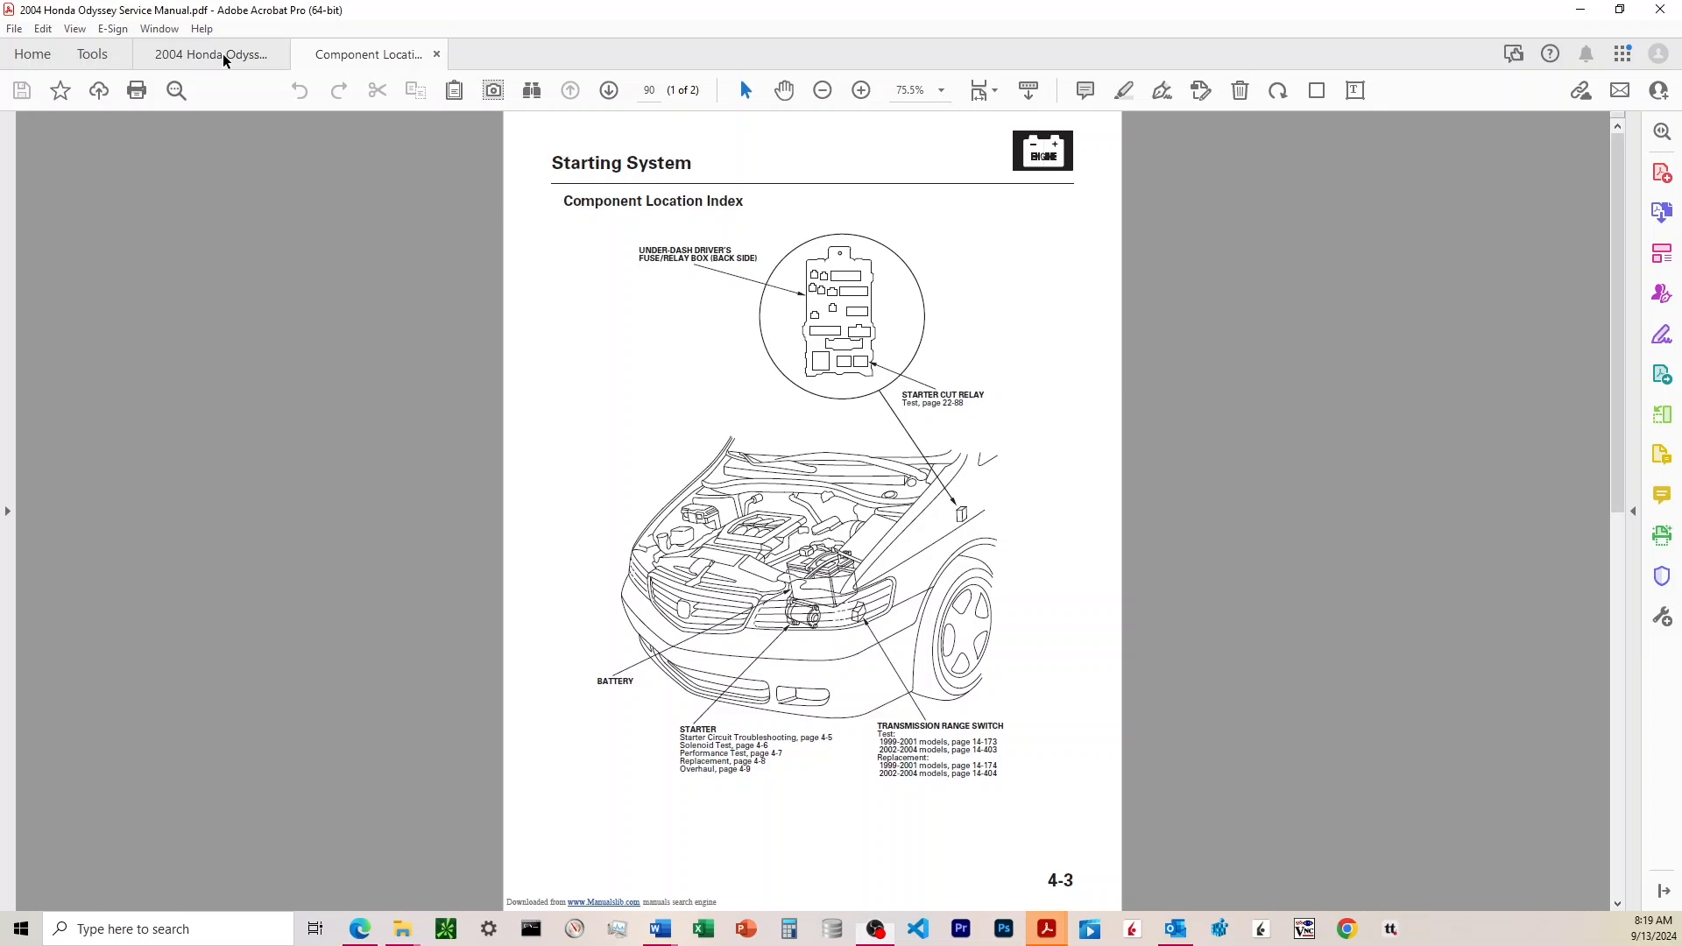
click(368, 54)
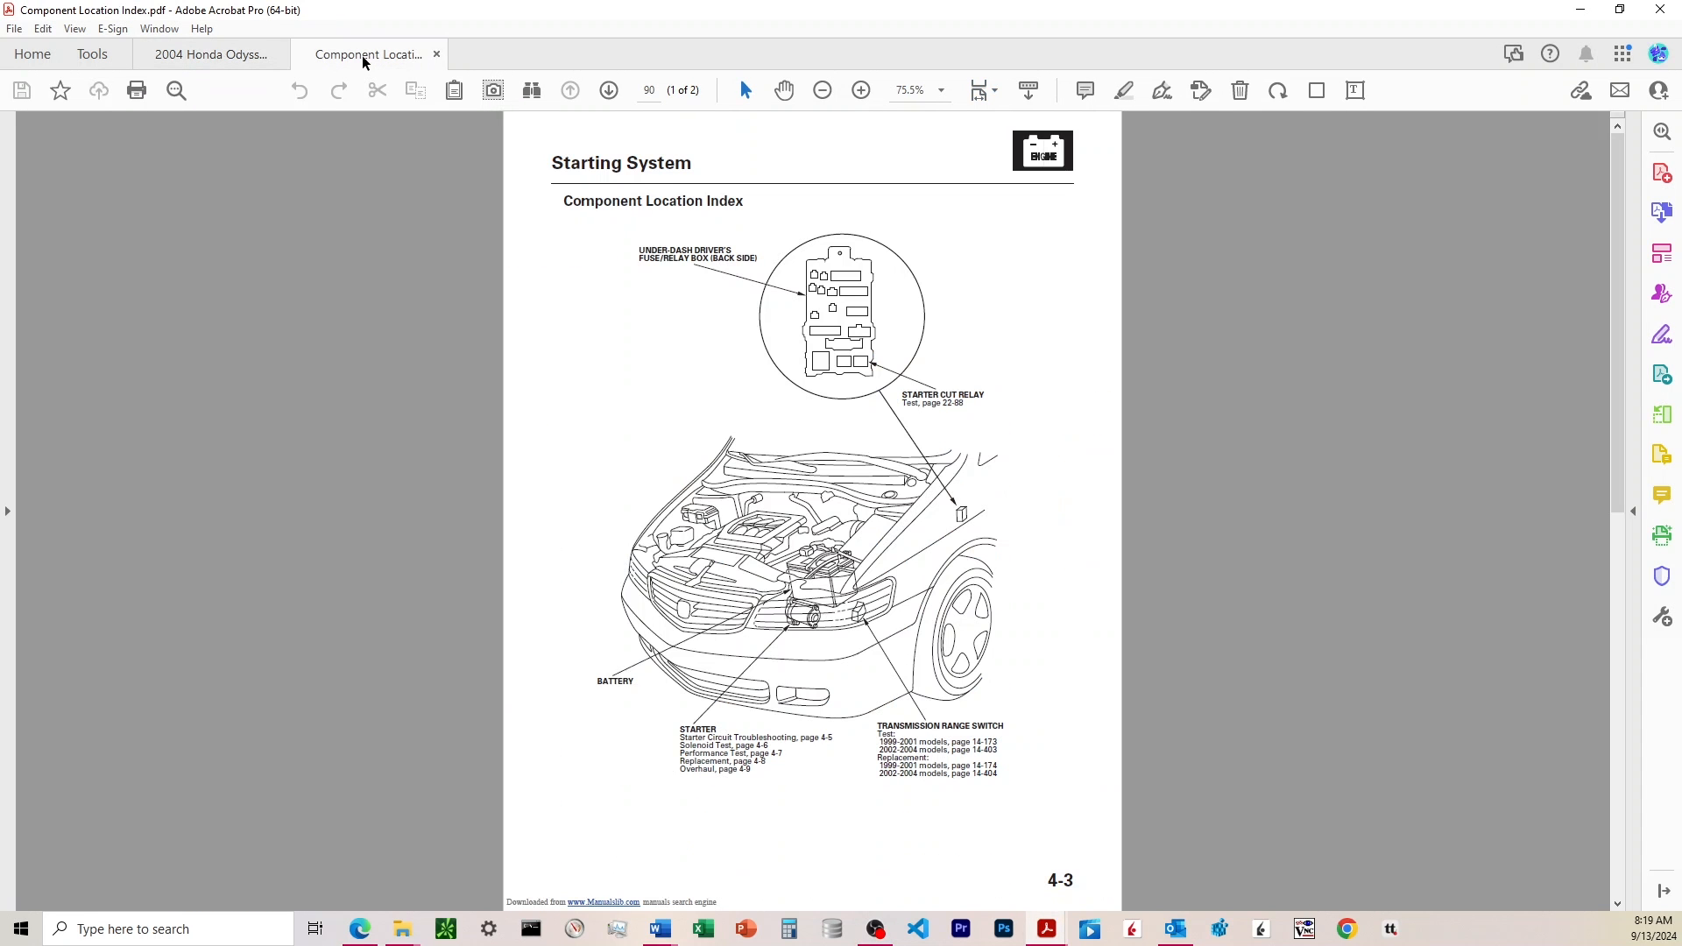
mouse_move(363, 61)
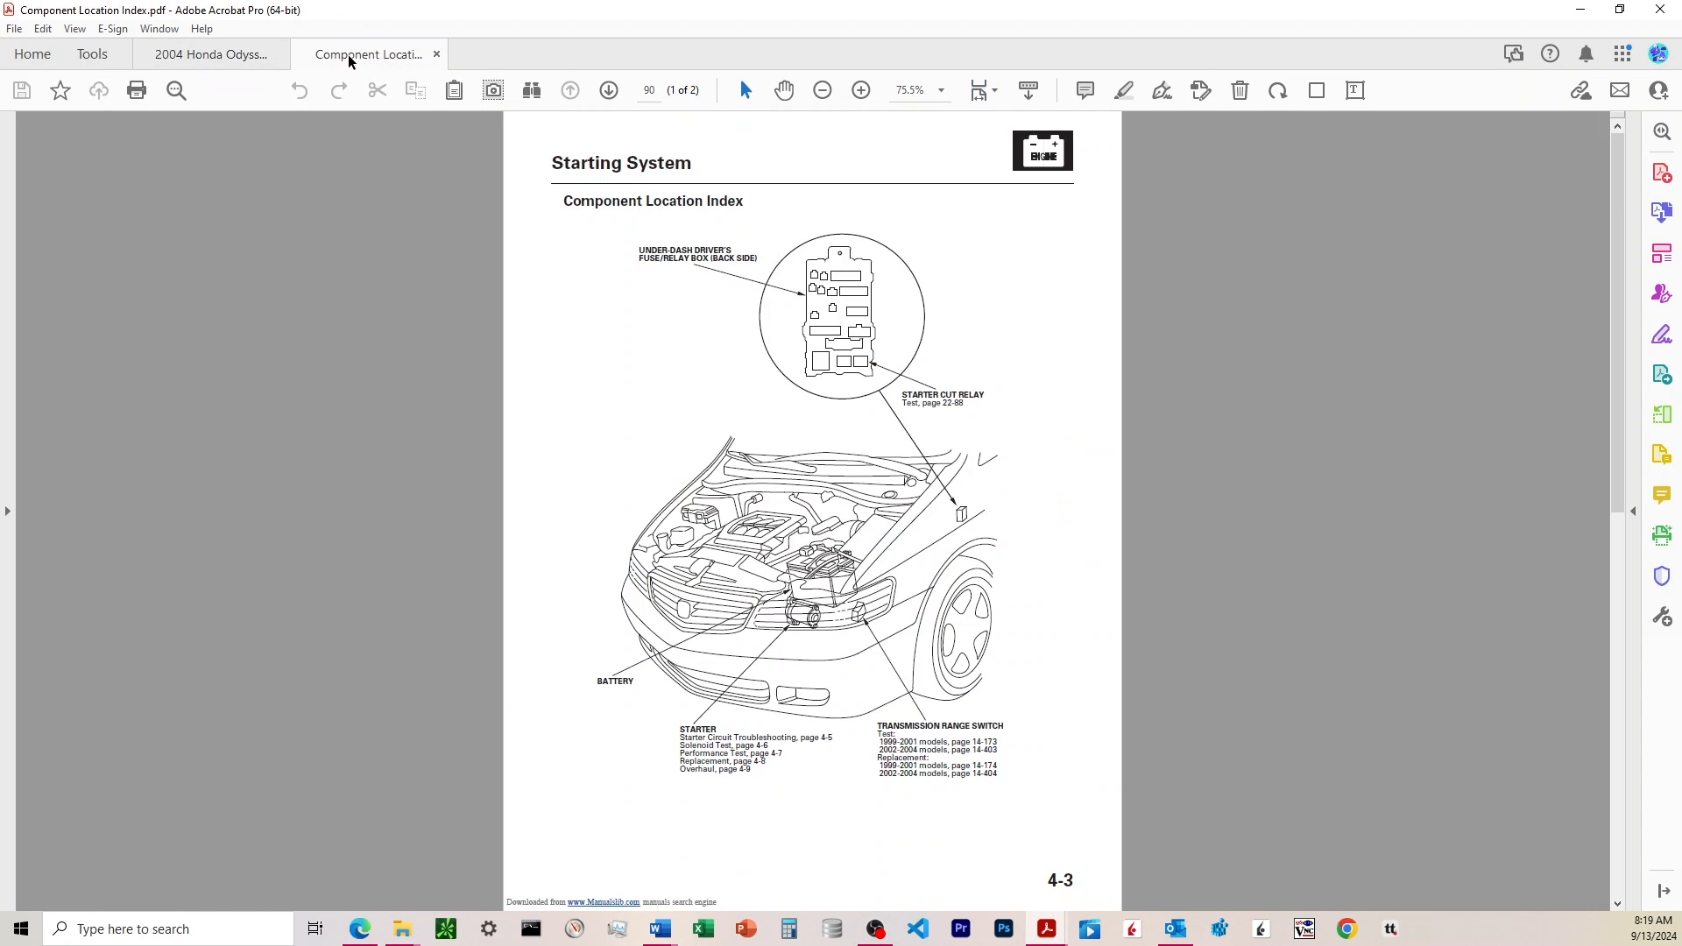
mouse_move(1670, 426)
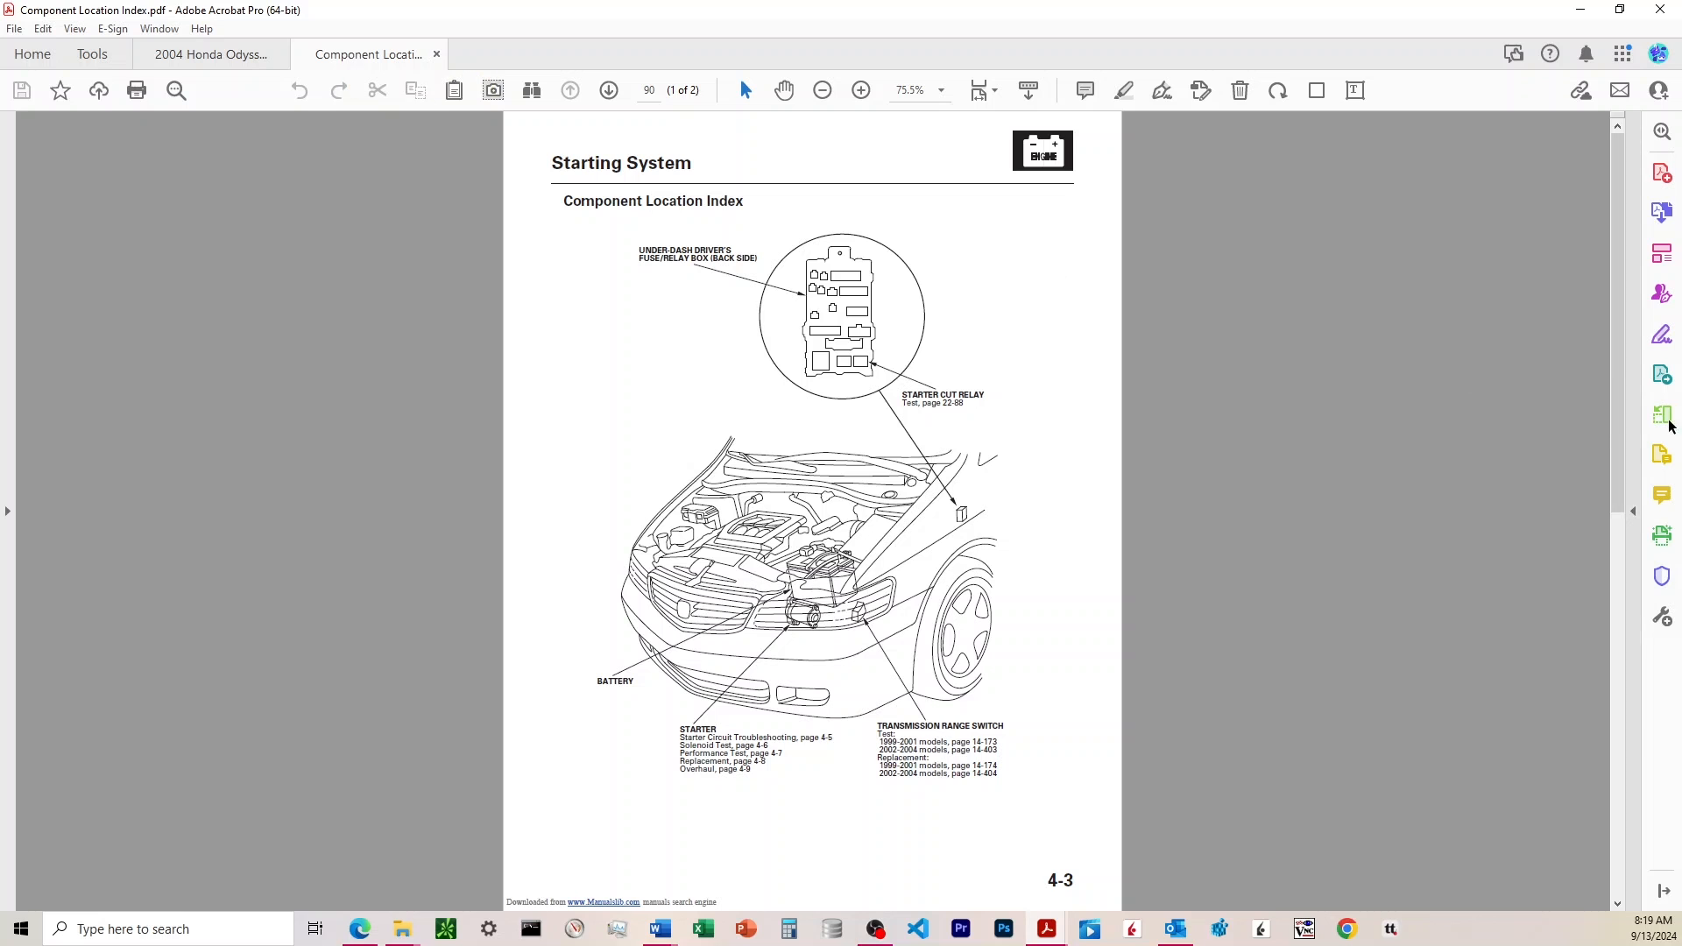
- View both PDFs as Organize Pages thumbnails, then close the Odyssey manual's thumbnails
click(1663, 414)
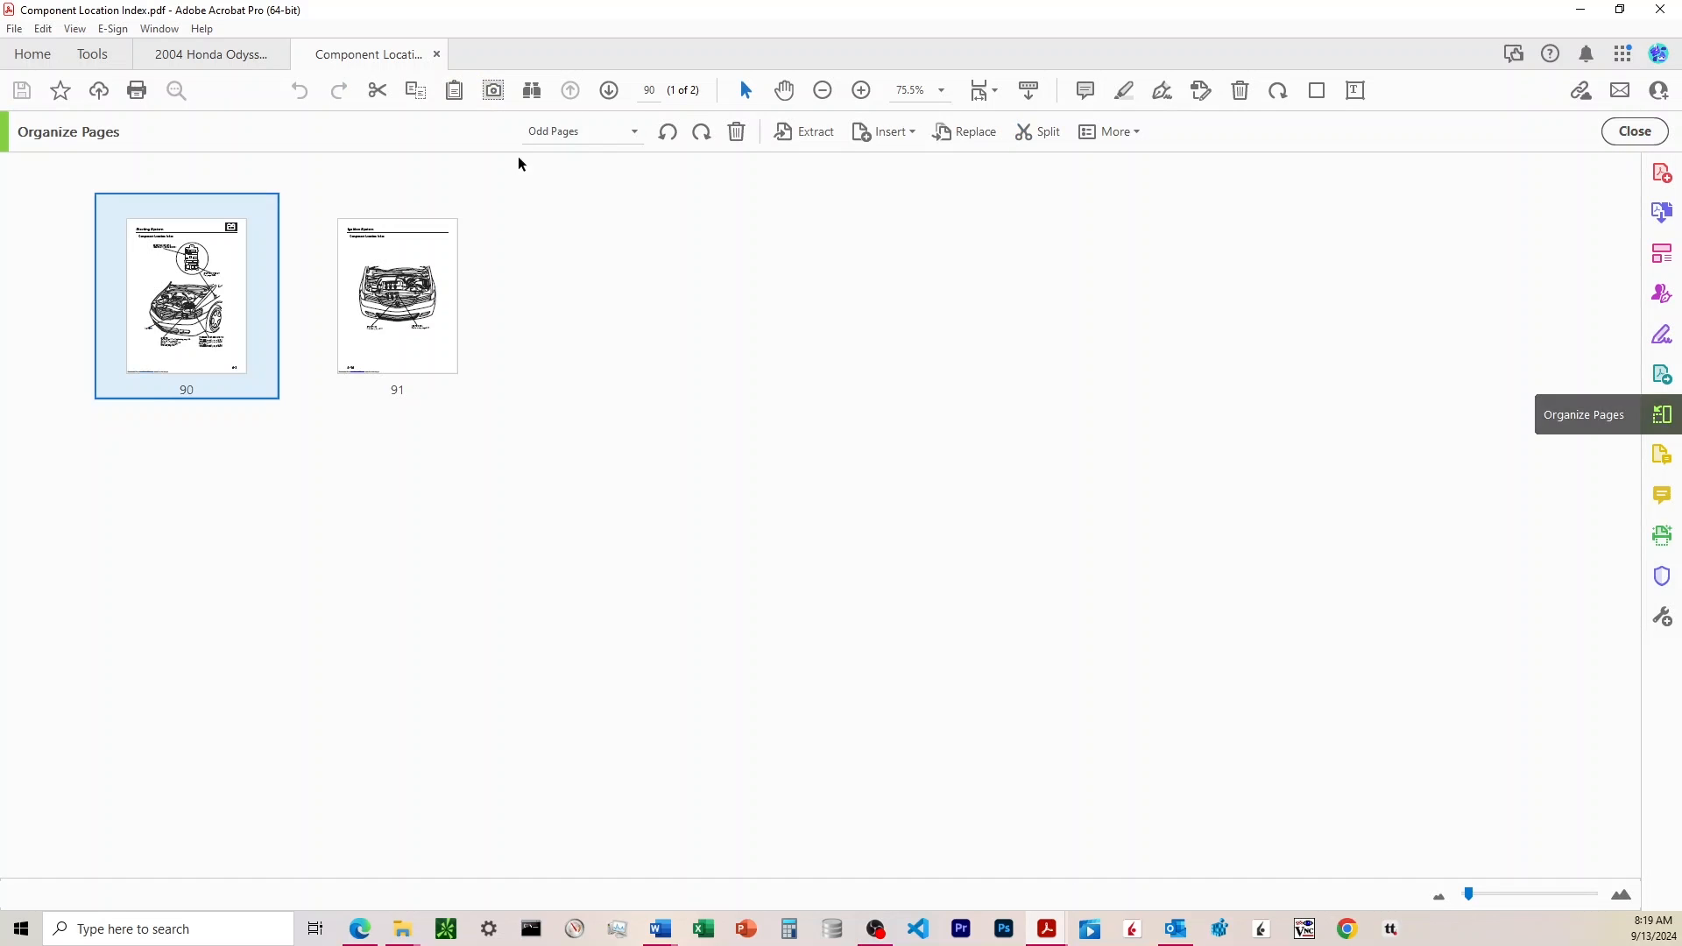
click(210, 54)
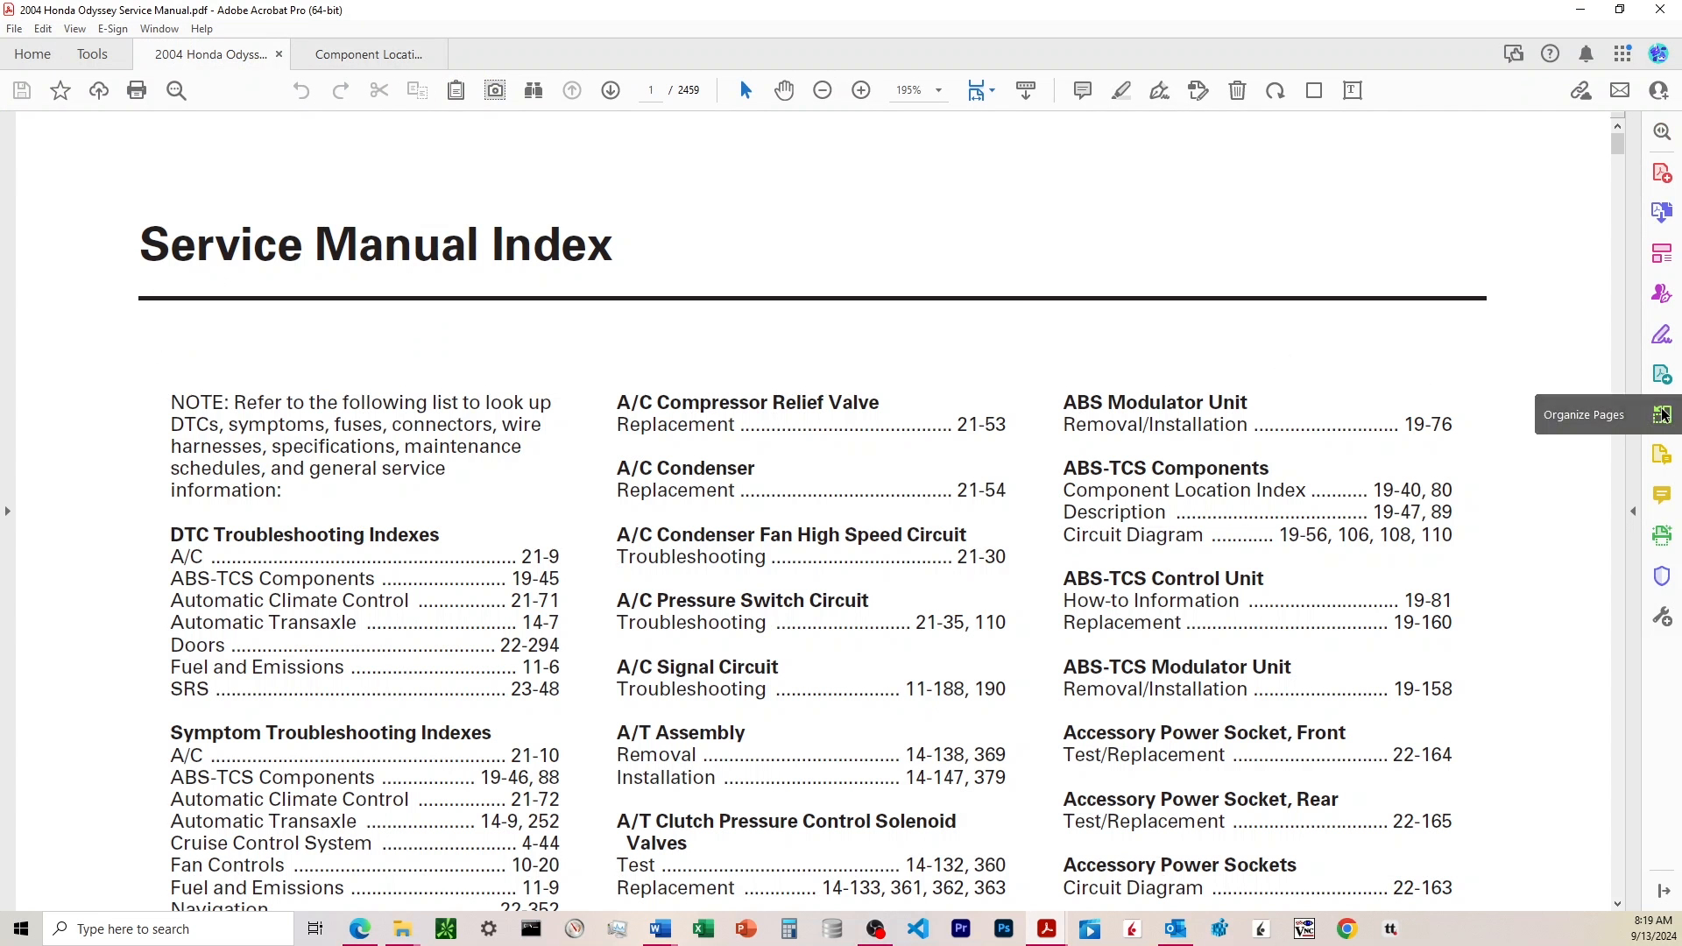
click(1662, 415)
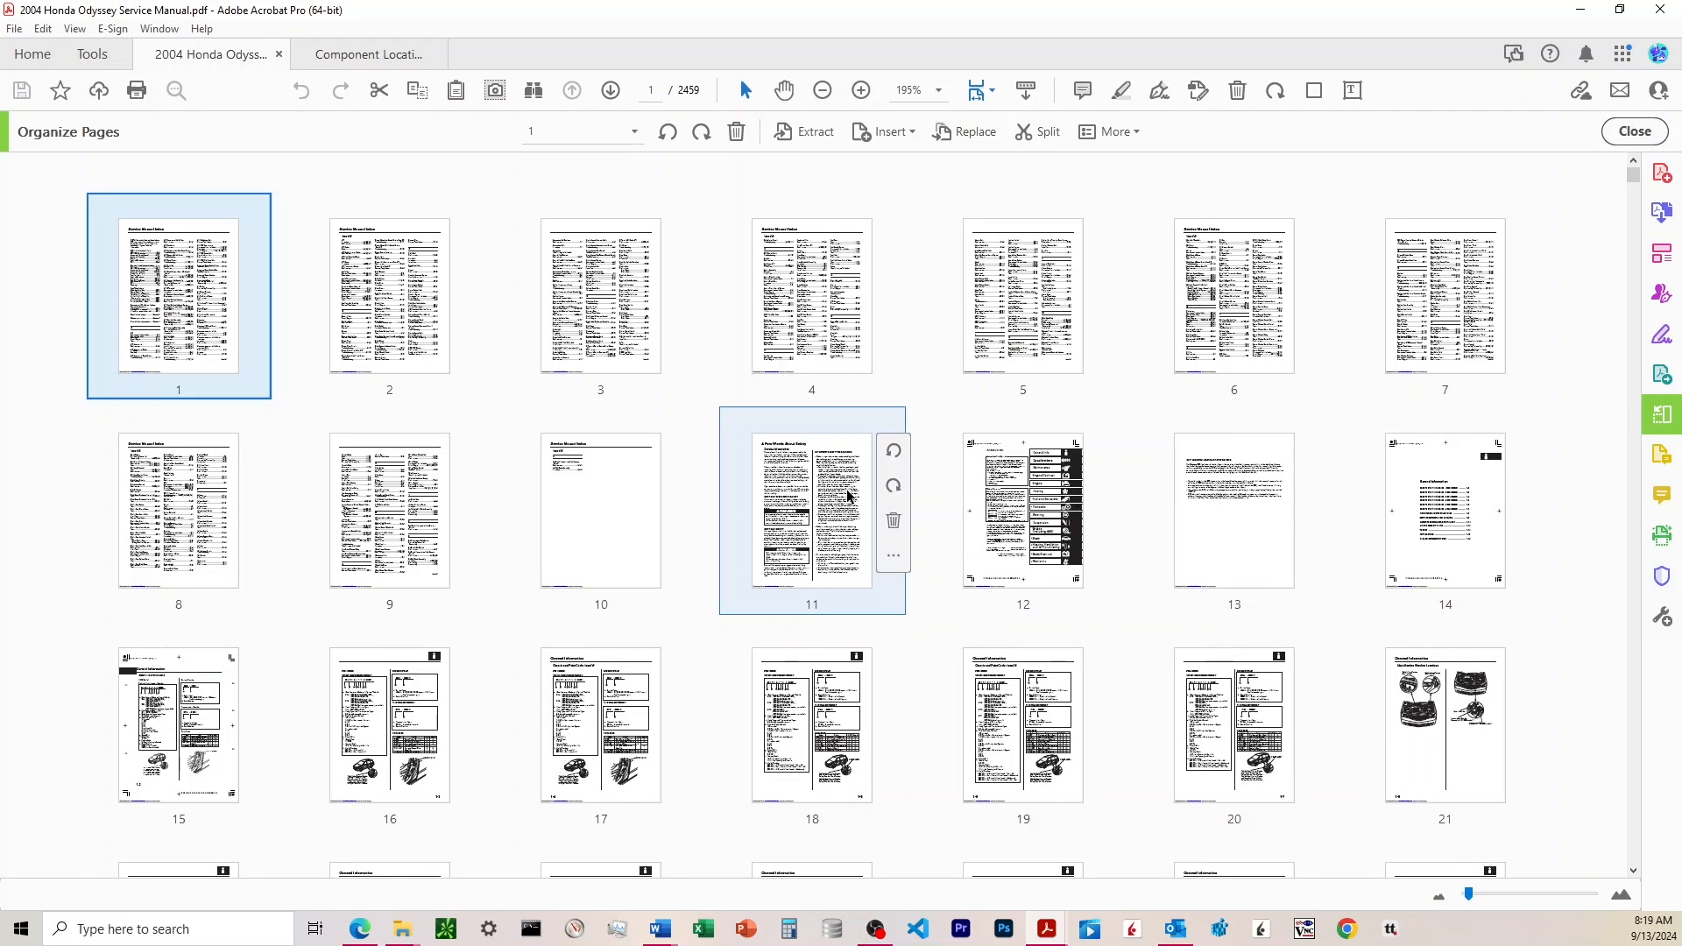
click(599, 297)
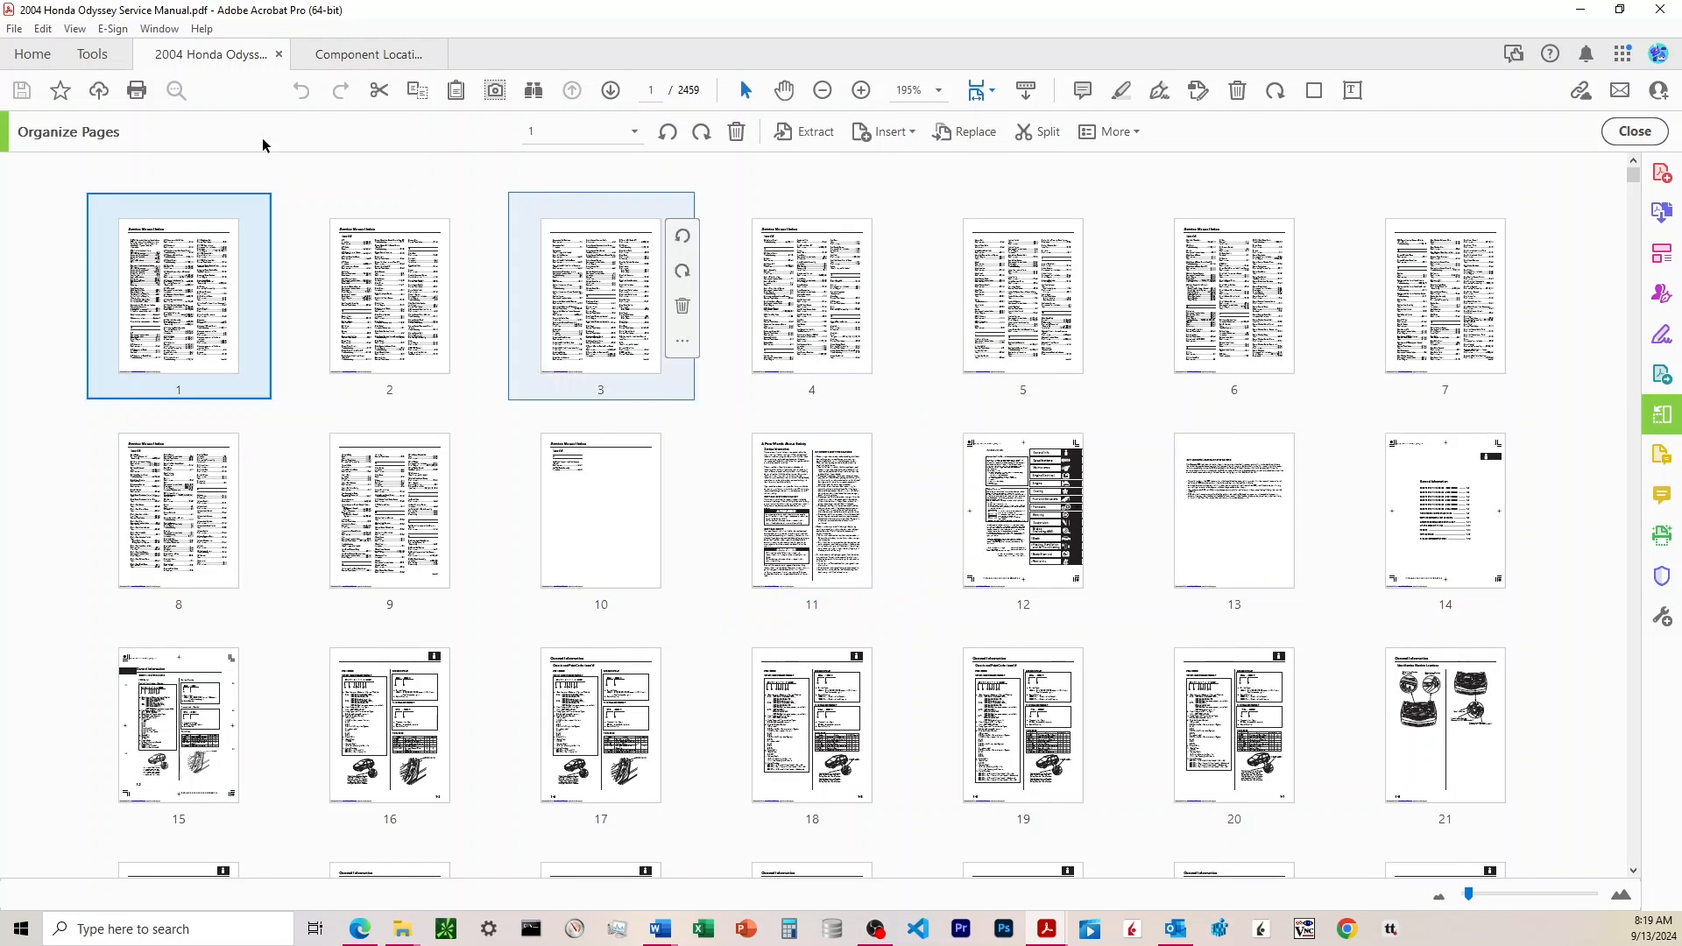
click(1634, 131)
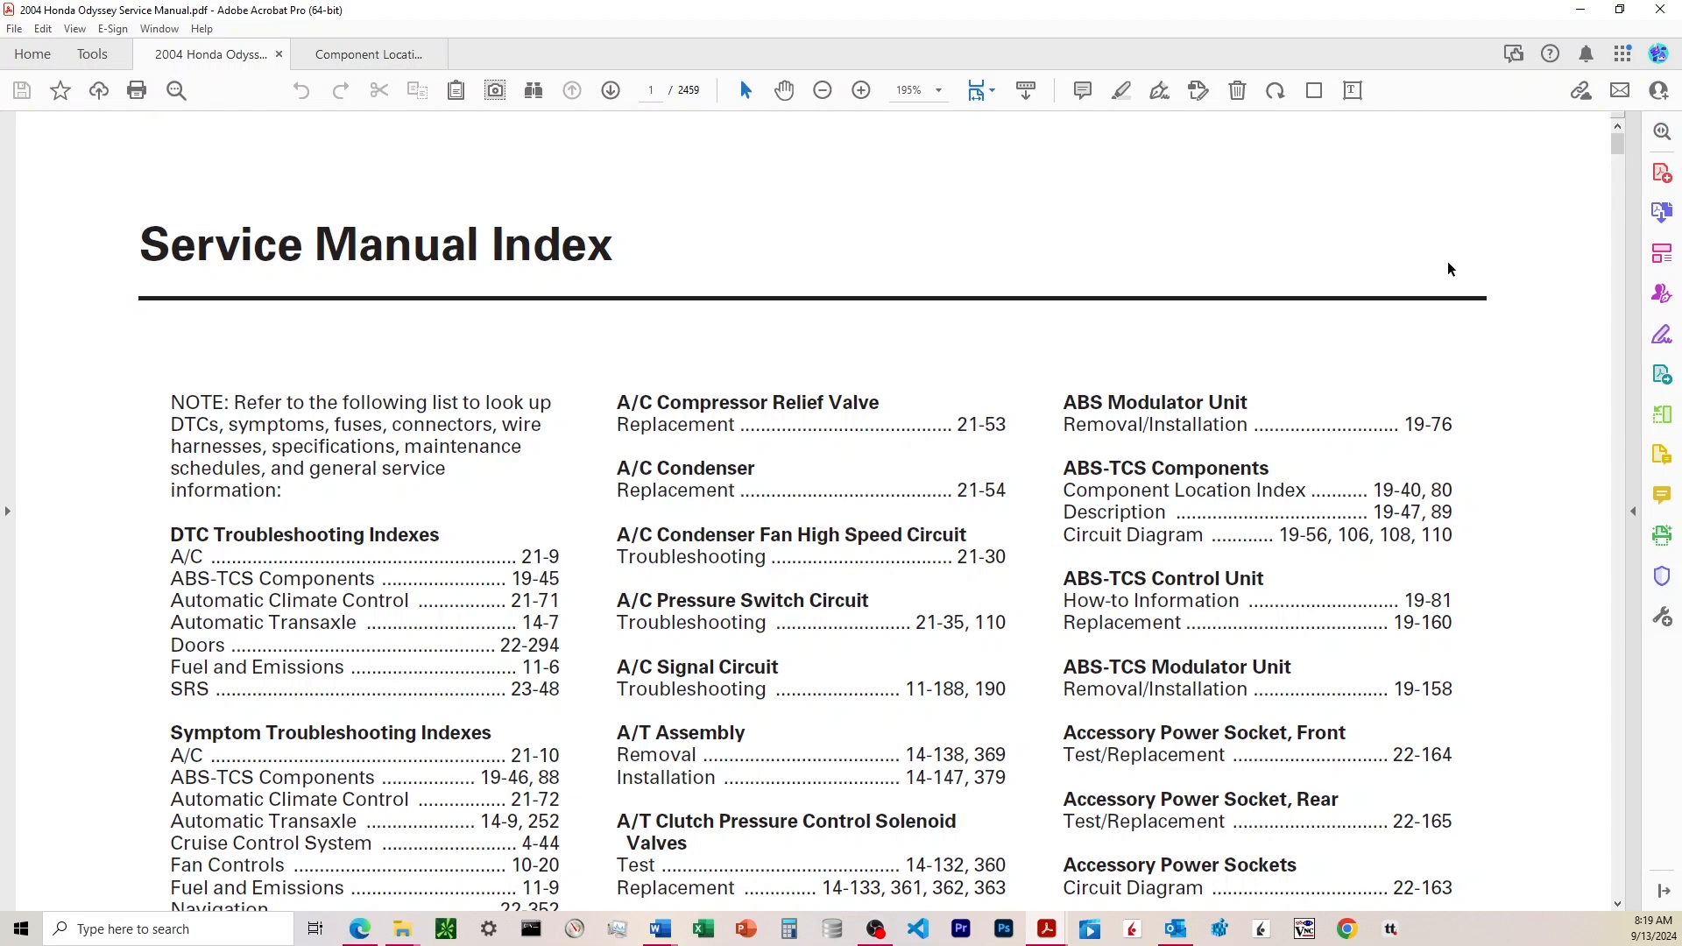
mouse_move(1431, 282)
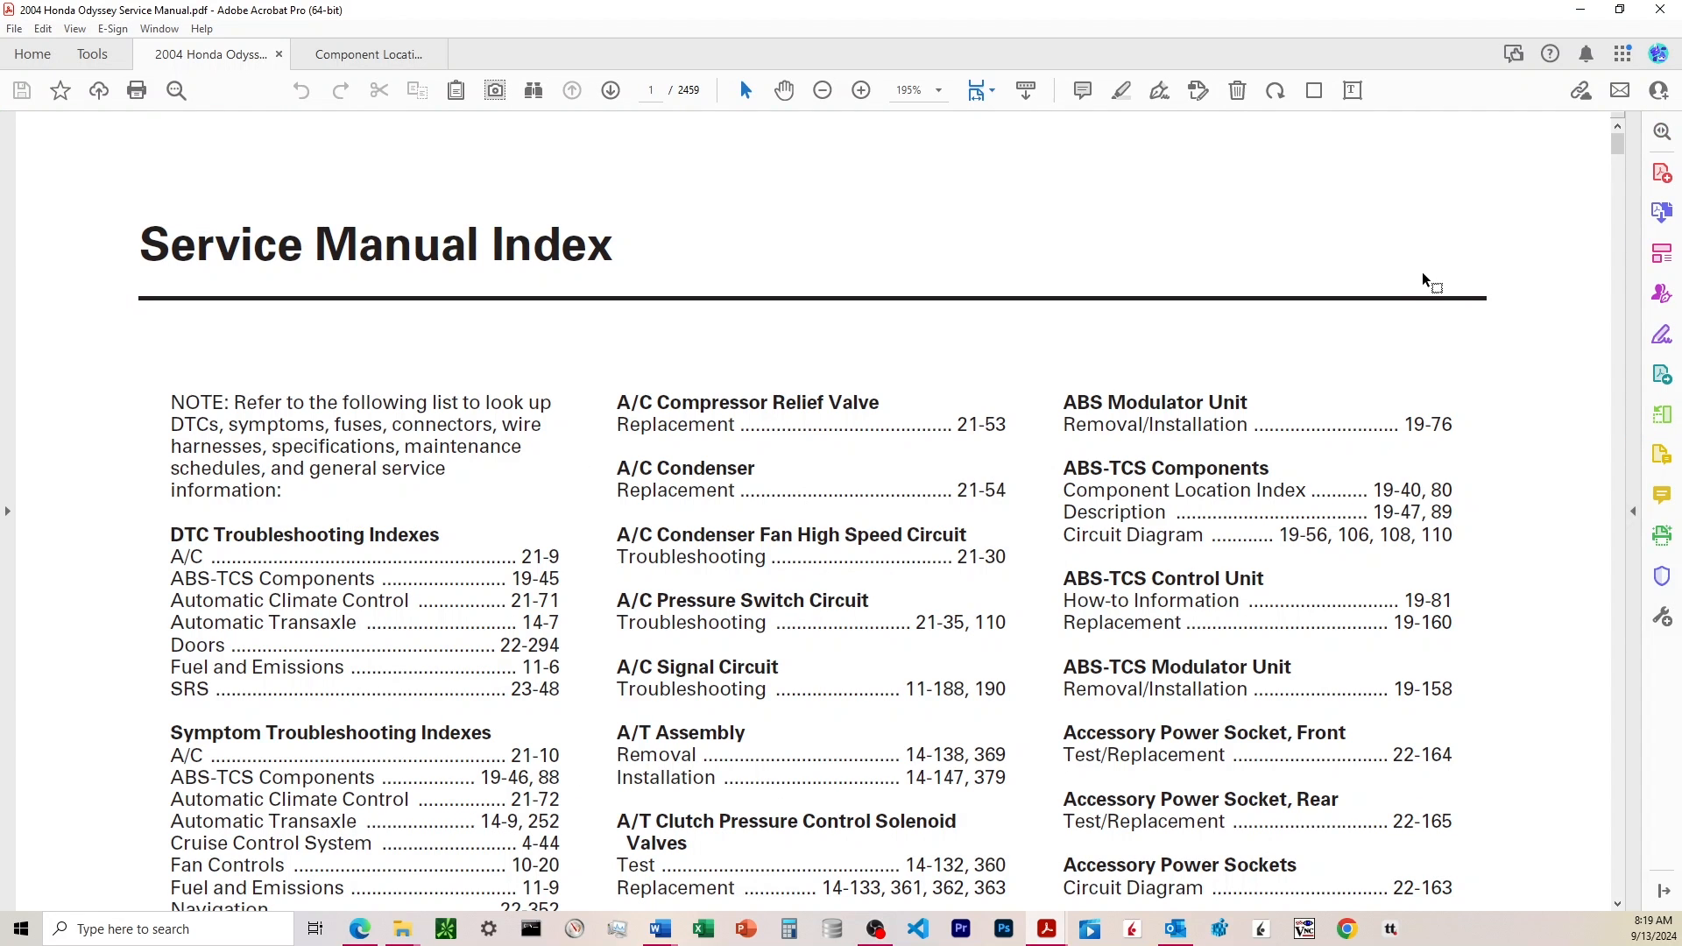
- Reopen the manual's page thumbnails and try carrying page 2 to the Component Location Index
key(ctrl+f)
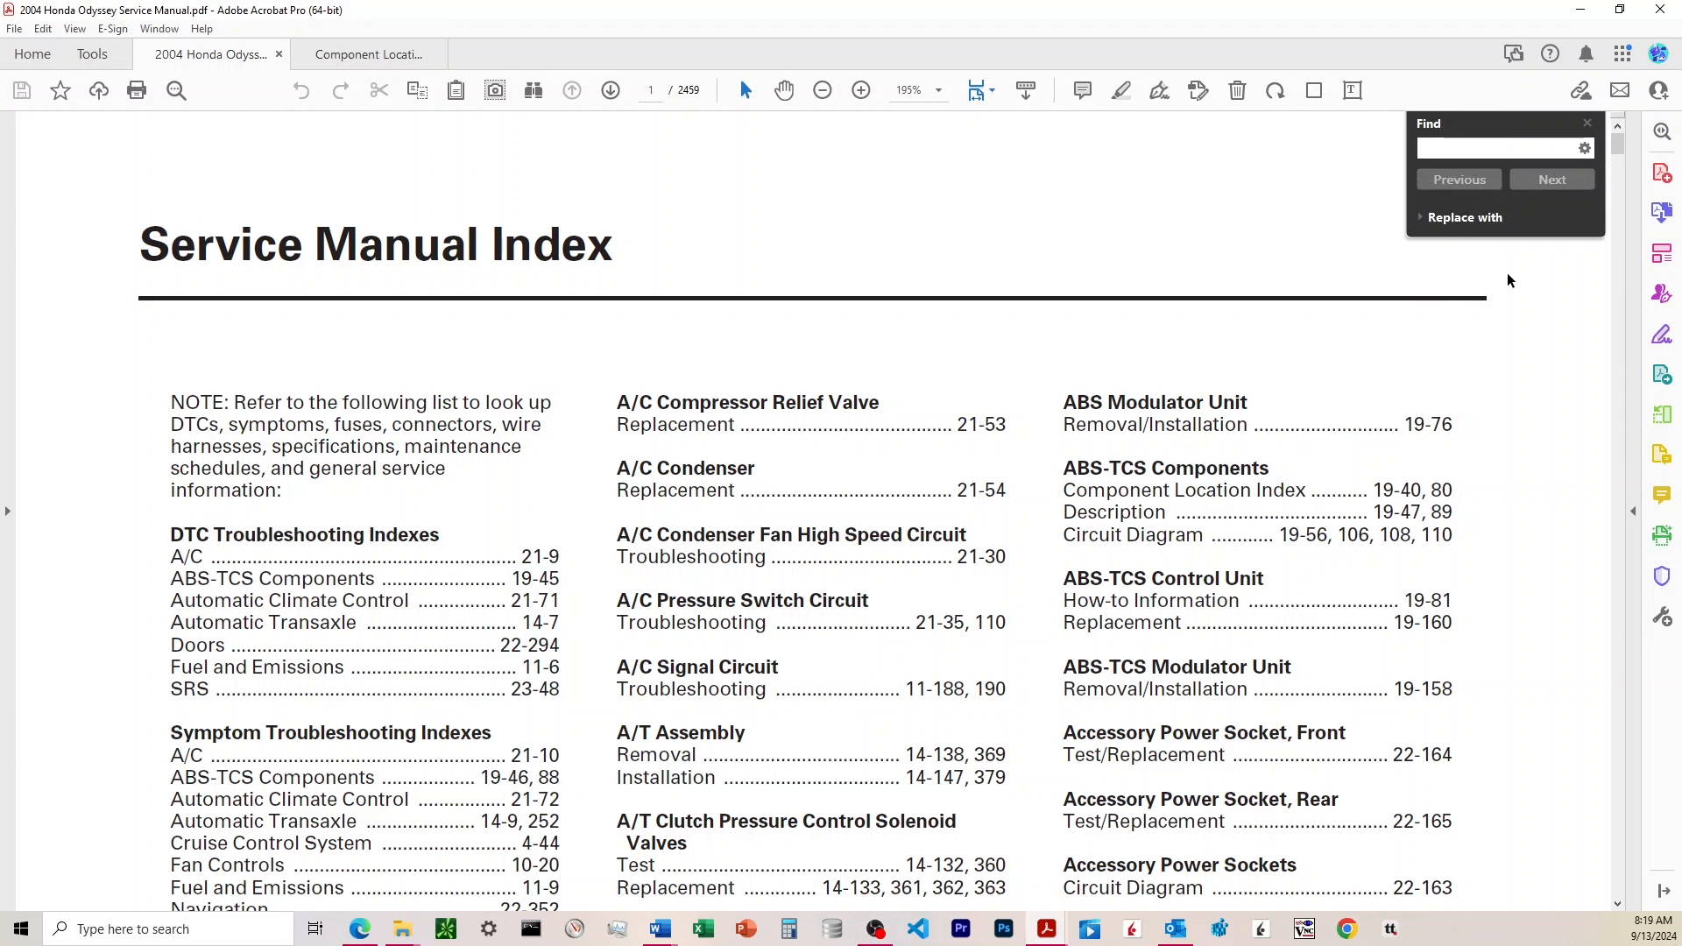
mouse_move(1662, 415)
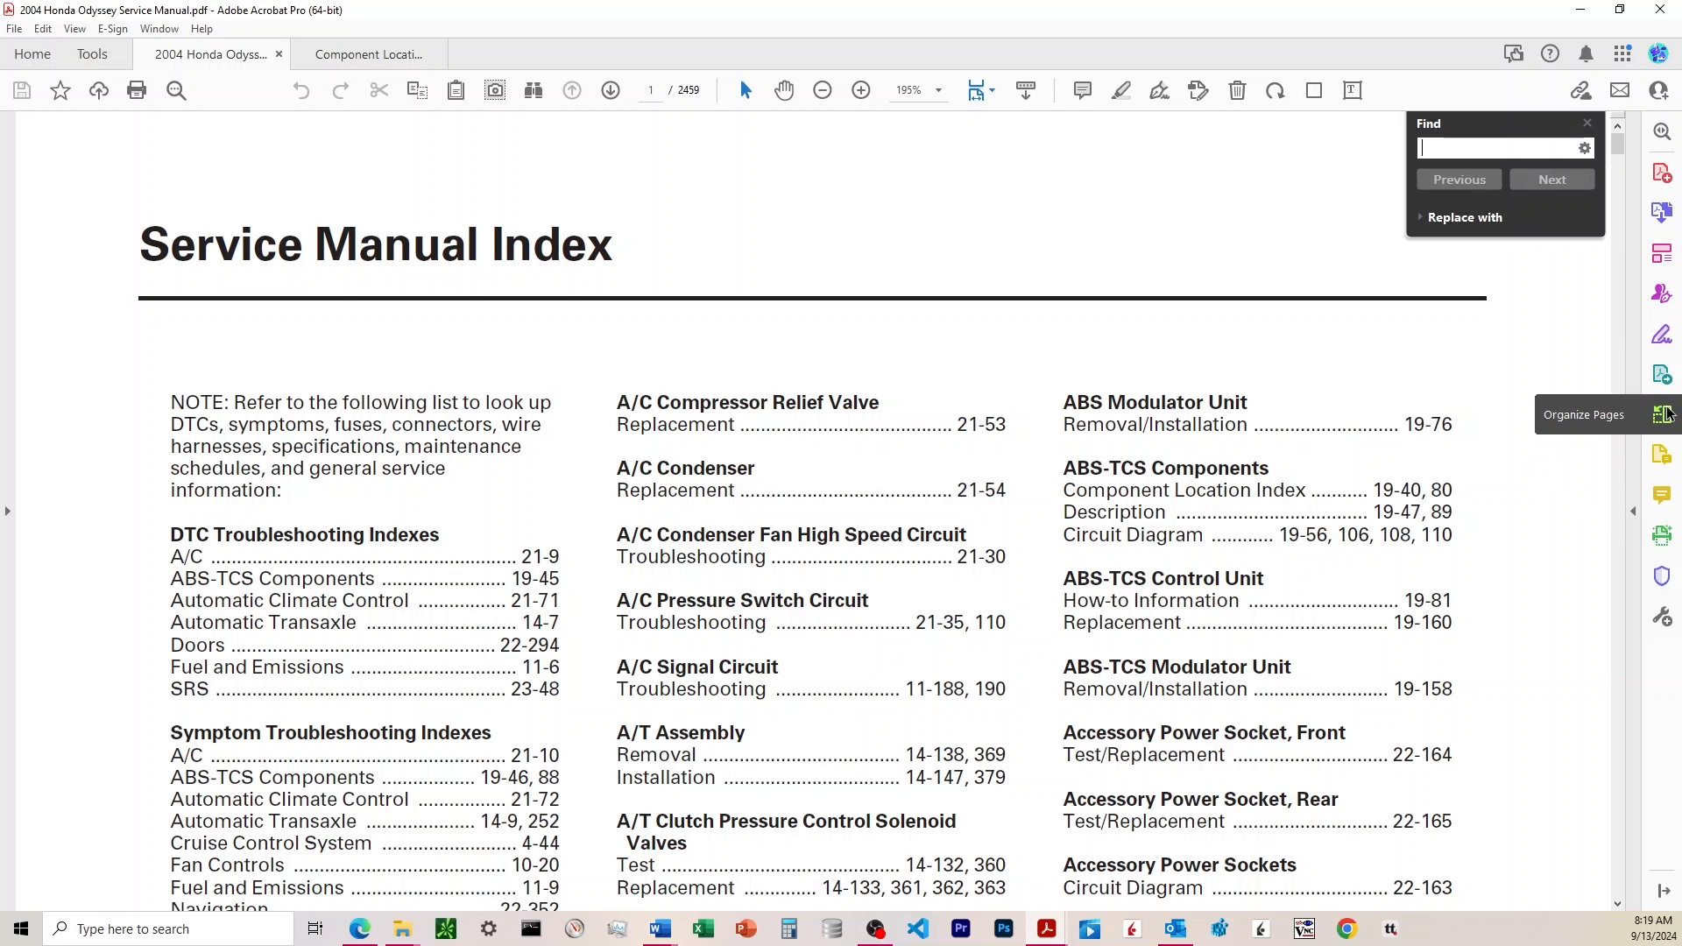
click(1661, 413)
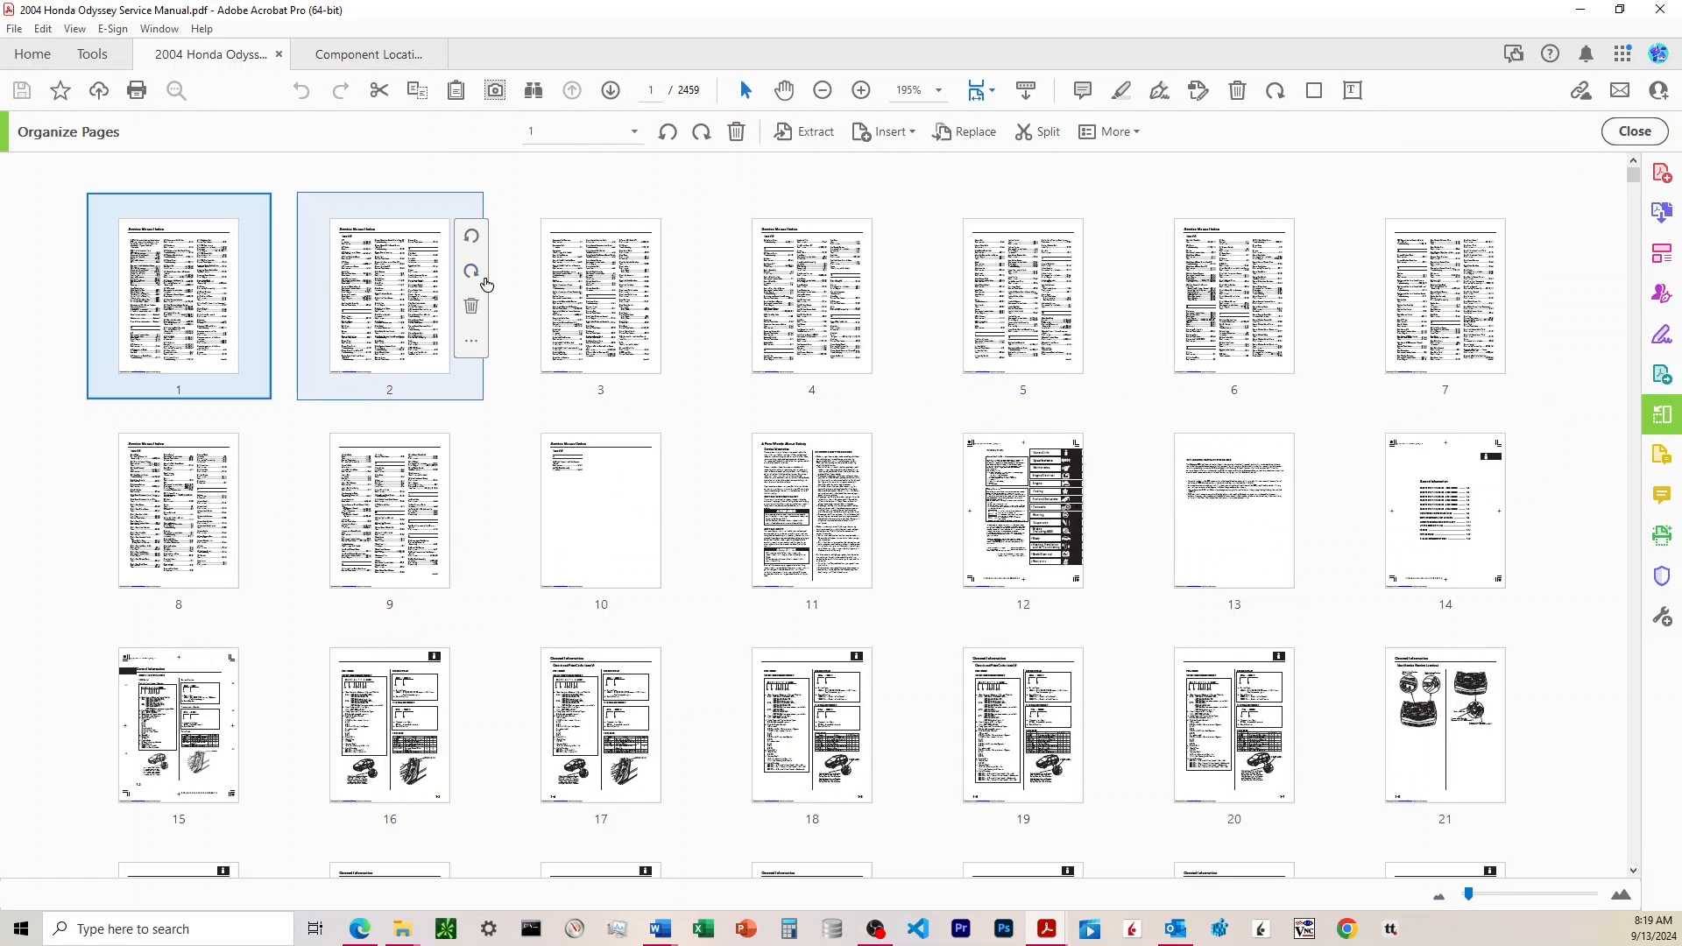
click(368, 55)
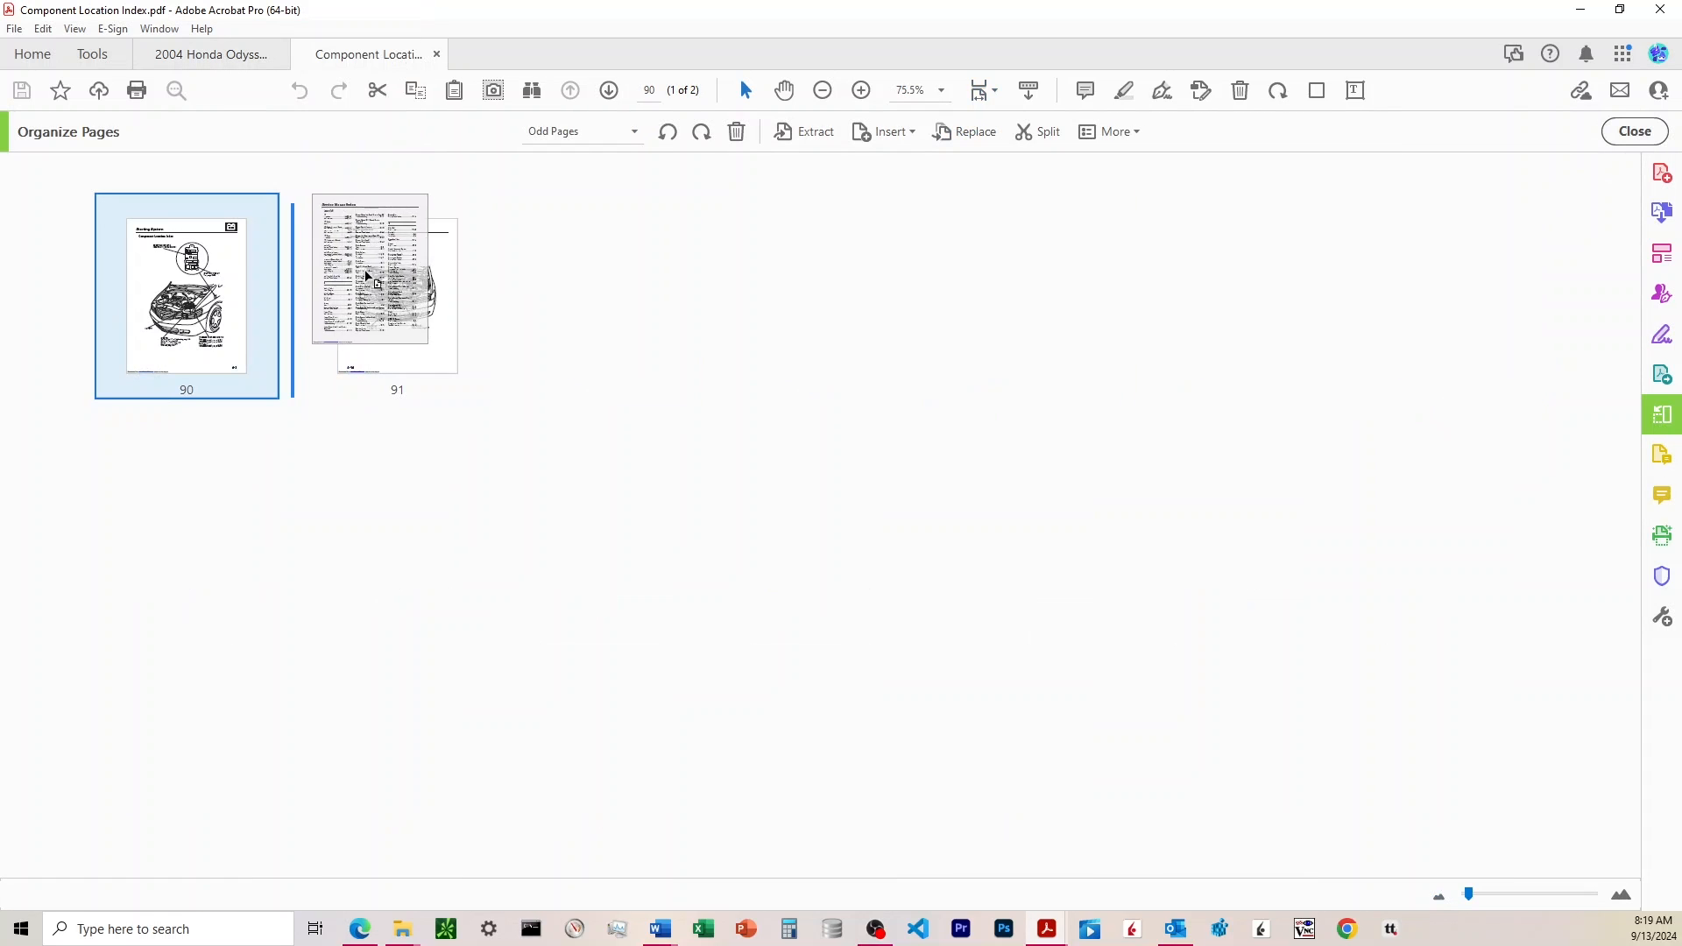
click(210, 53)
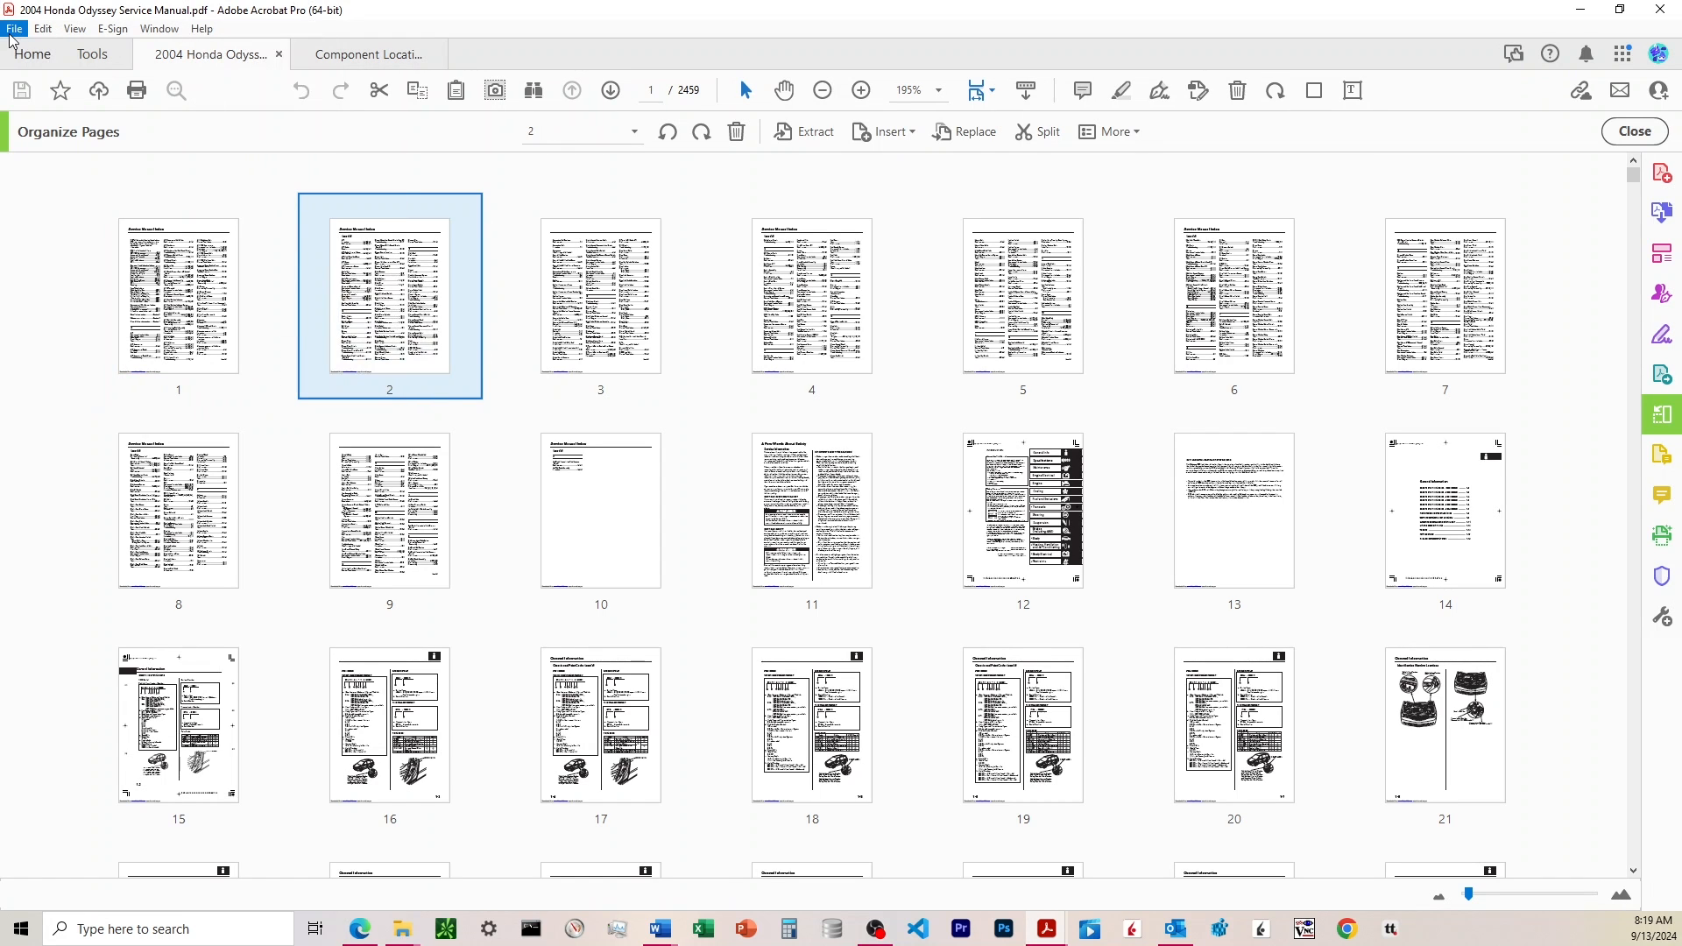
click(14, 29)
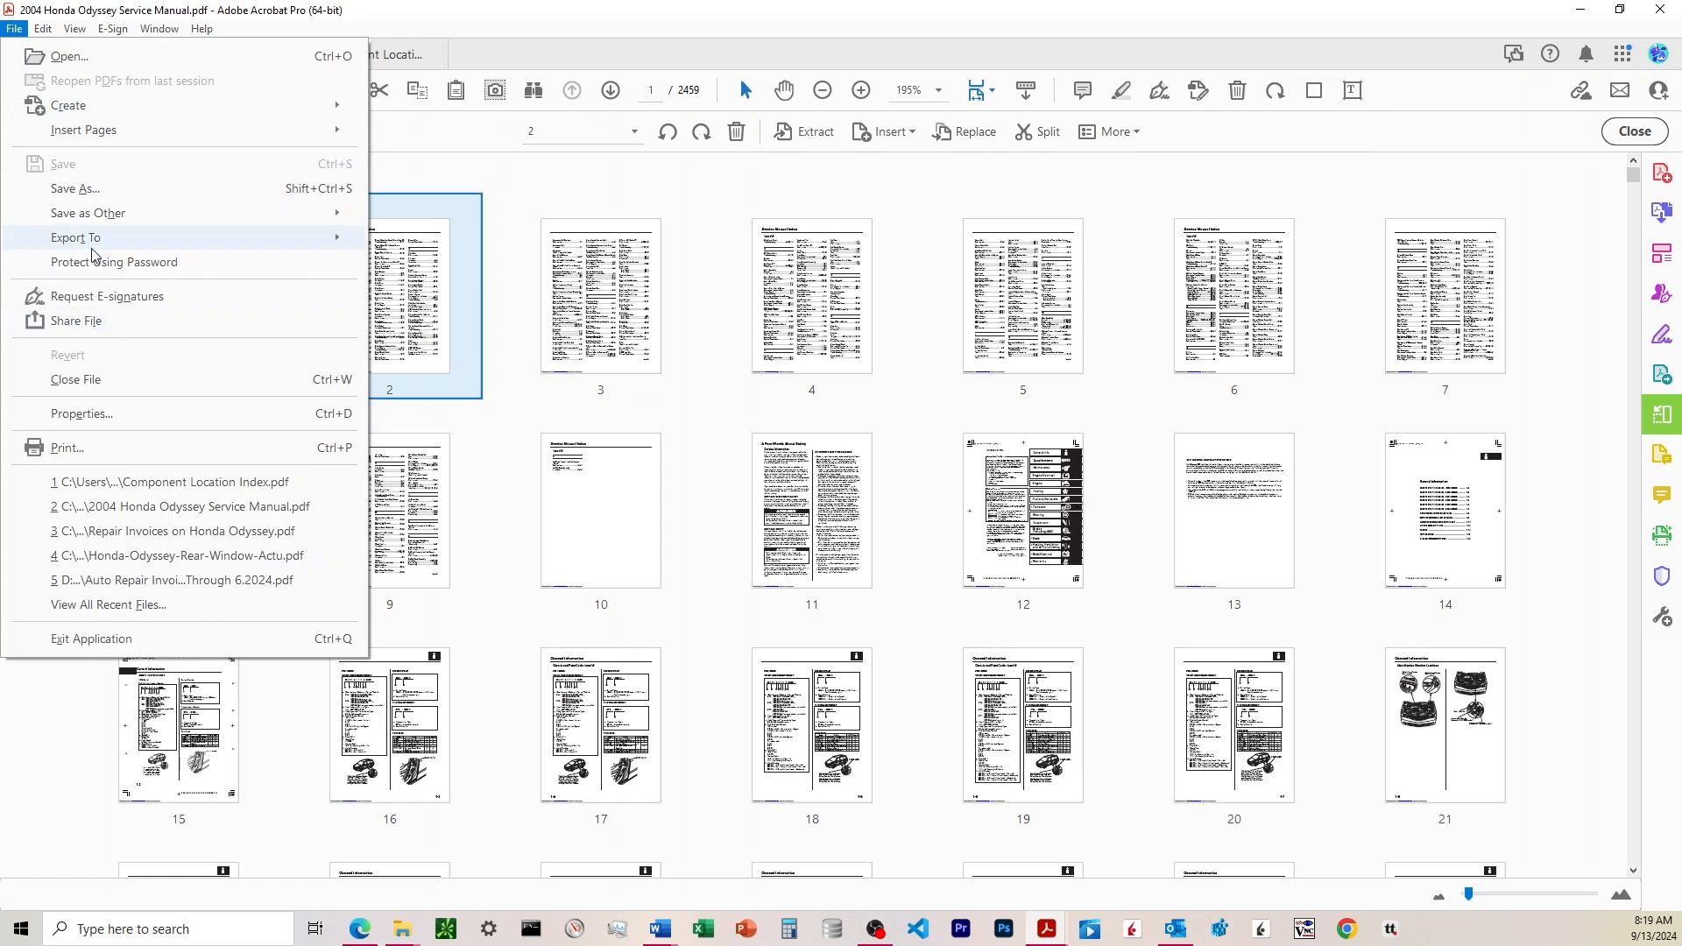
click(43, 29)
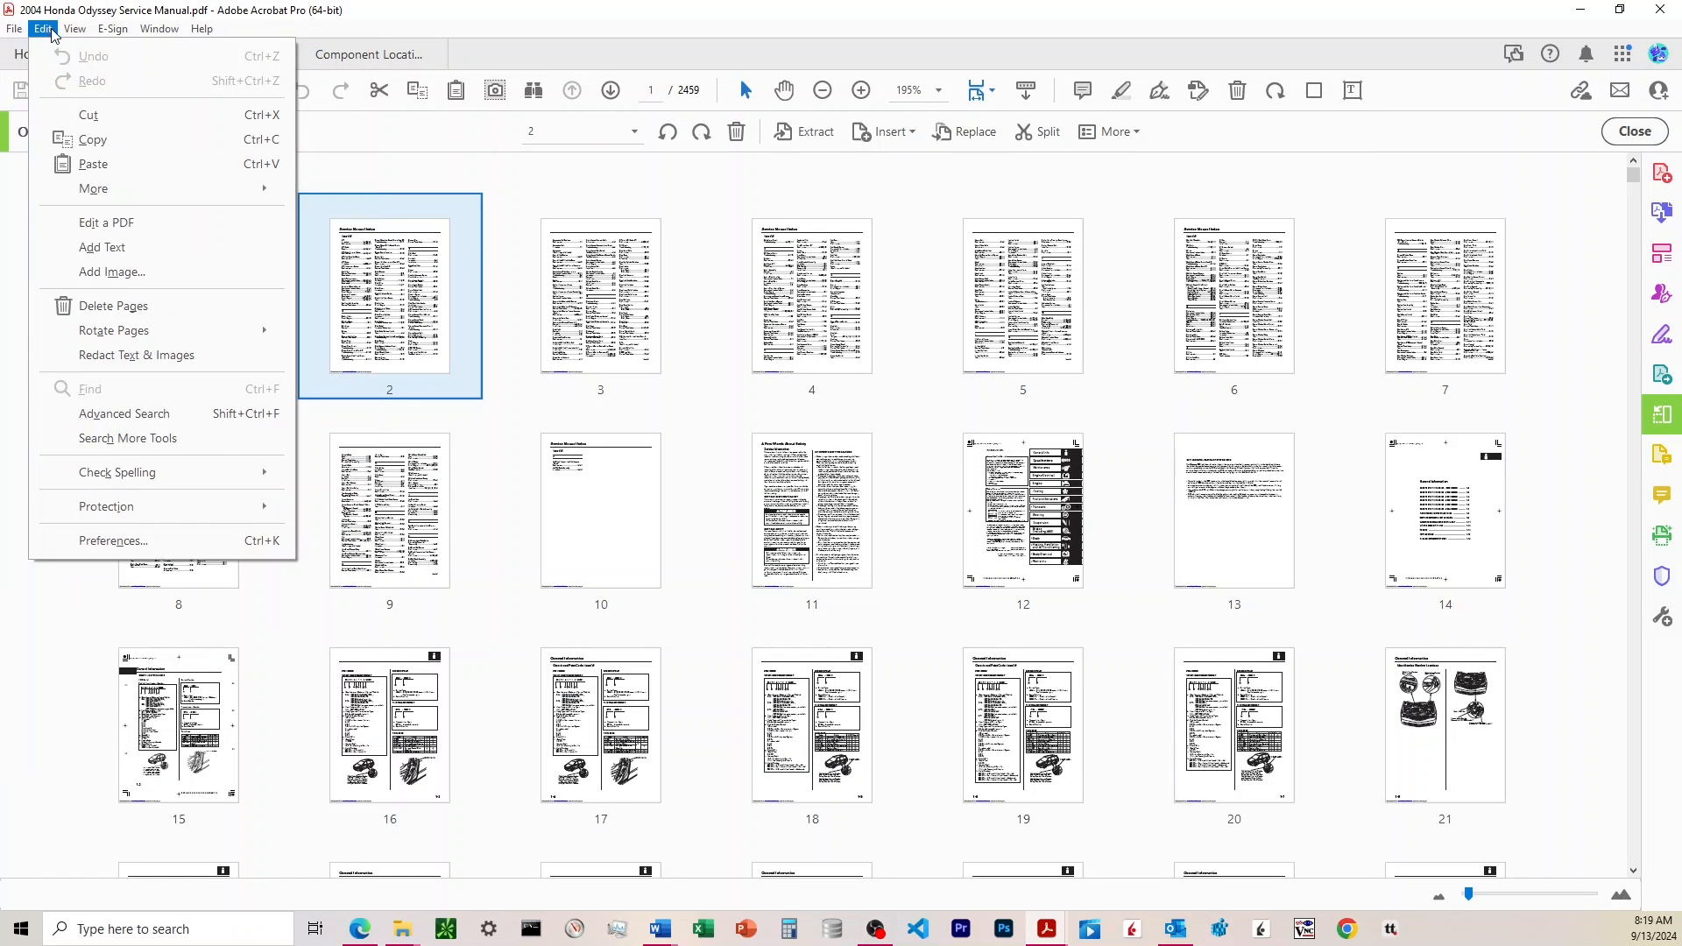
click(73, 29)
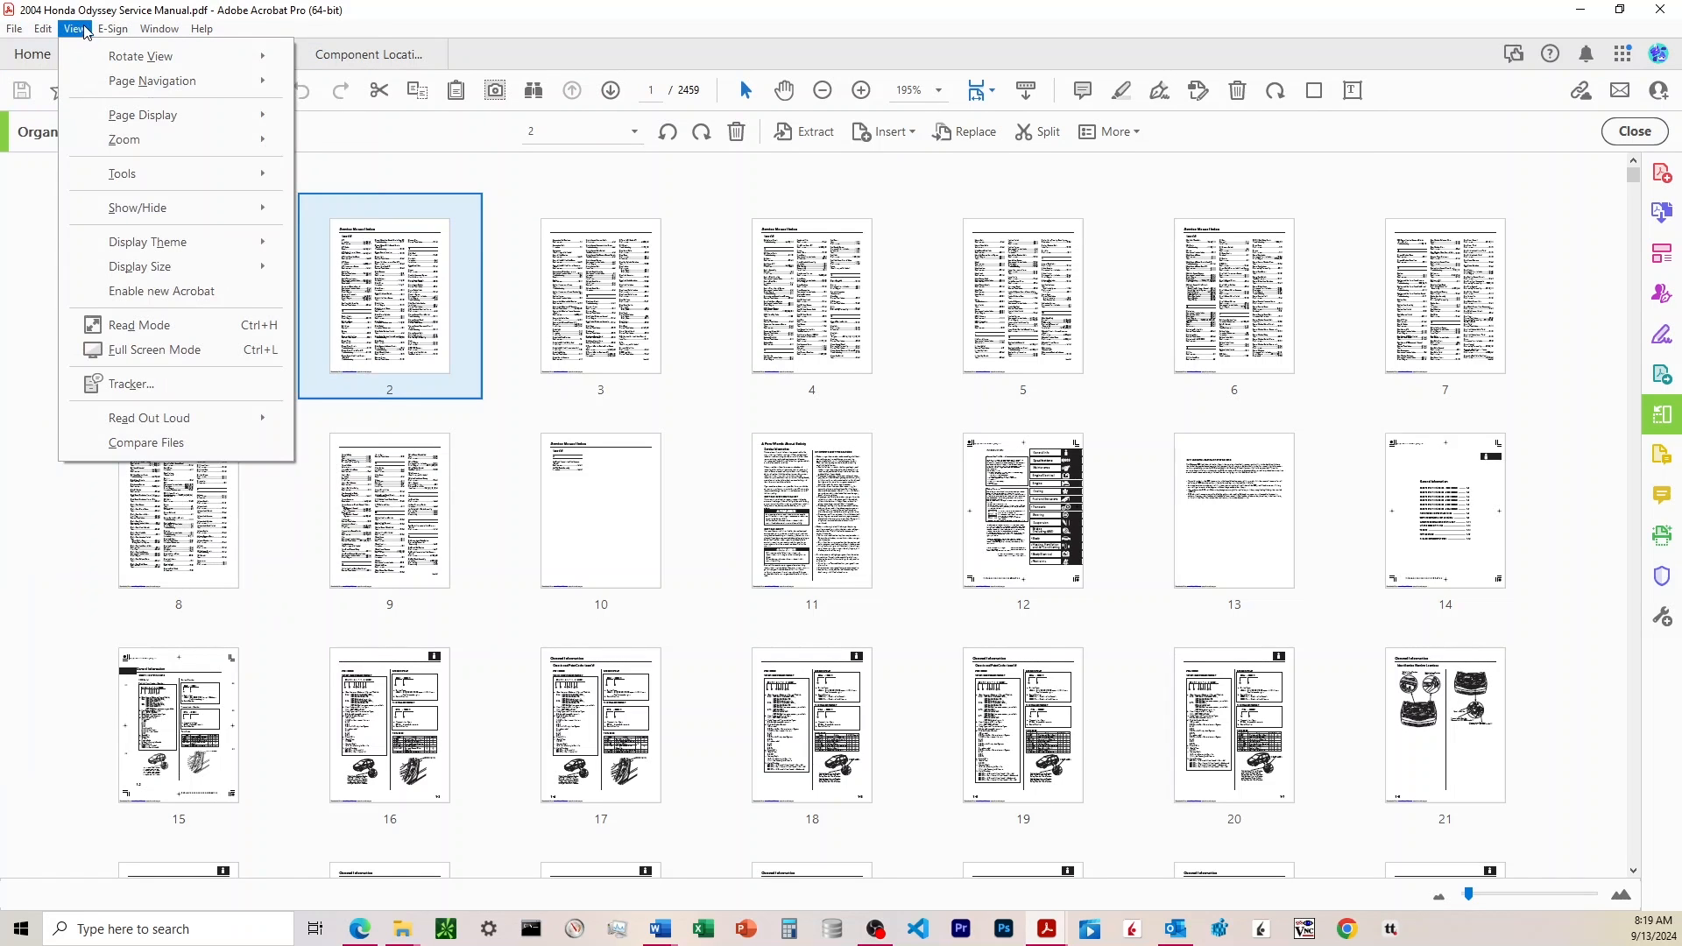
click(14, 29)
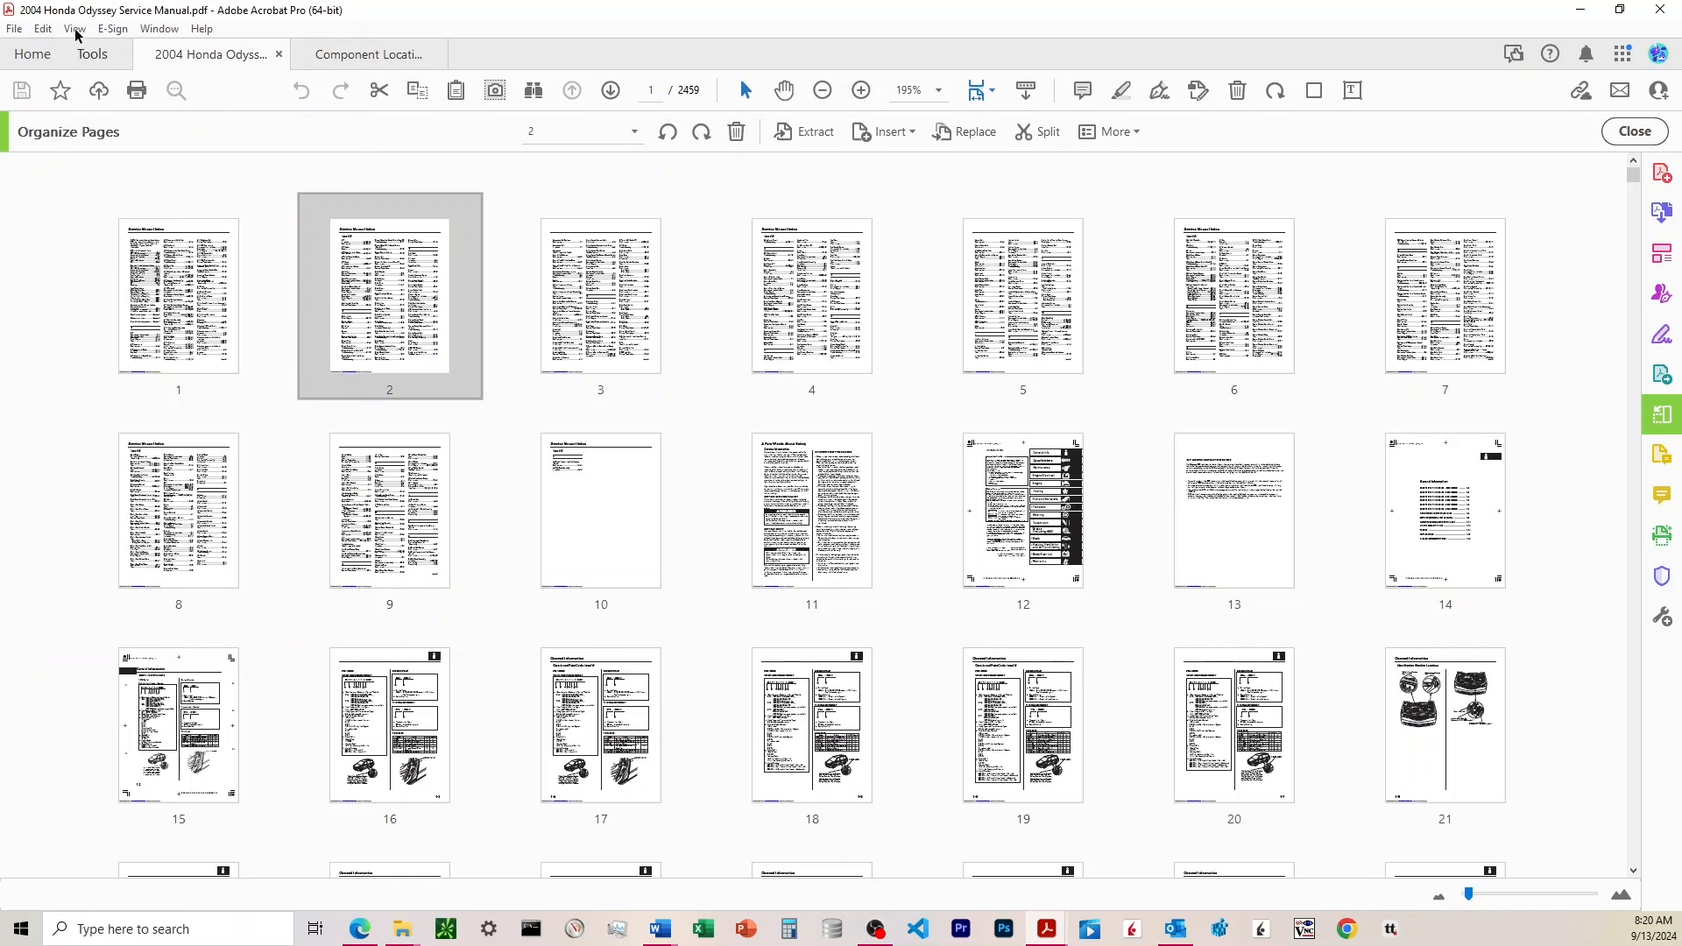
click(73, 28)
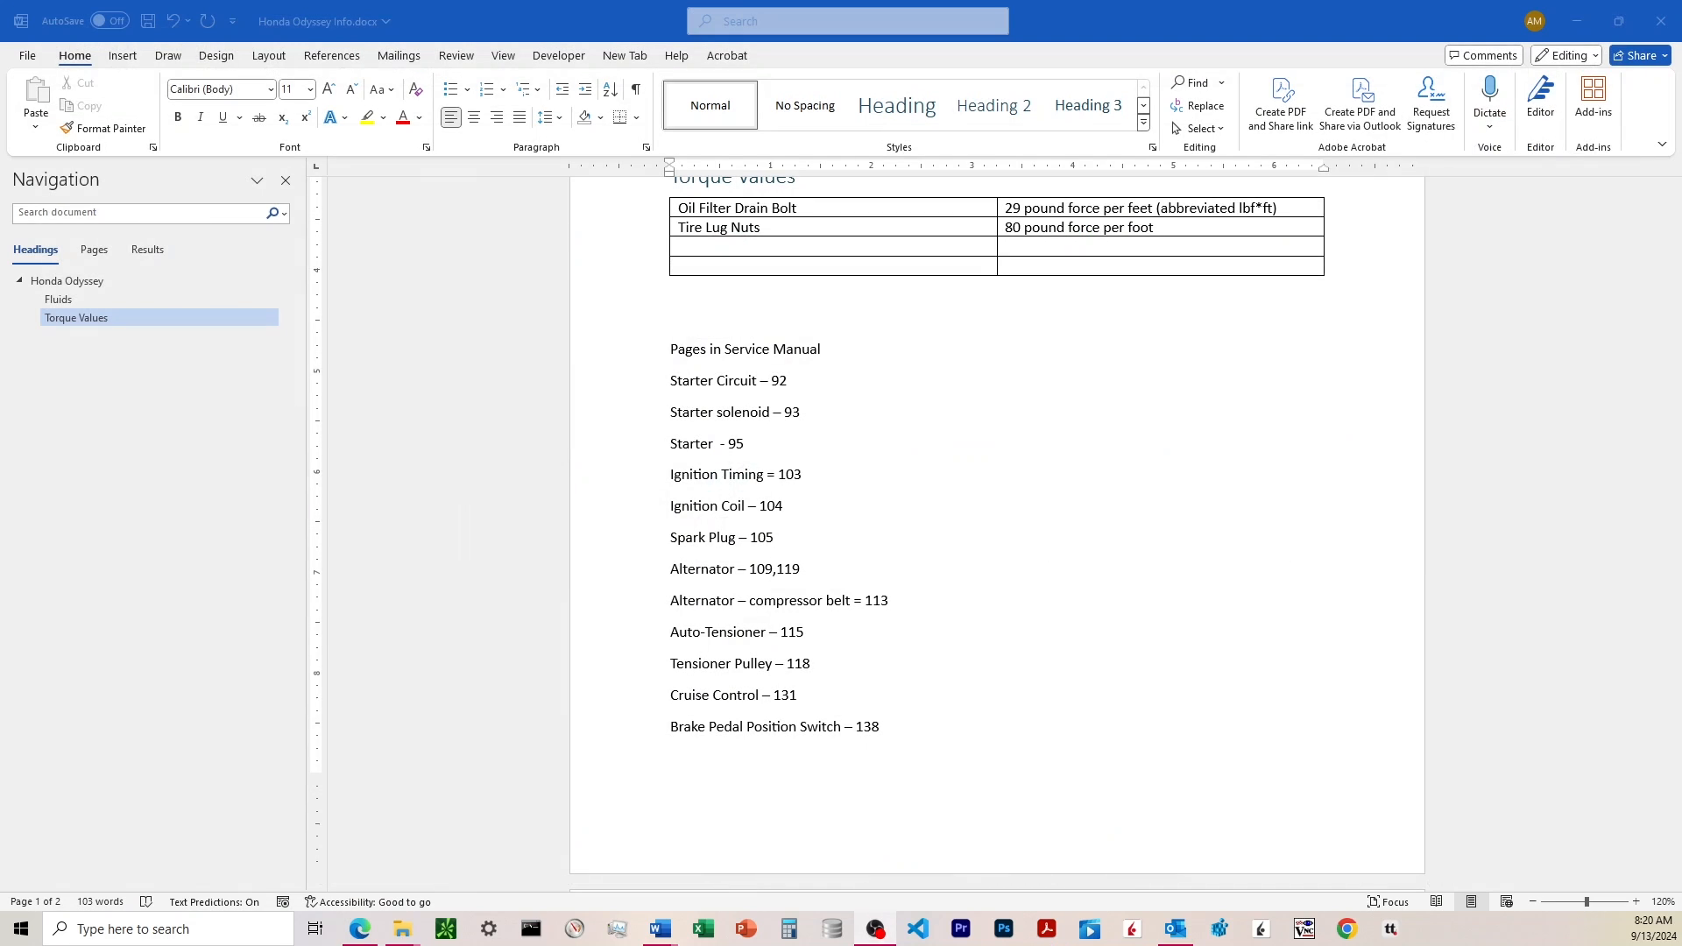
- Switch between both documents and open the page thumbnails panel beside the document
click(1045, 935)
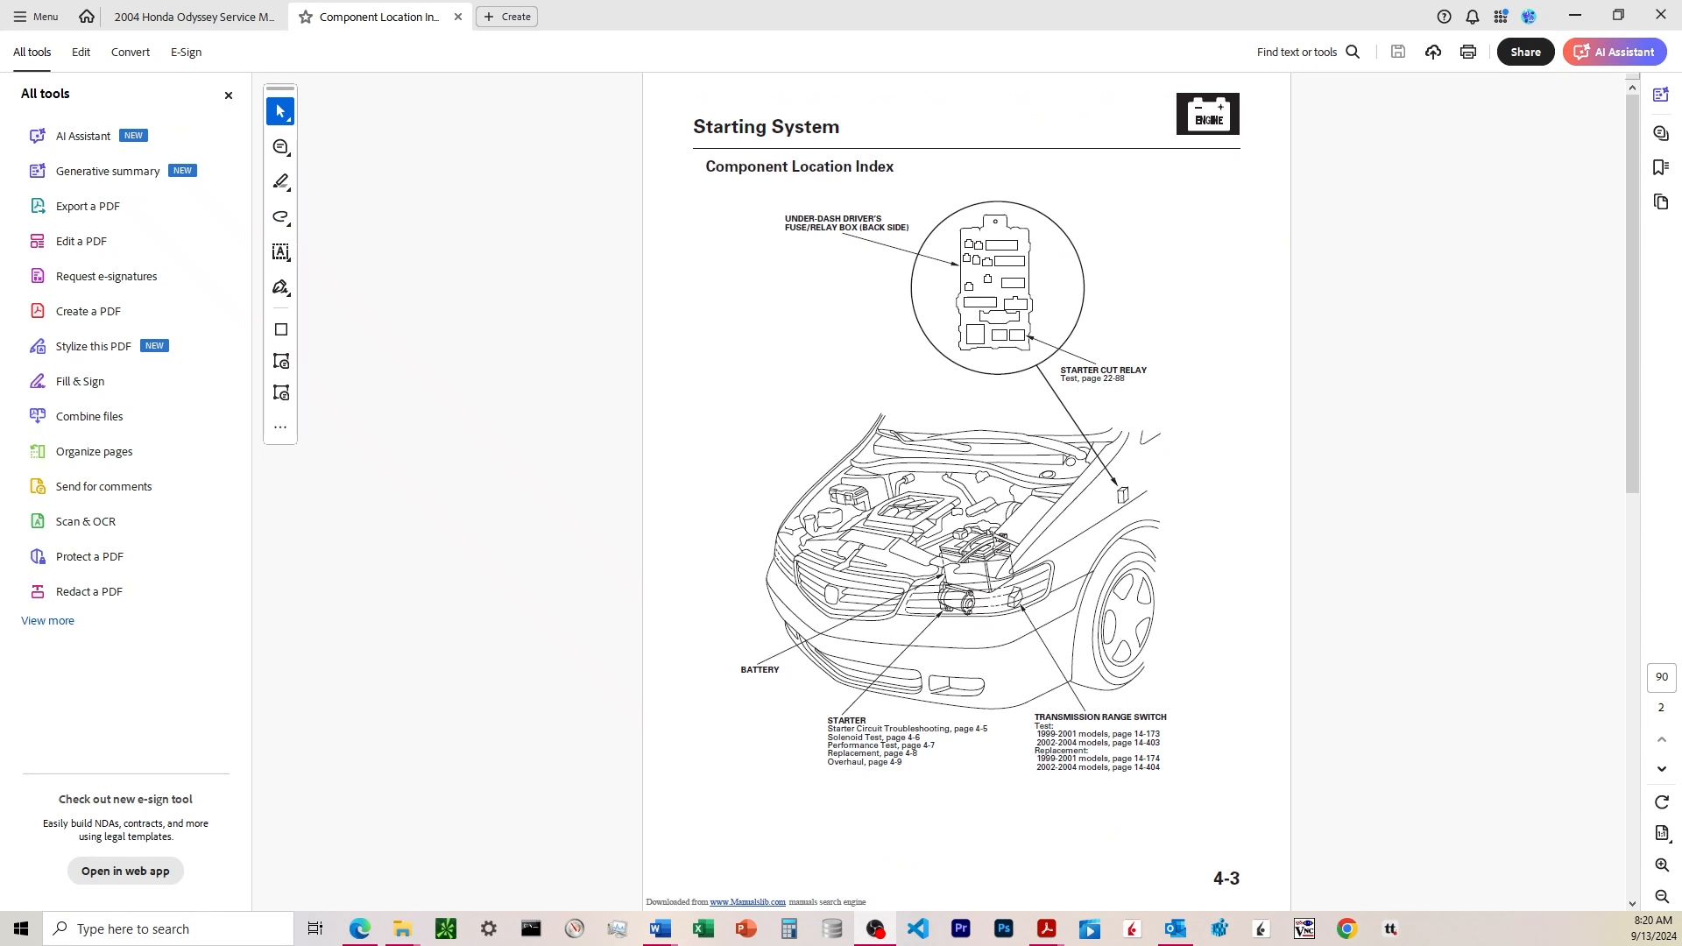
click(193, 16)
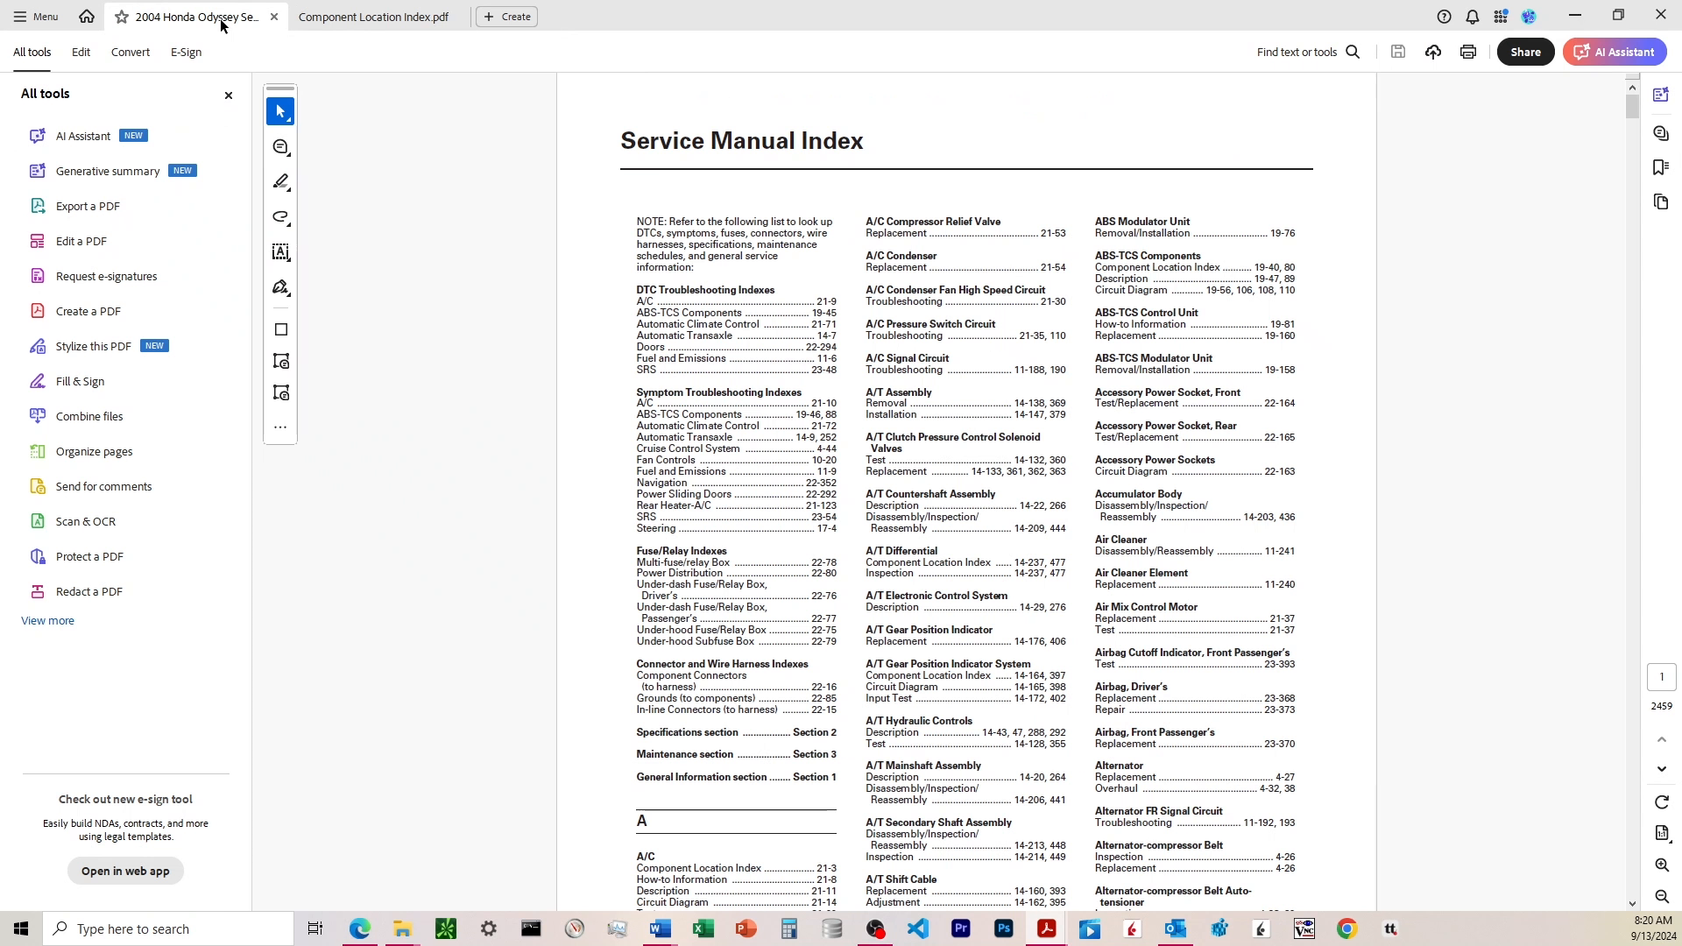
mouse_move(388, 107)
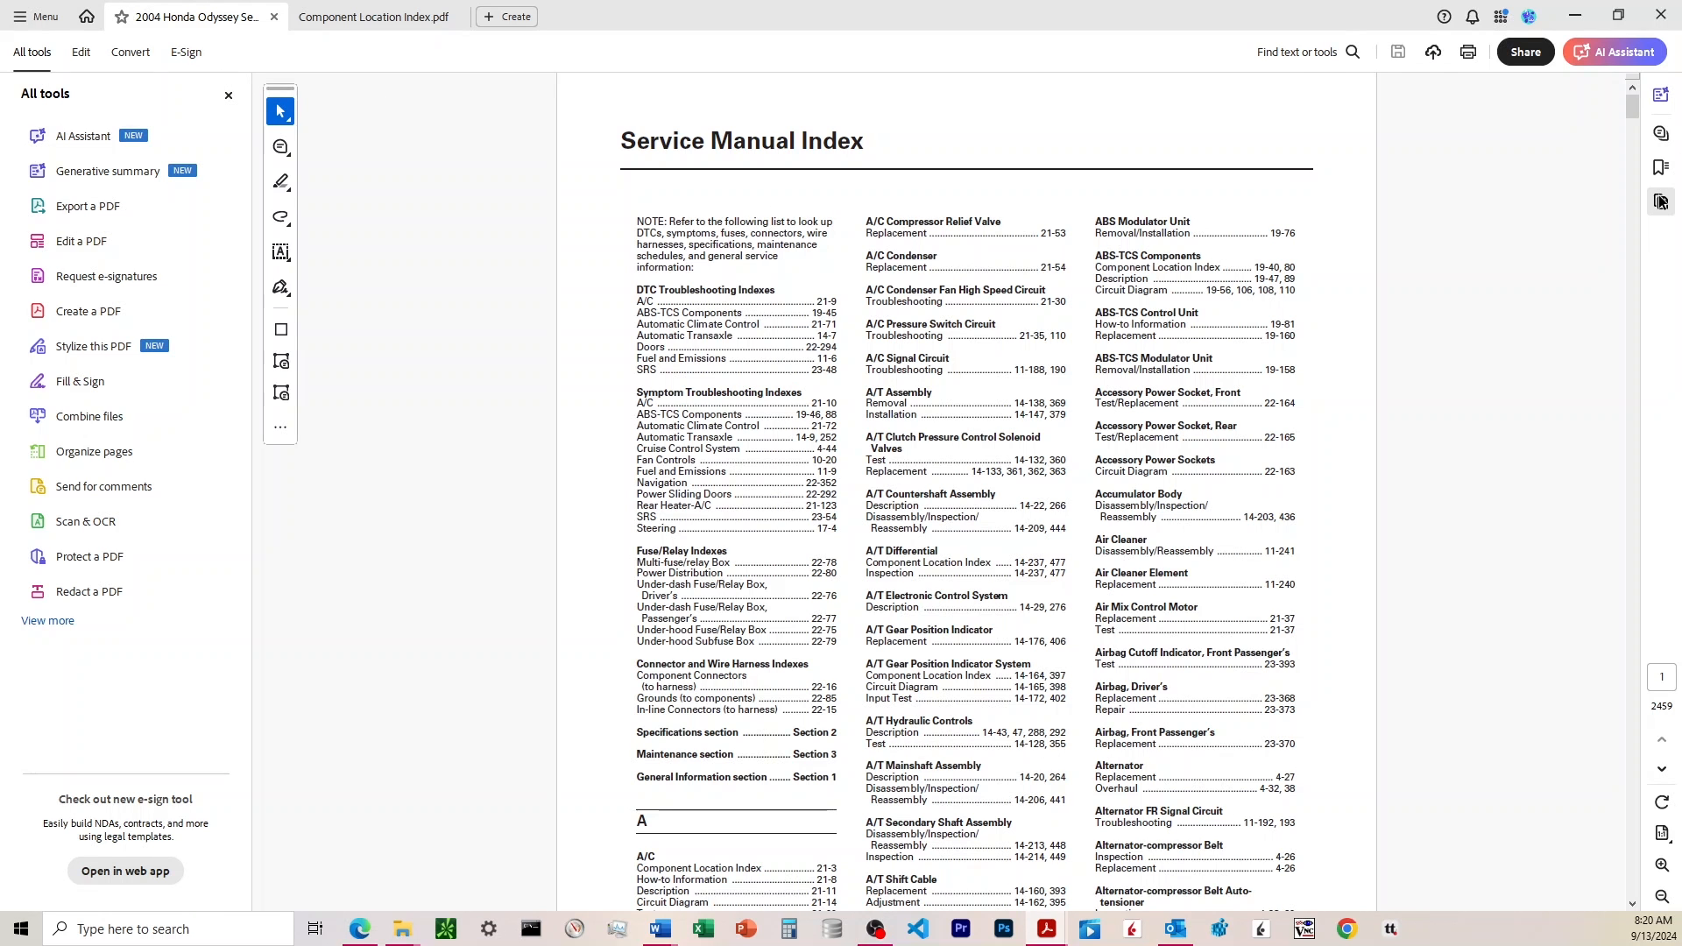
click(1659, 201)
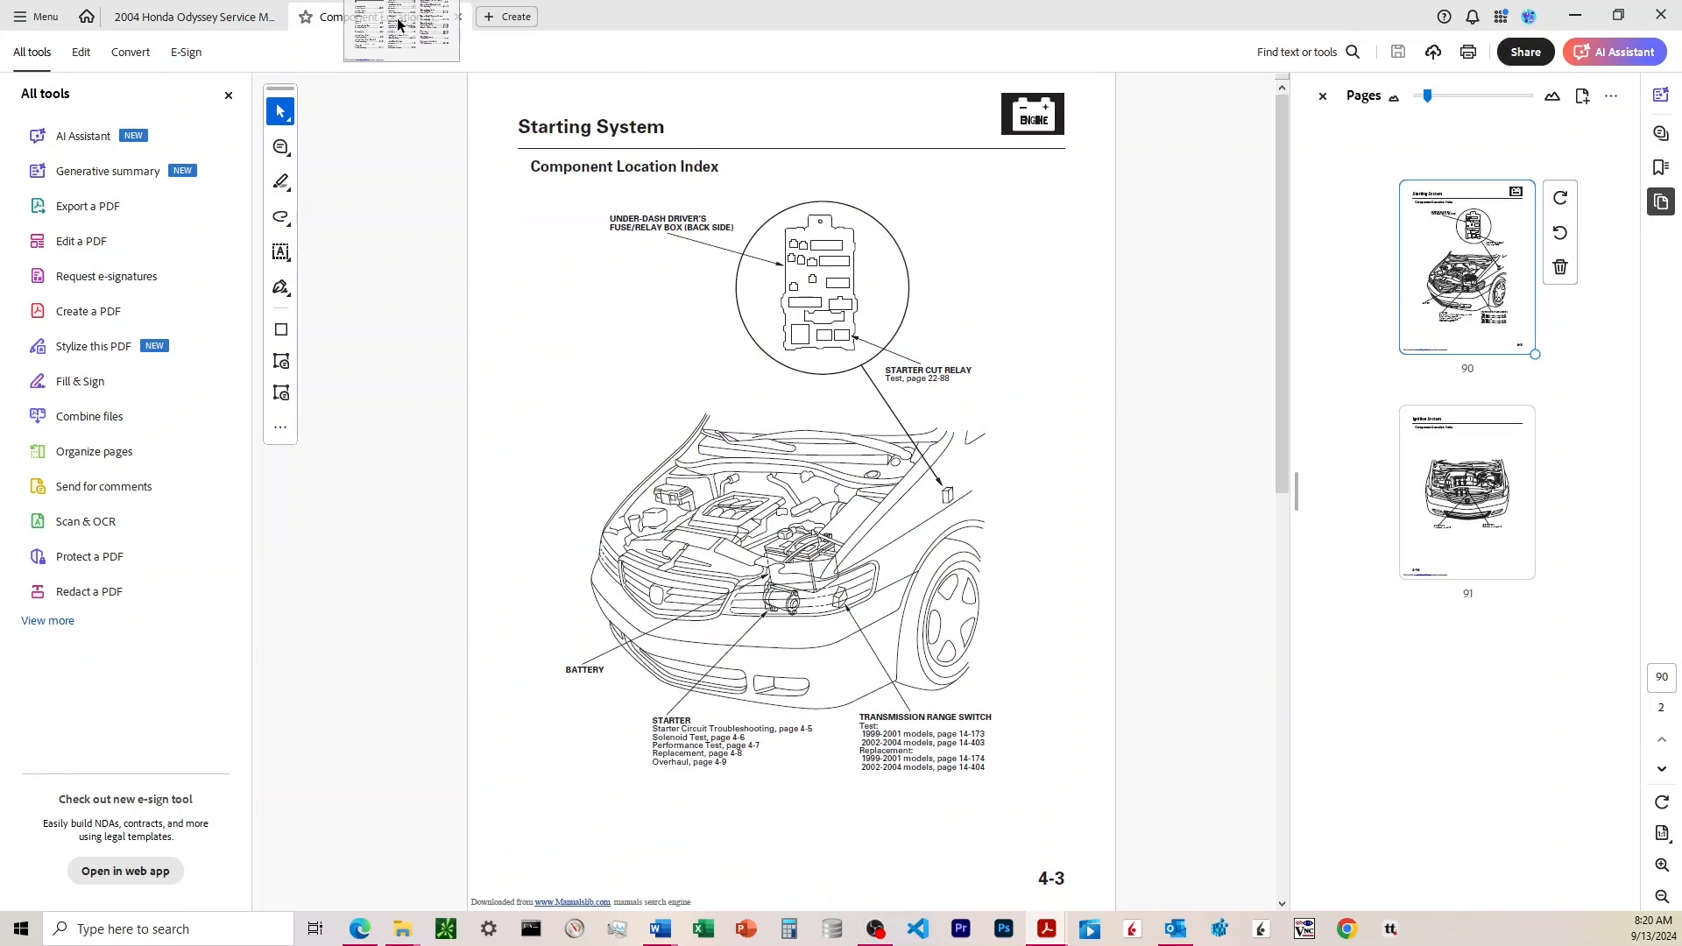
- Drop the manual page into the Component Location Index, then delete the added page 92
click(1466, 716)
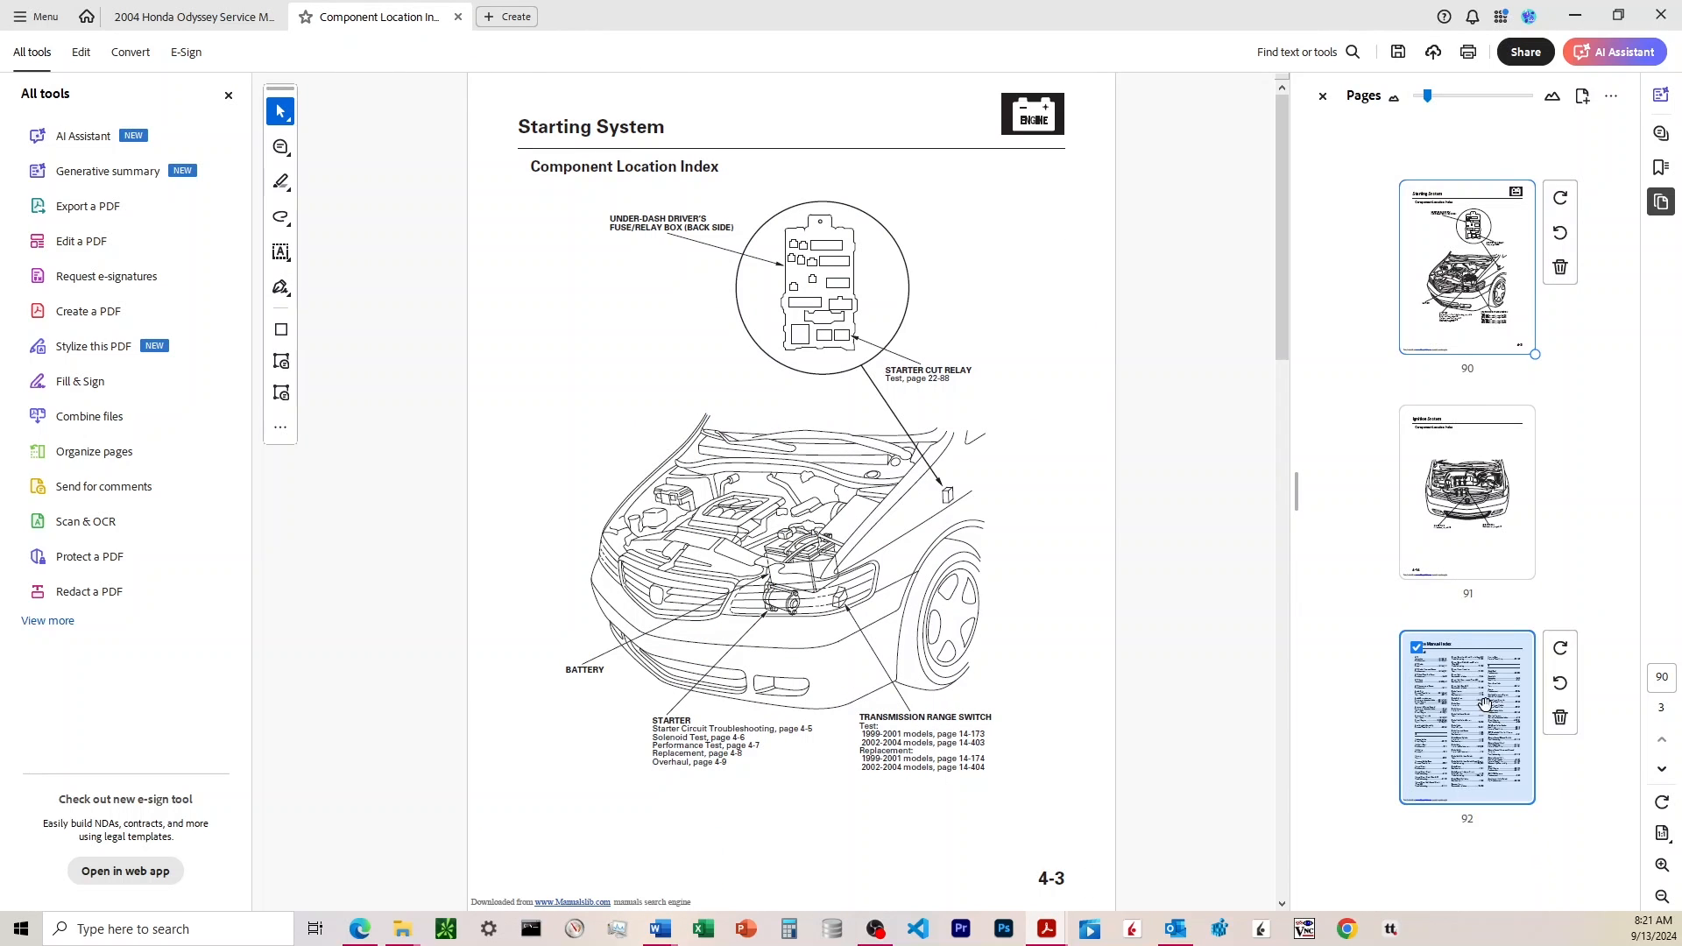
click(1559, 717)
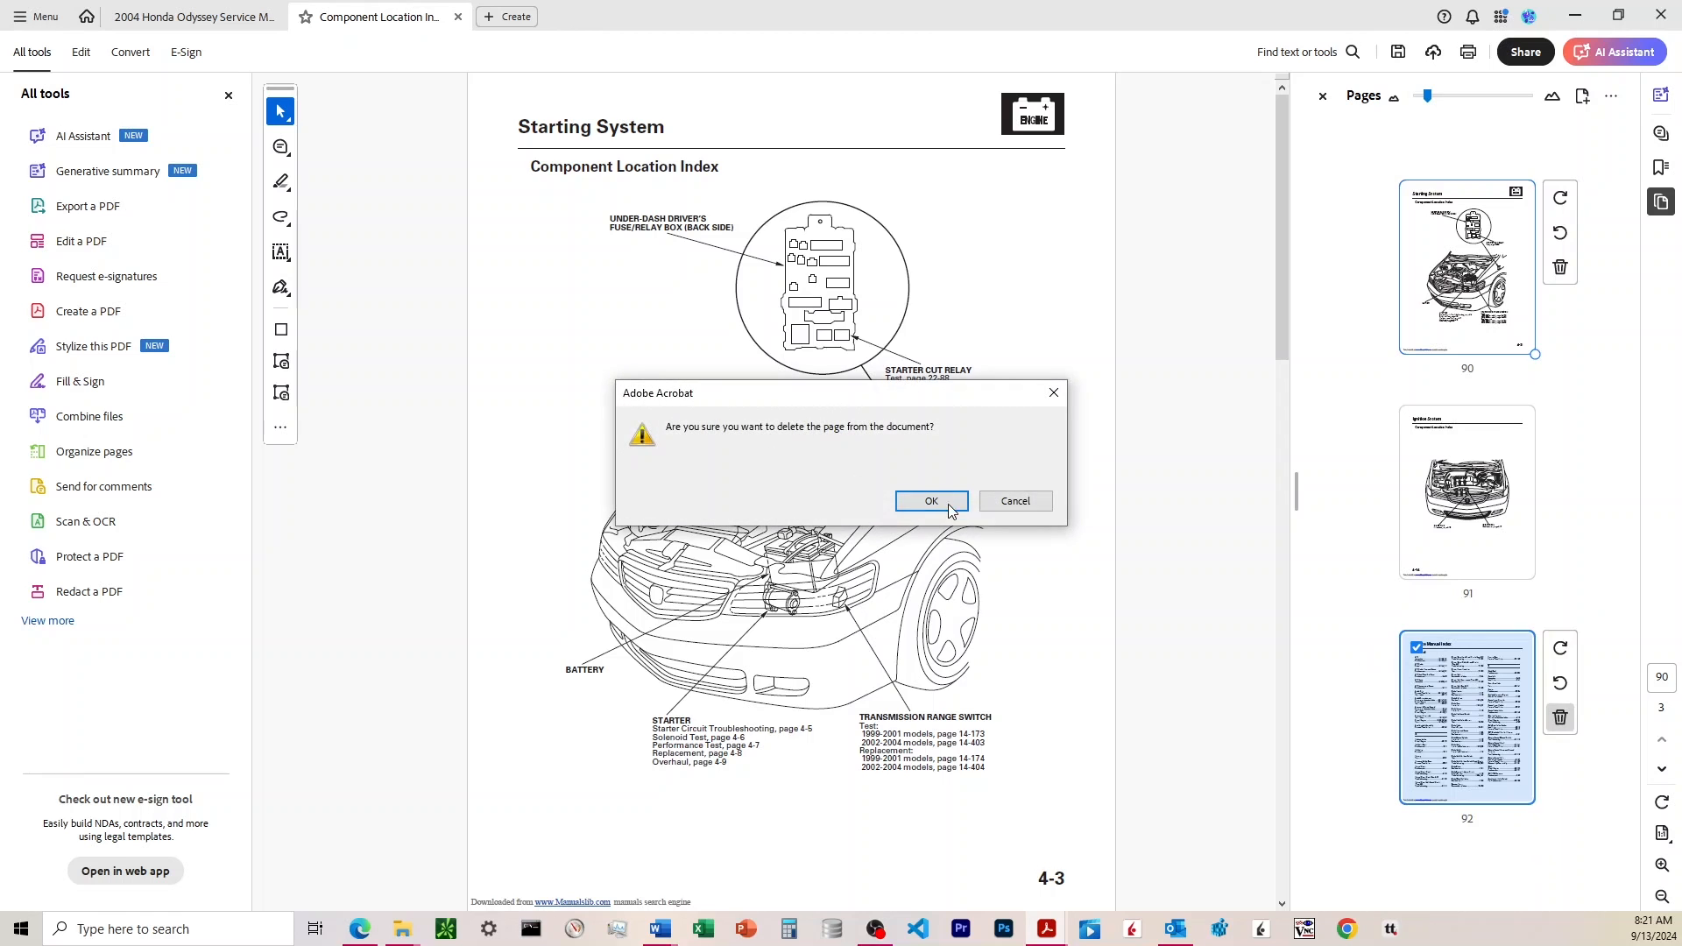
click(930, 501)
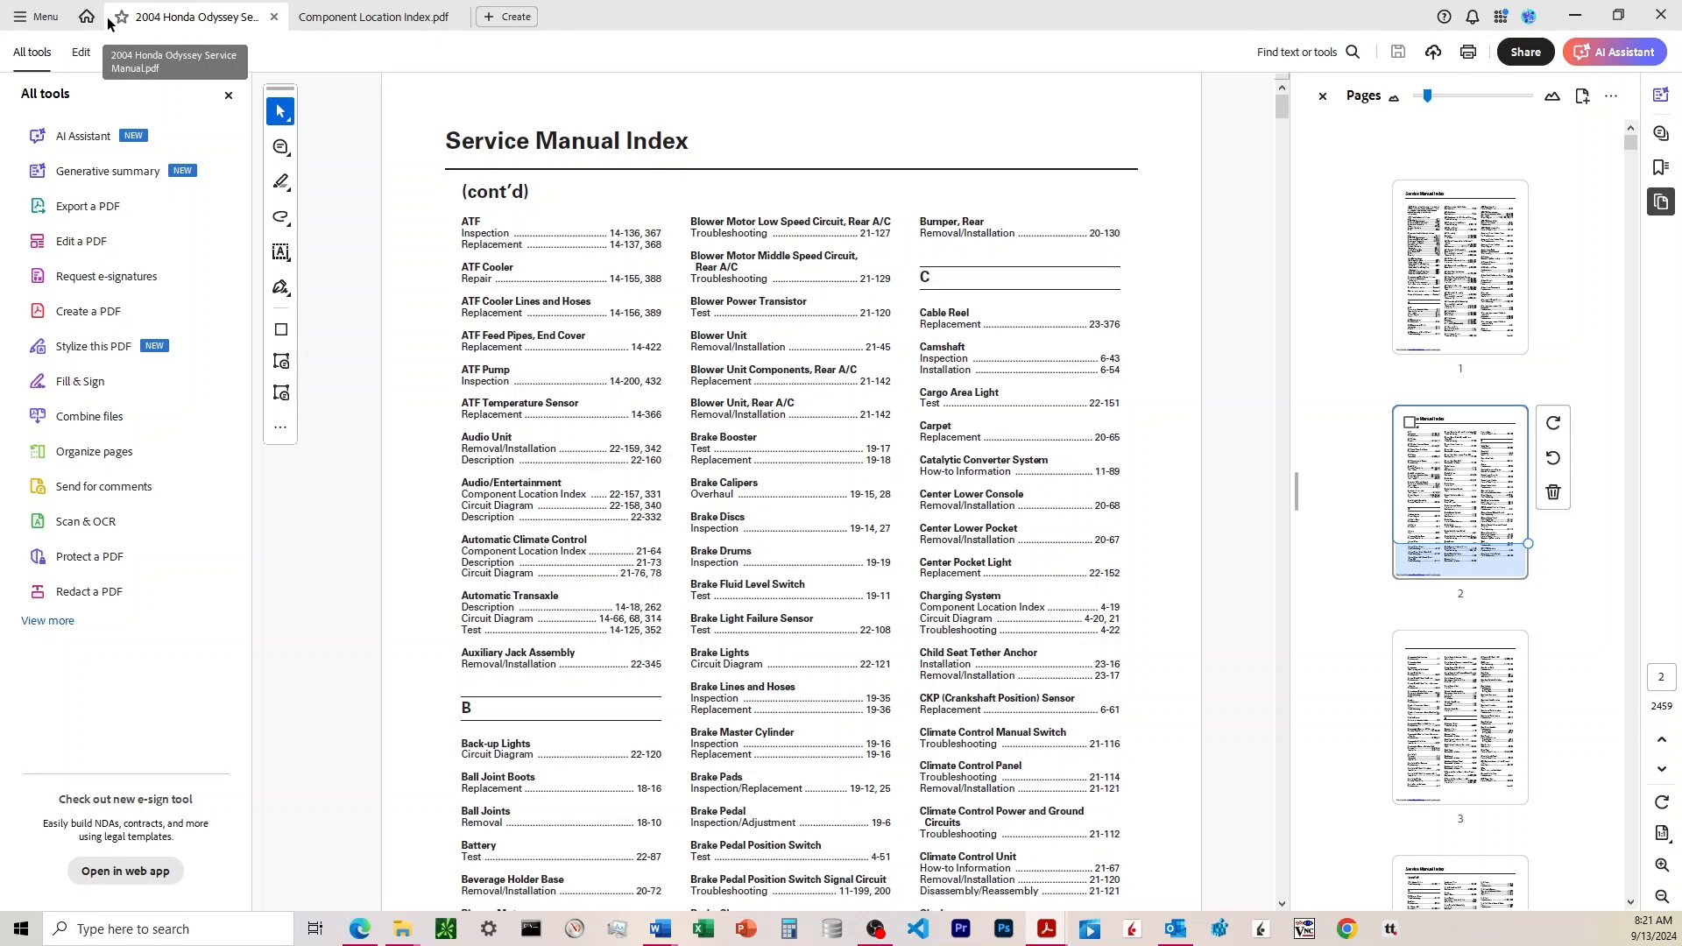
- Move the service manual into its own window and place the Component Location Index beside it
click(35, 16)
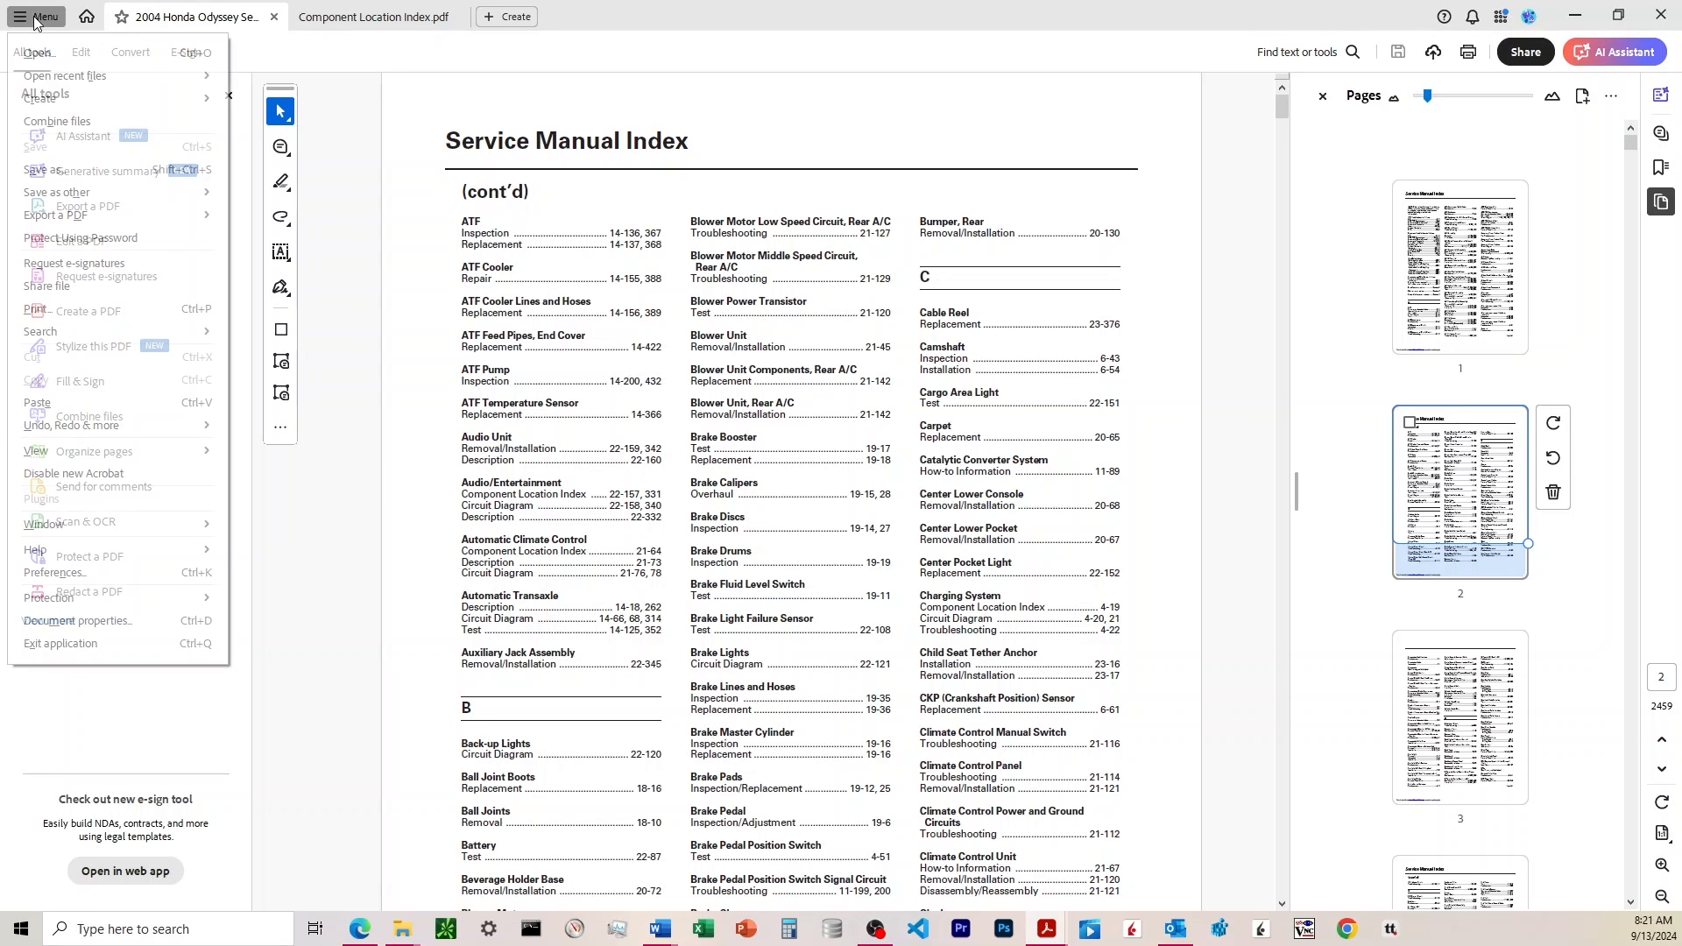
mouse_move(97, 450)
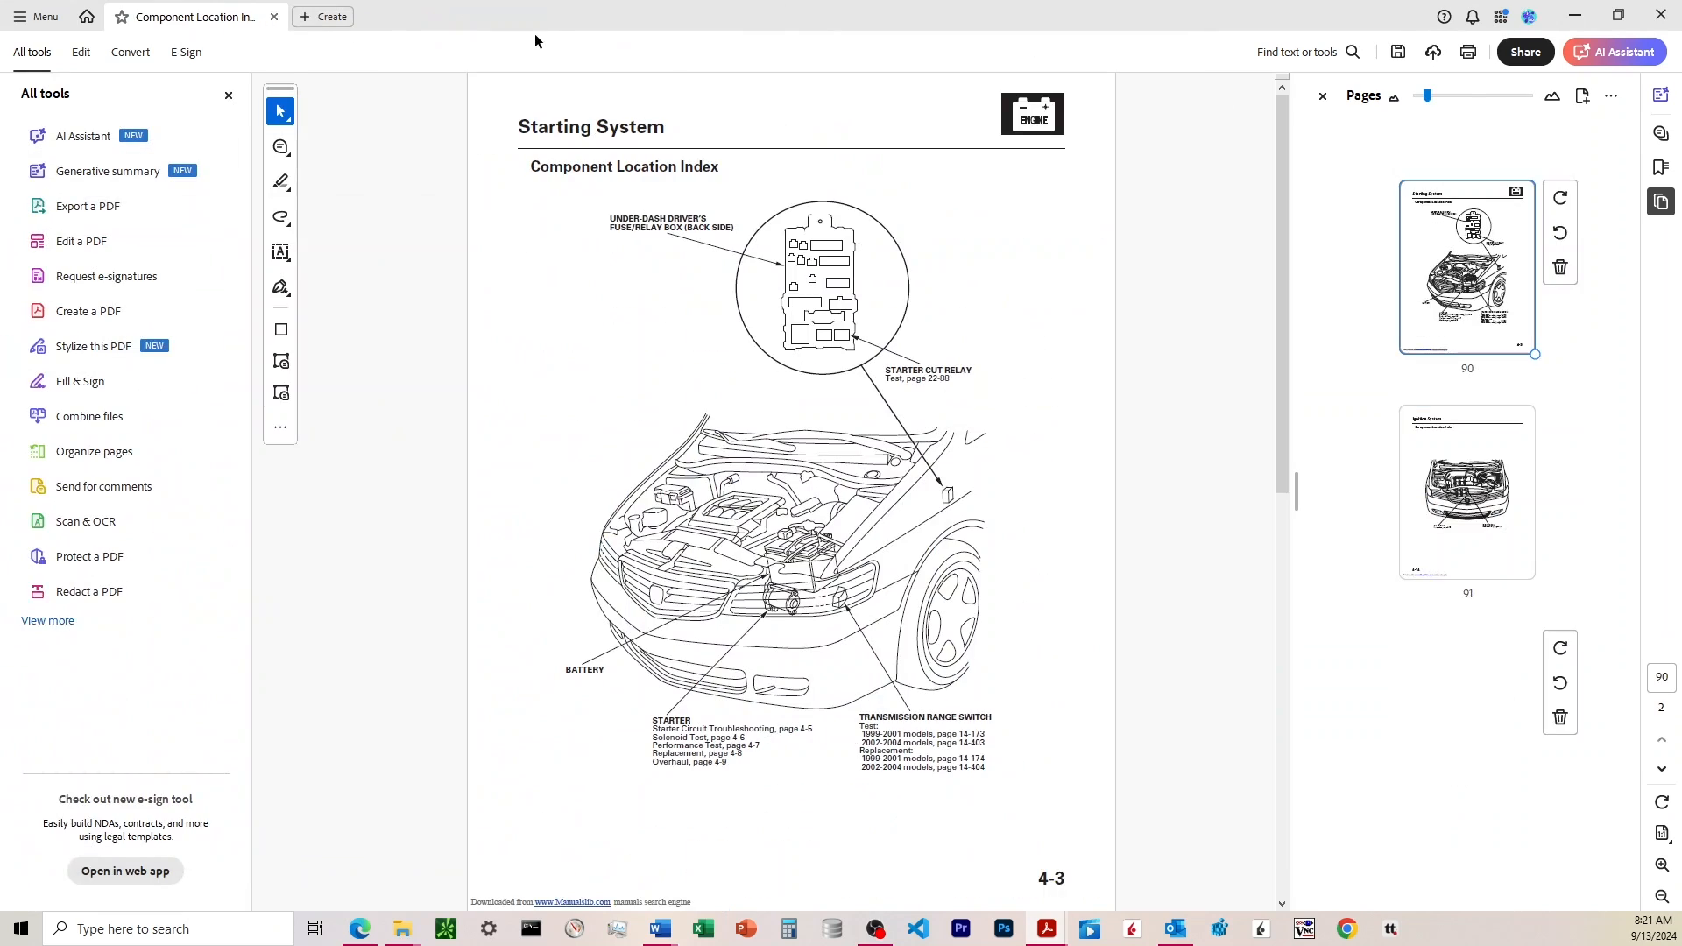
click(658, 928)
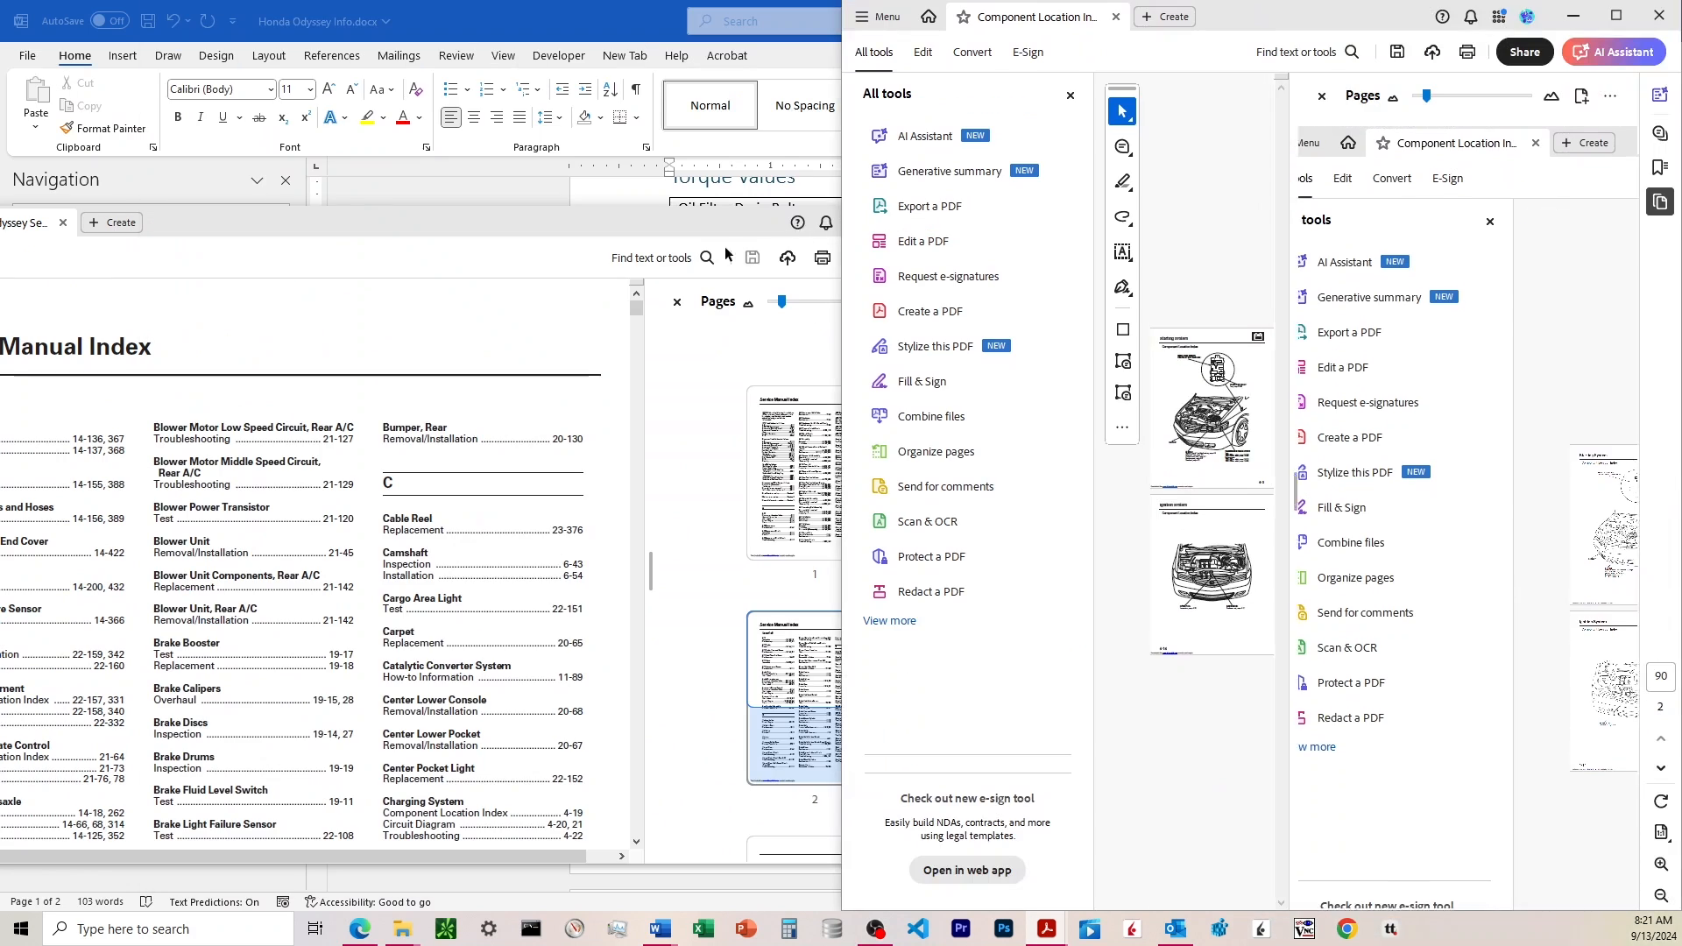